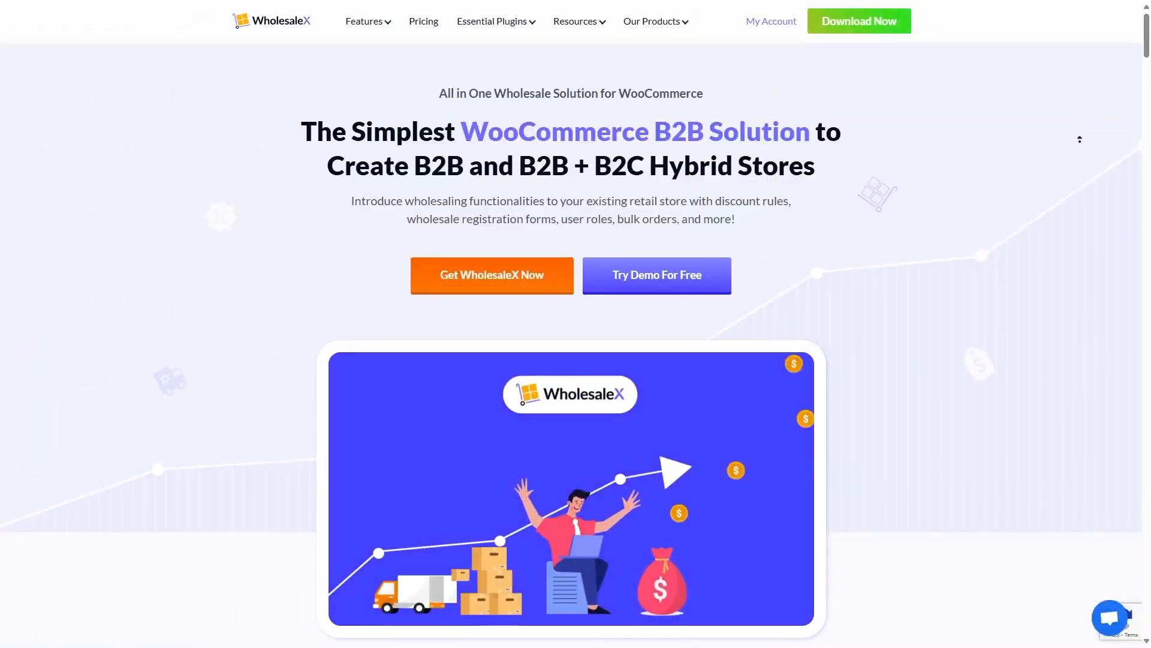
Scroll the demo store, then open Shop listing eight 'Login to see prices' products
scroll(down, 3)
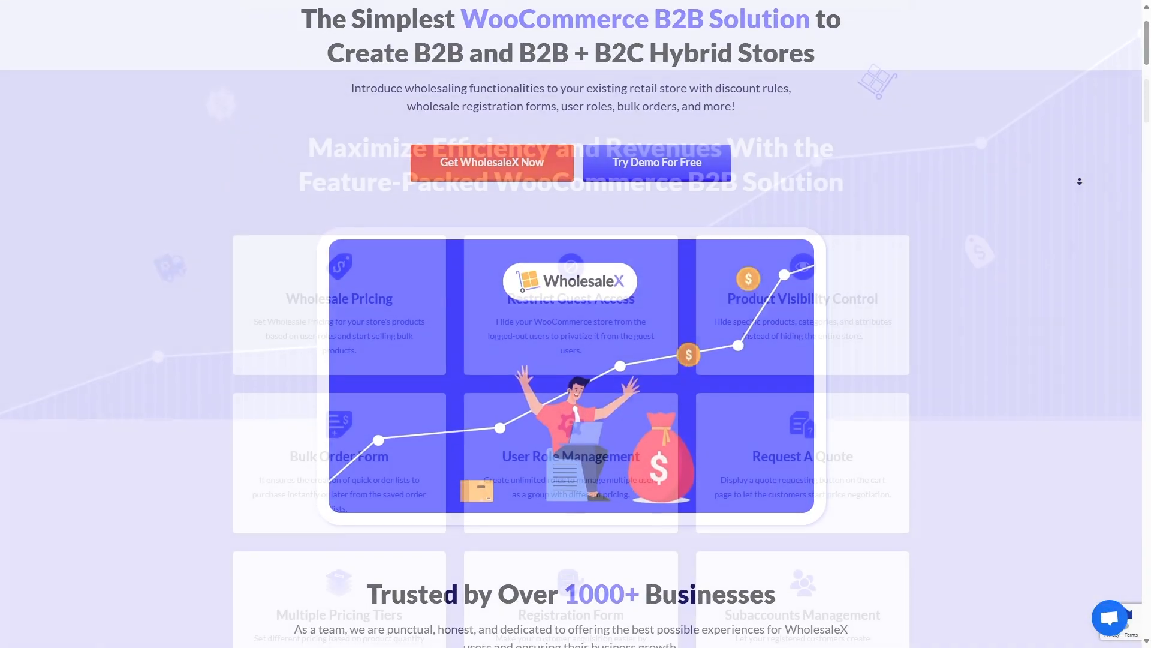
scroll(down, 3)
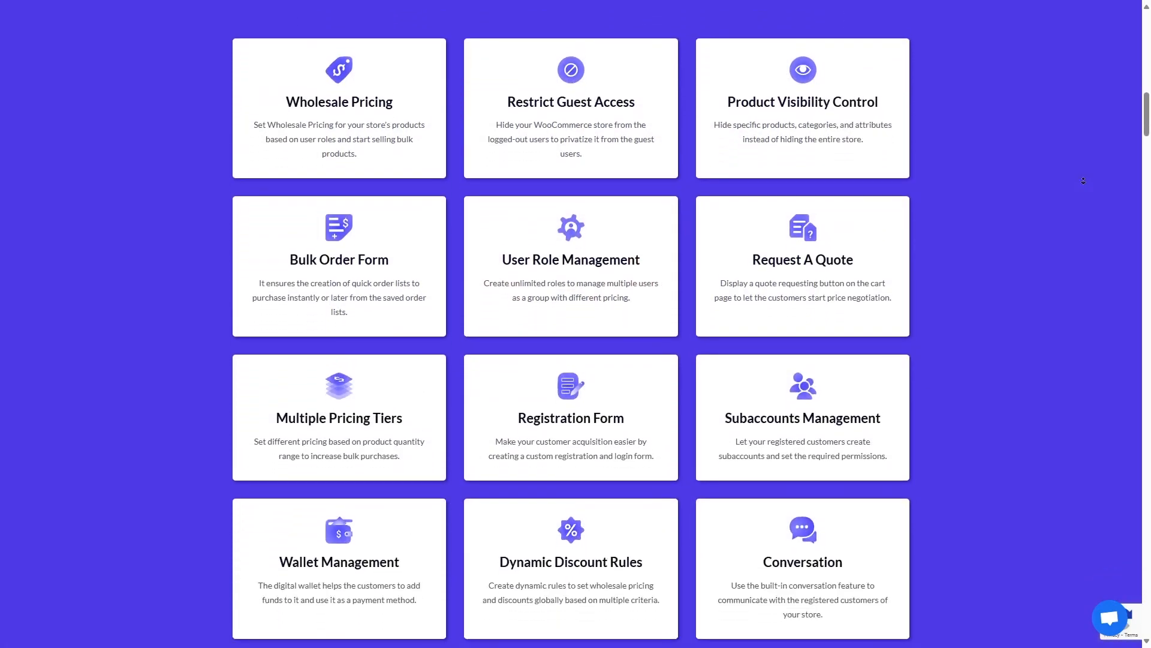
scroll(down, 3)
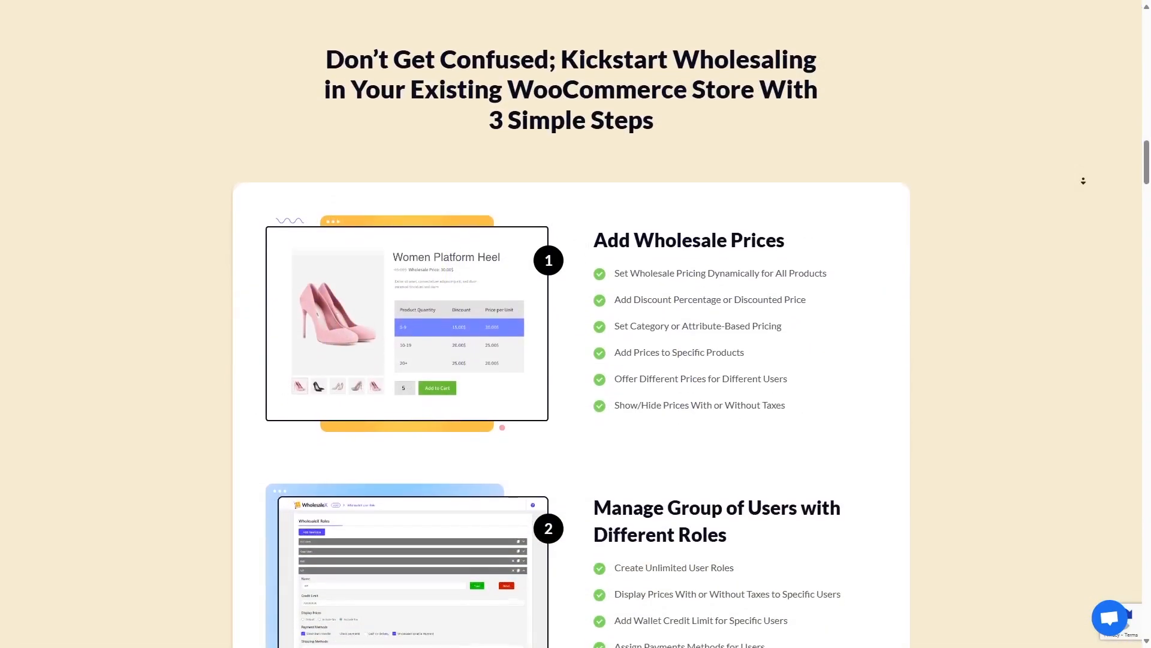
scroll(down, 3)
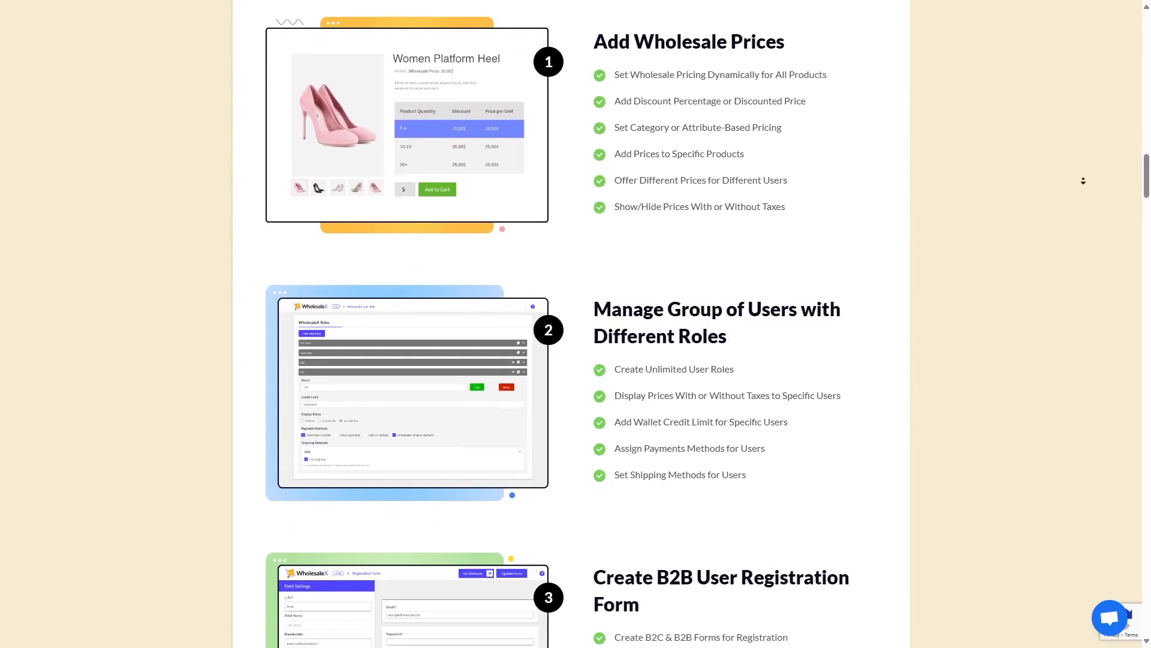
scroll(down, 3)
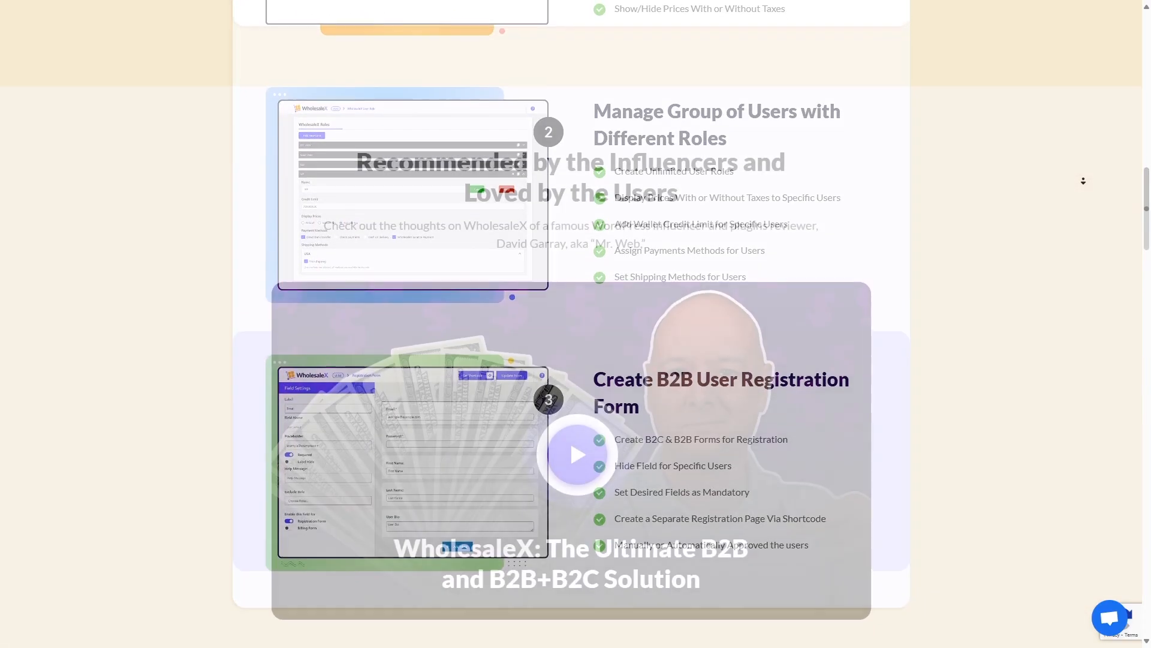
scroll(down, 3)
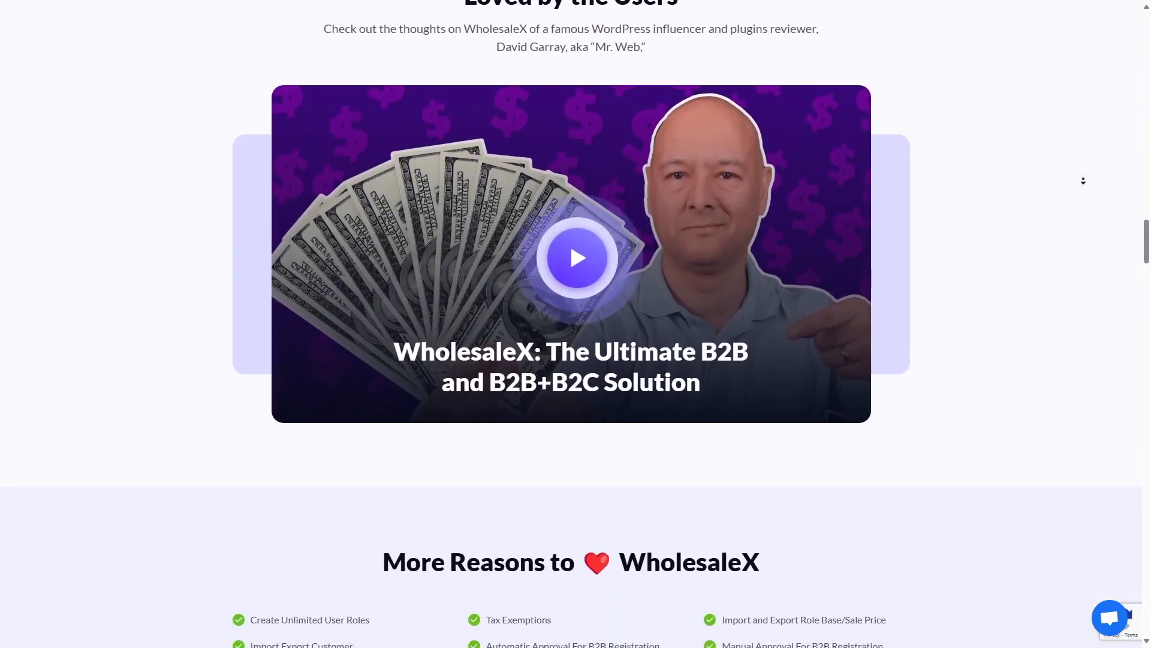
scroll(down, 3)
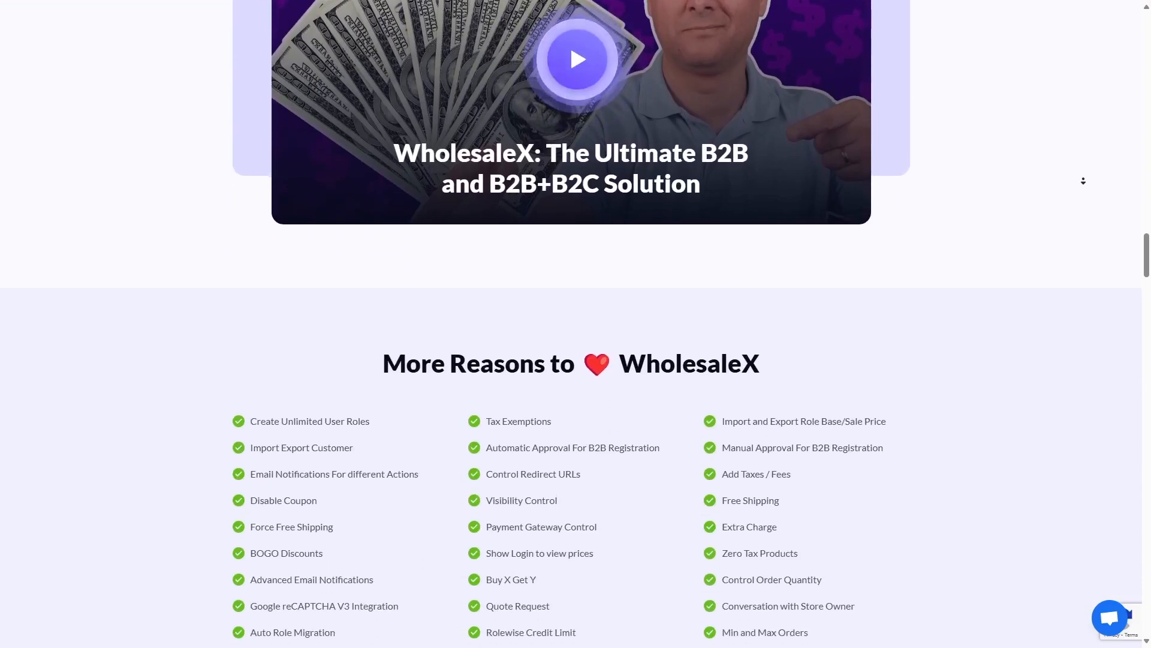
scroll(down, 3)
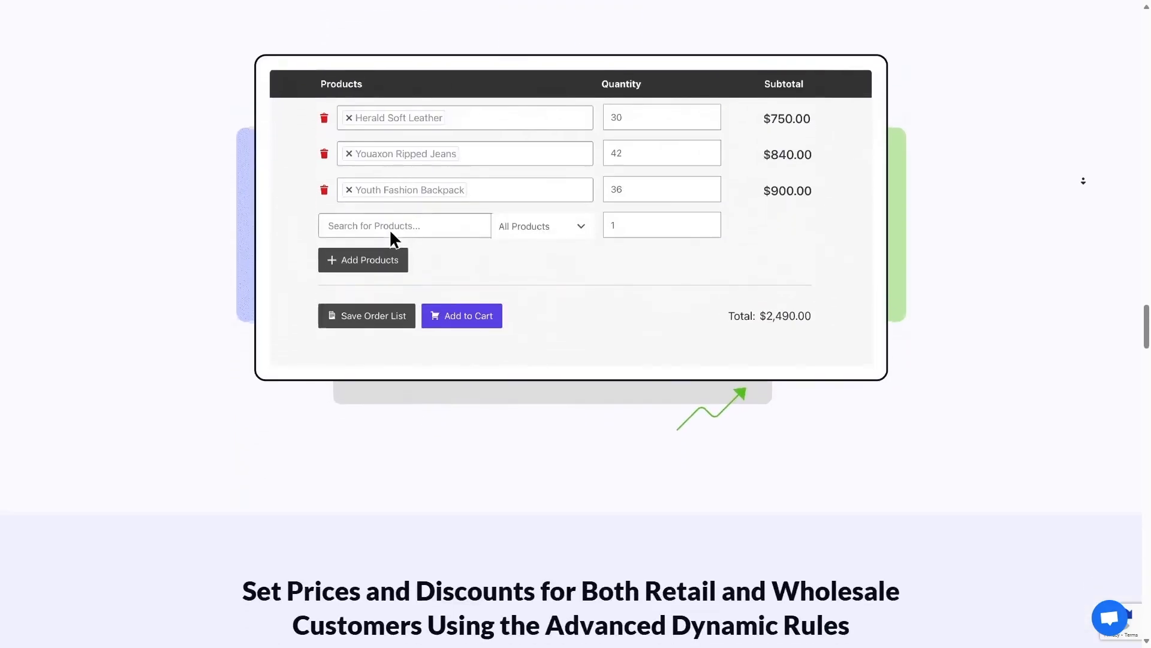
scroll(down, 3)
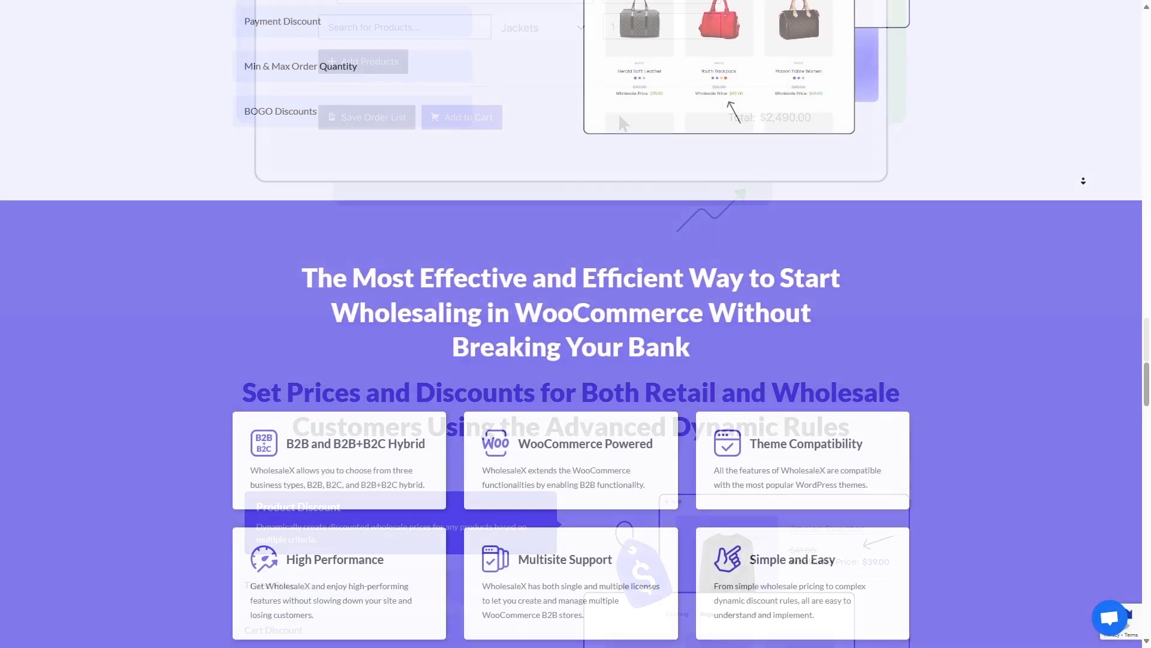
scroll(down, 3)
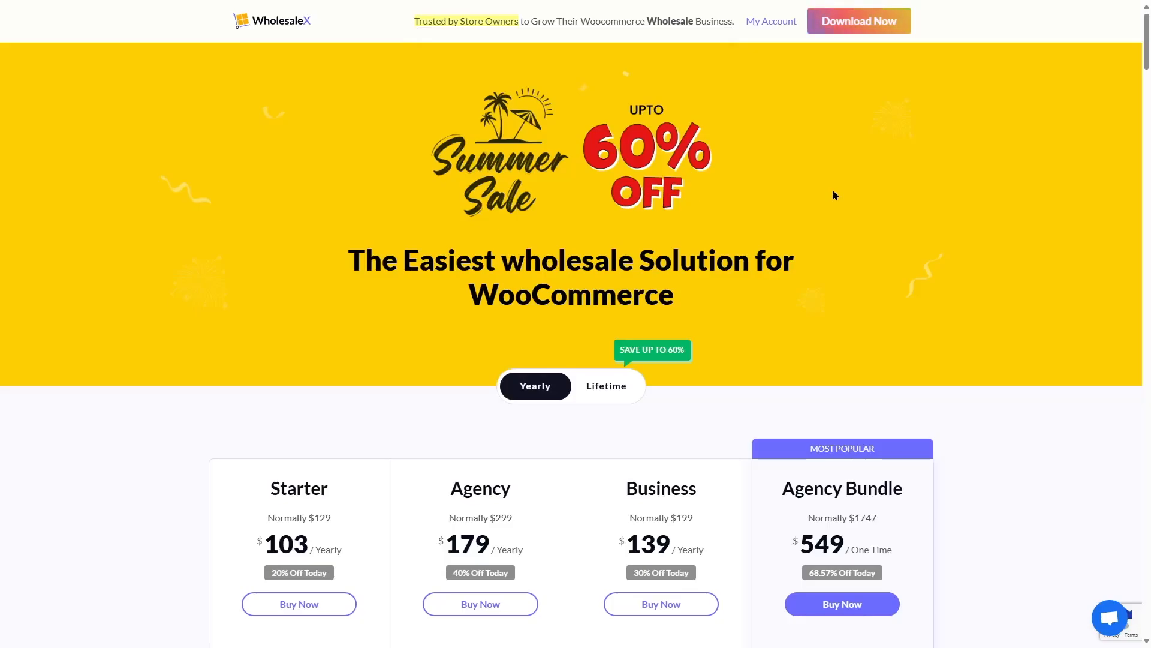
mouse_move(714, 221)
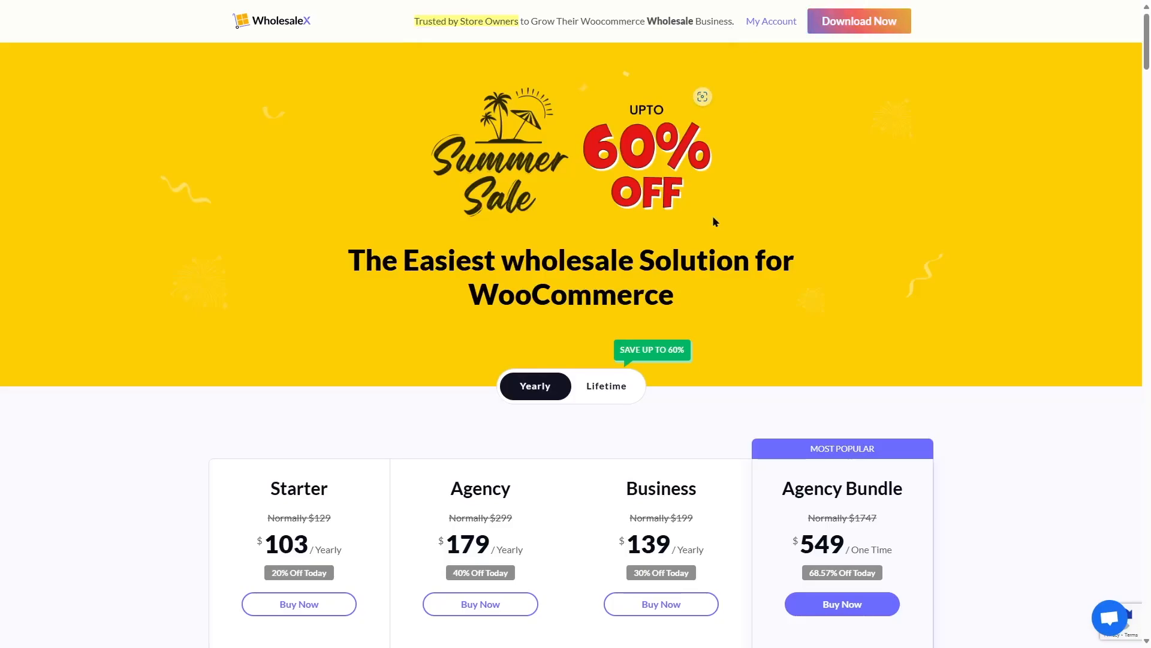
scroll(down, 3)
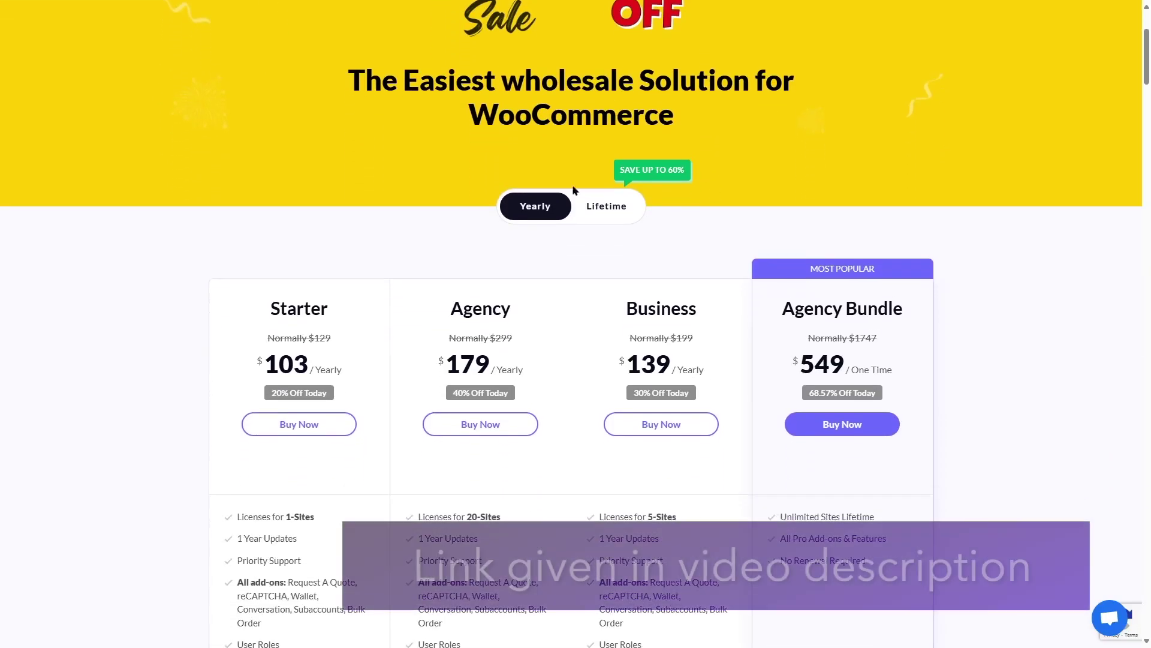
scroll(down, 3)
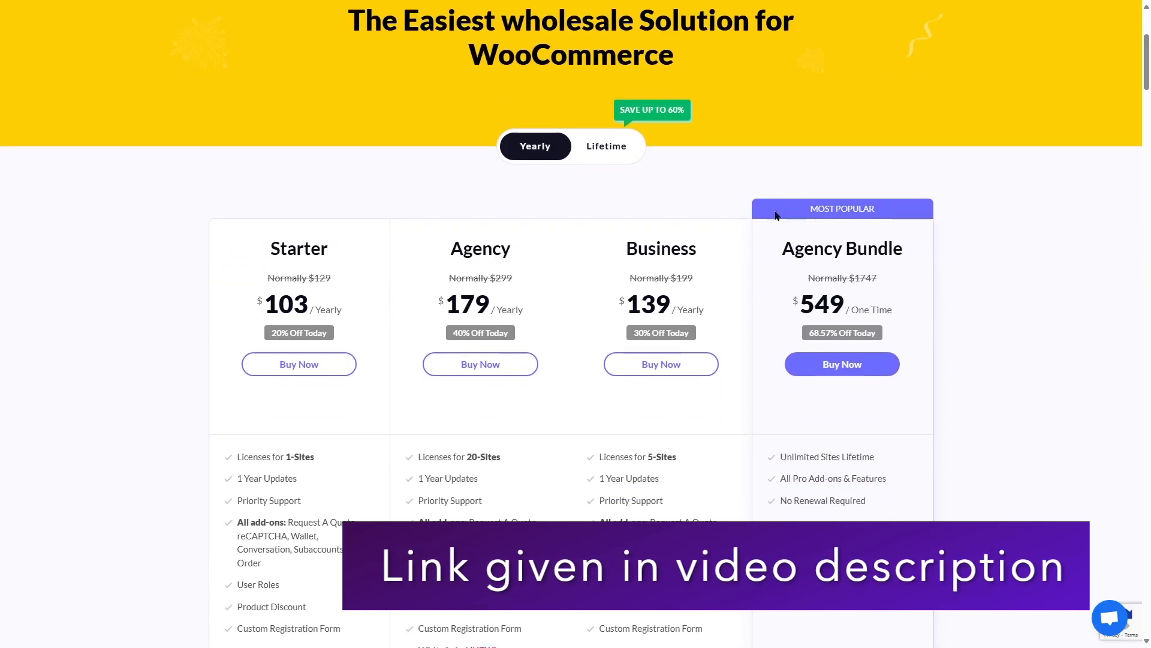
scroll(down, 3)
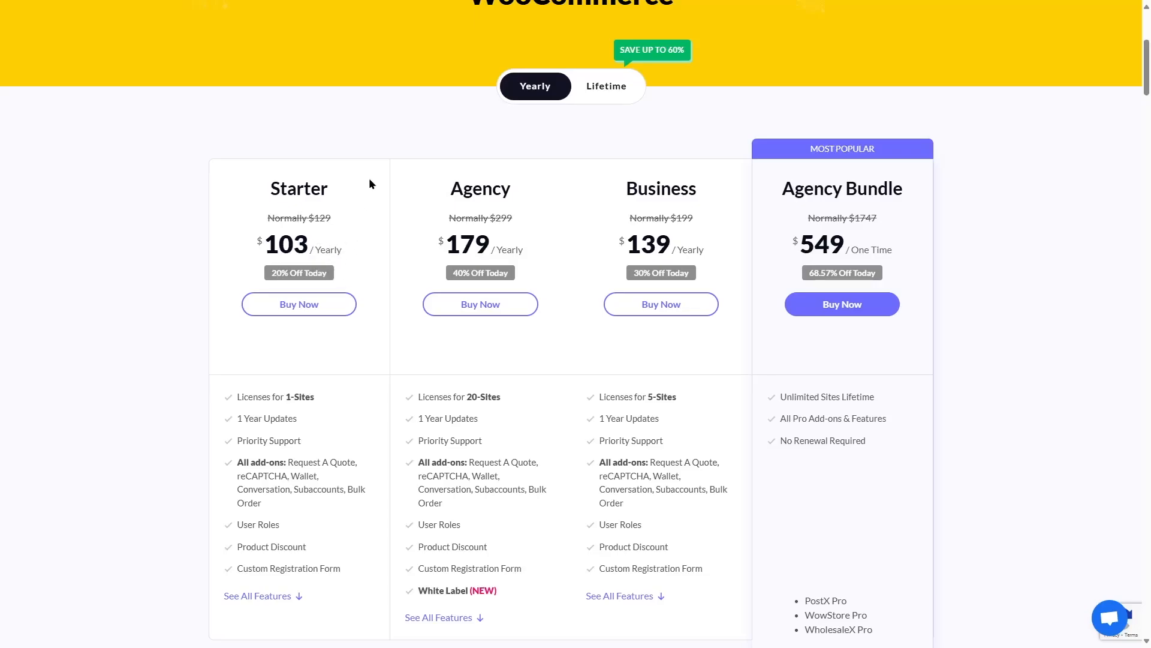
mouse_move(496, 217)
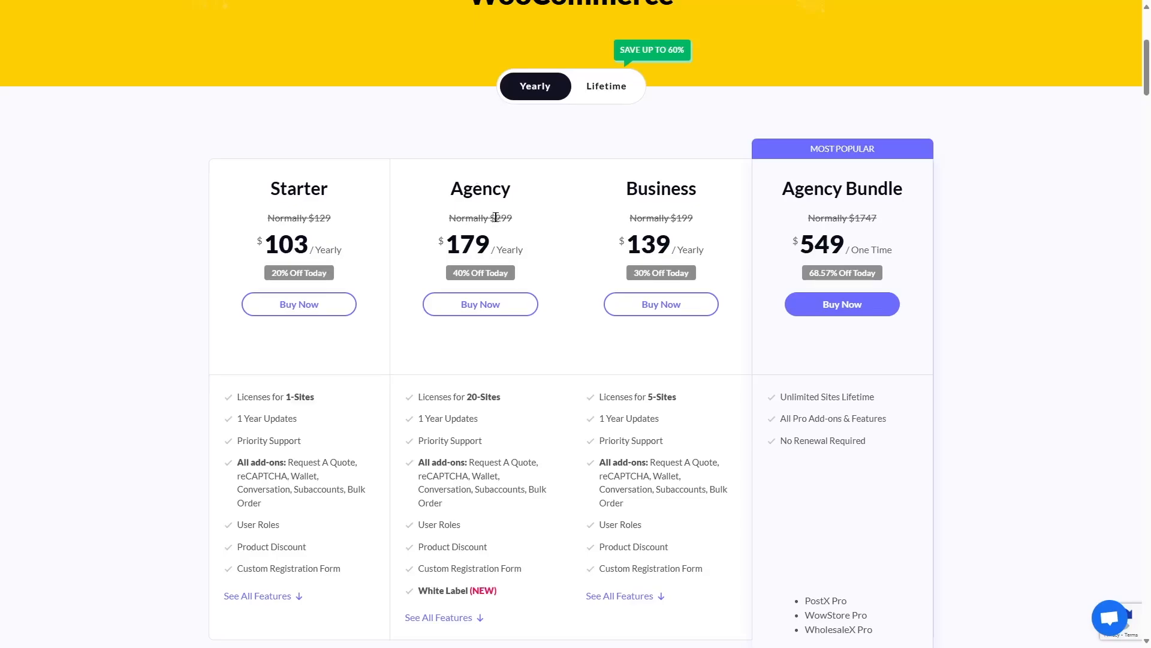
mouse_move(485, 163)
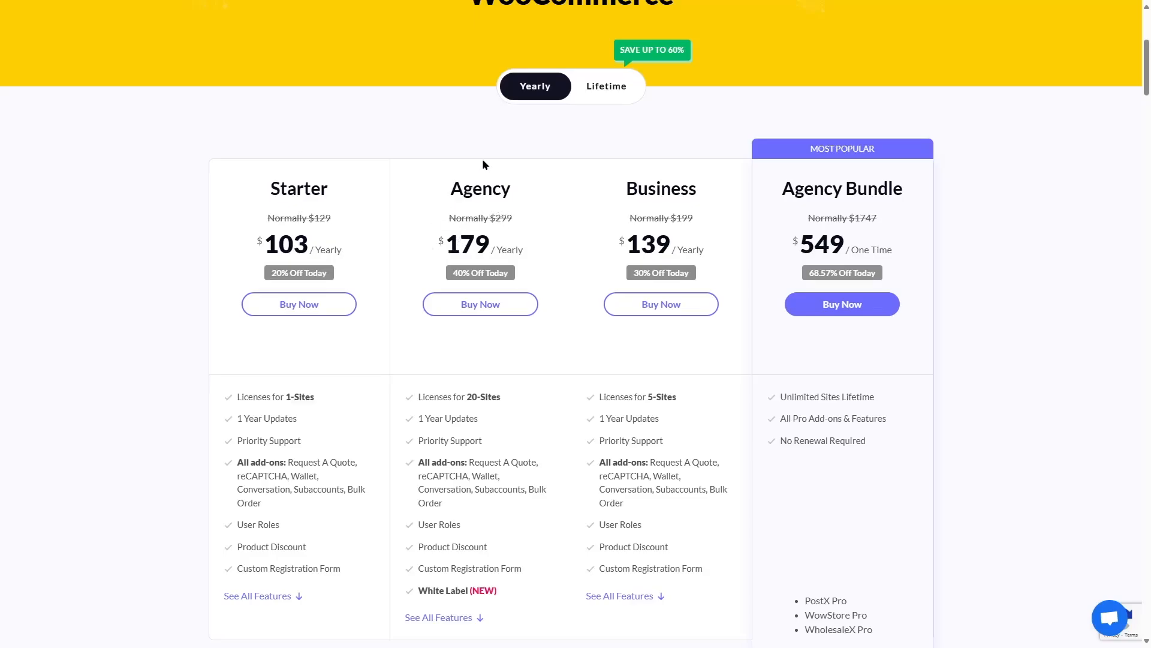
mouse_move(444, 244)
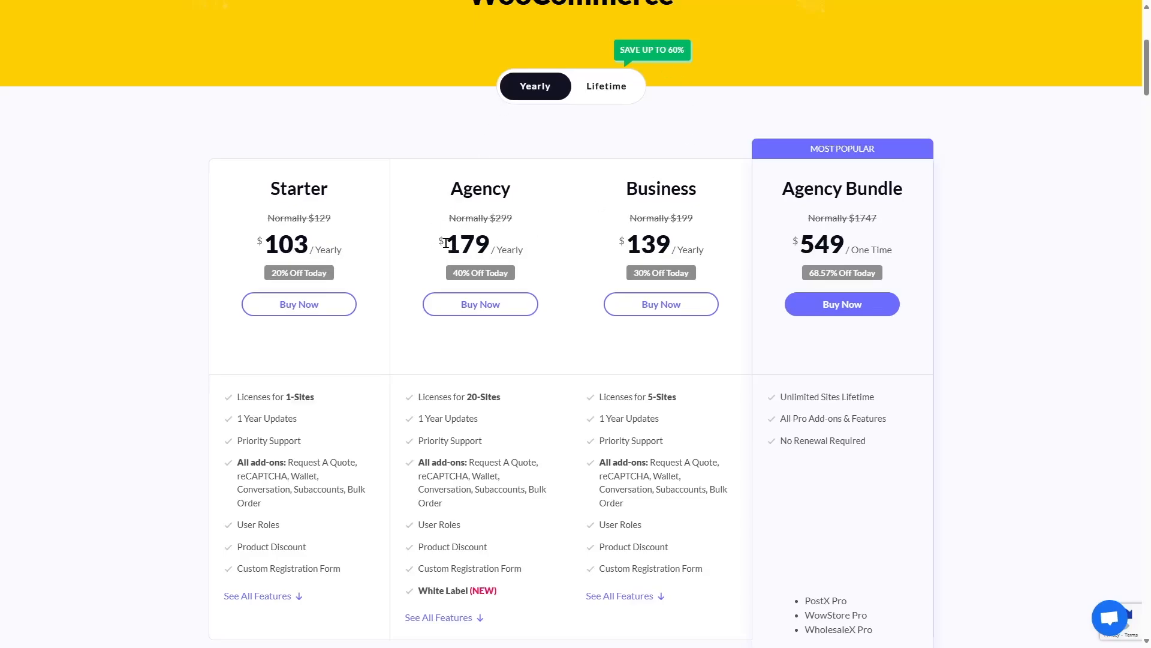
mouse_move(496, 271)
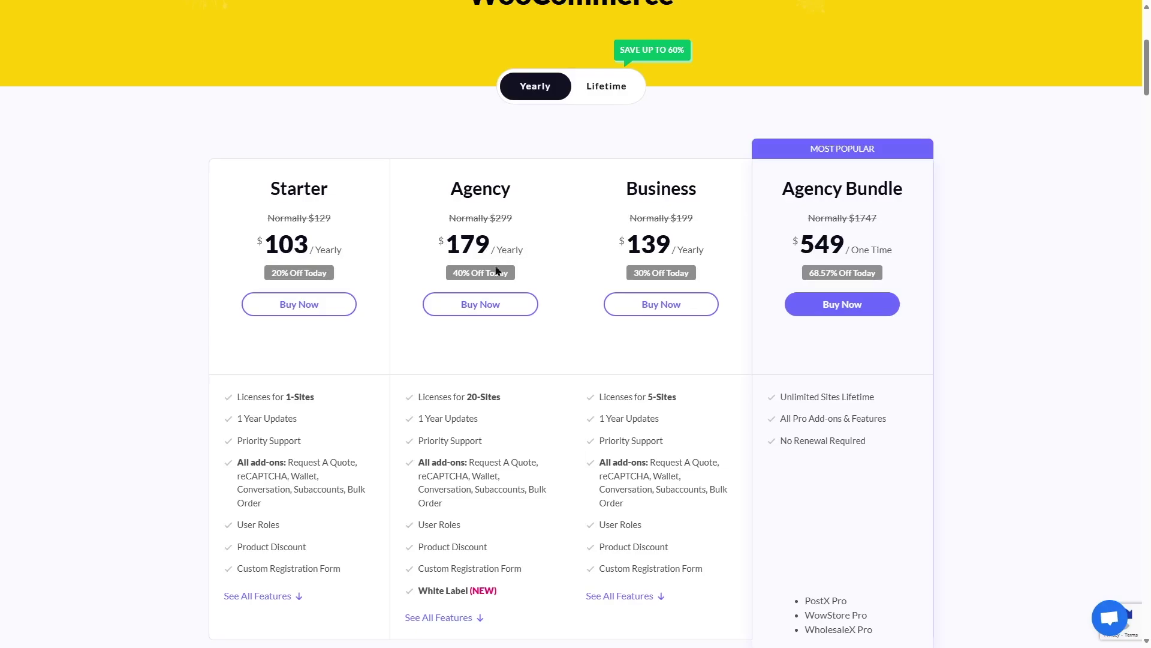
mouse_move(638, 187)
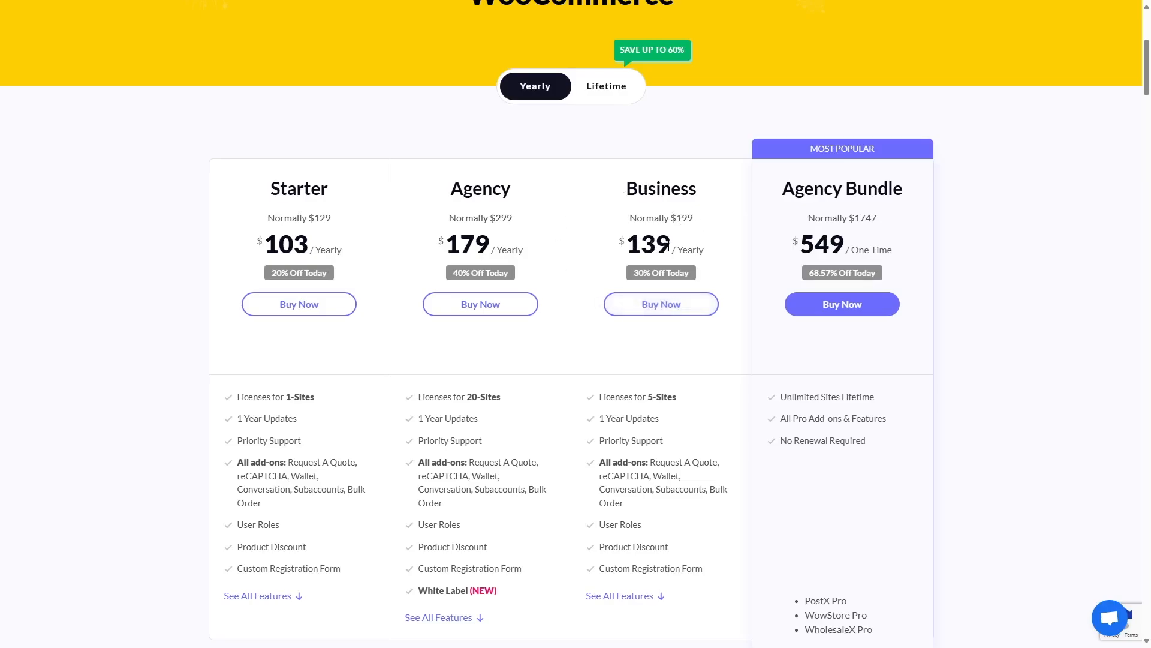
mouse_move(676, 273)
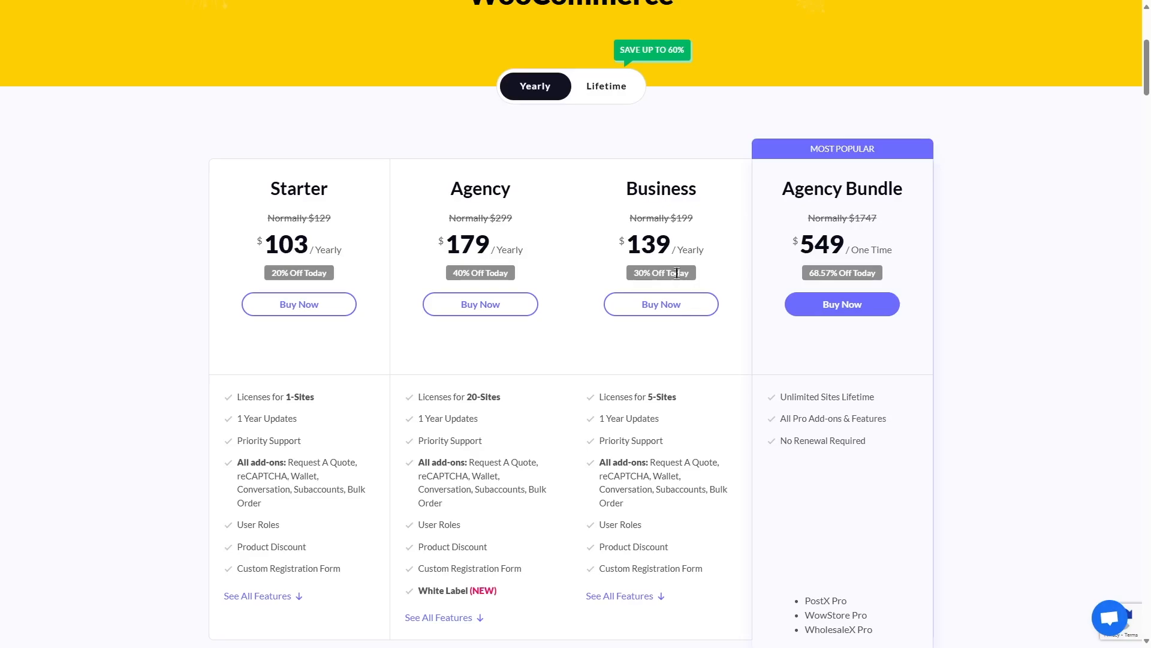
mouse_move(822, 187)
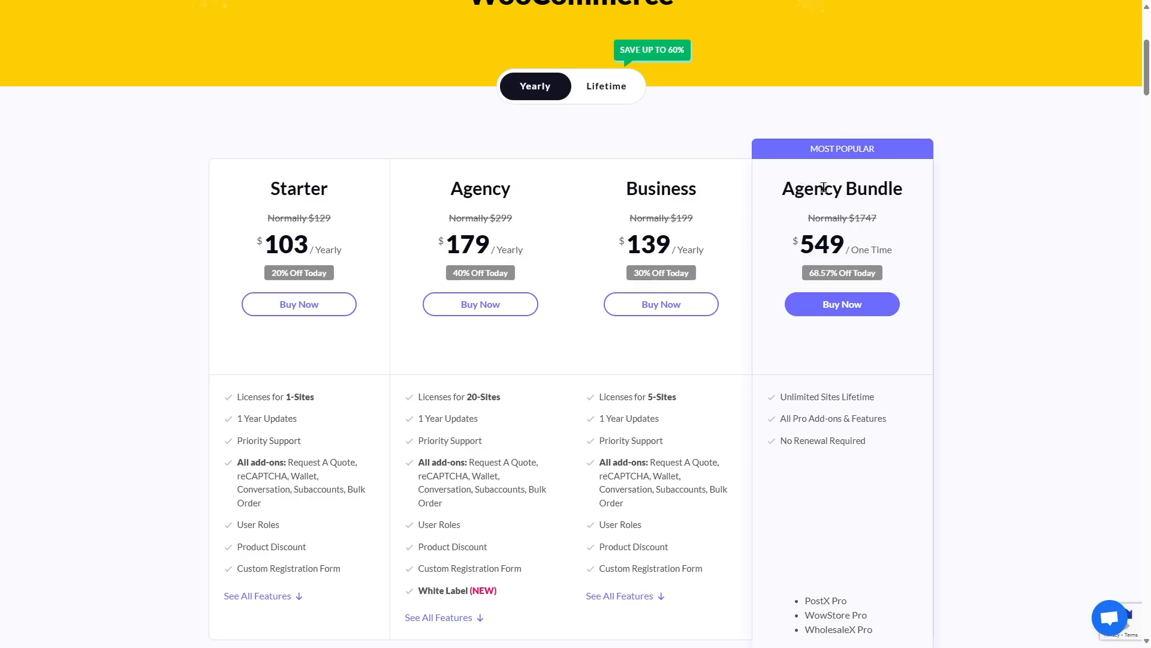
mouse_move(878, 226)
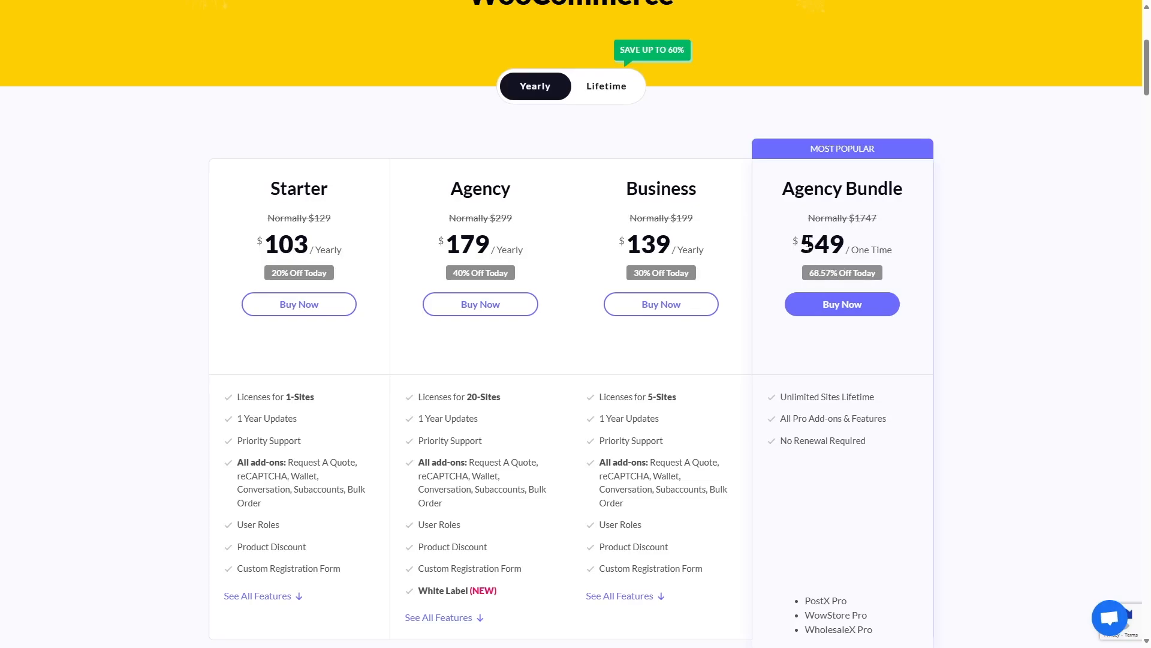
mouse_move(784, 260)
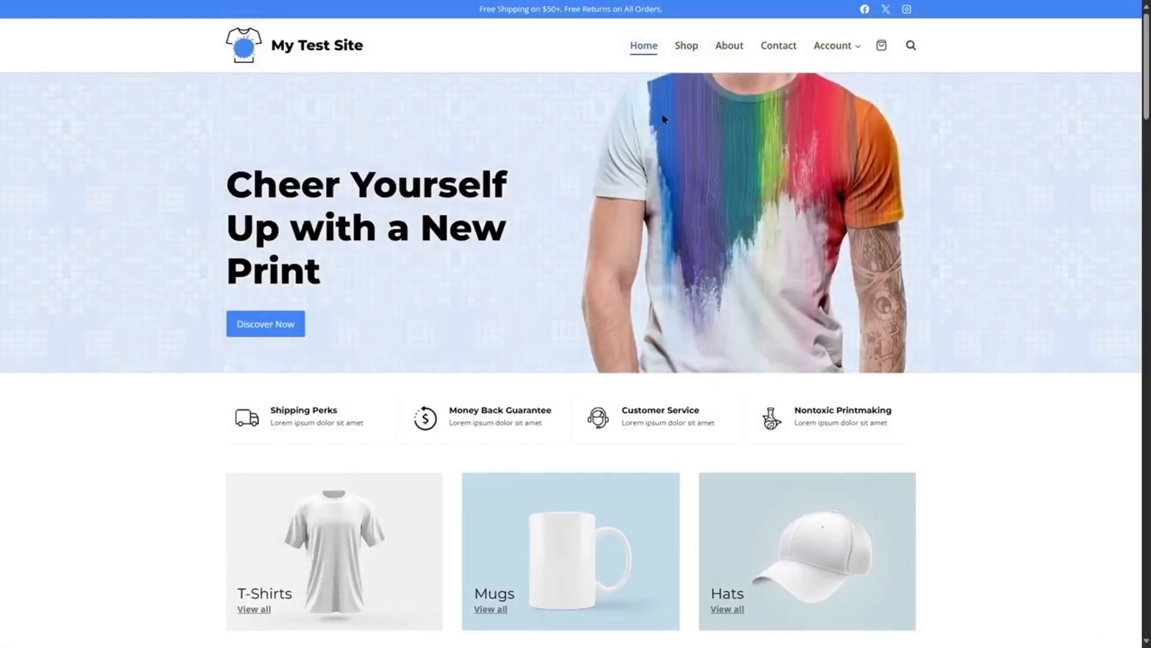
click(686, 46)
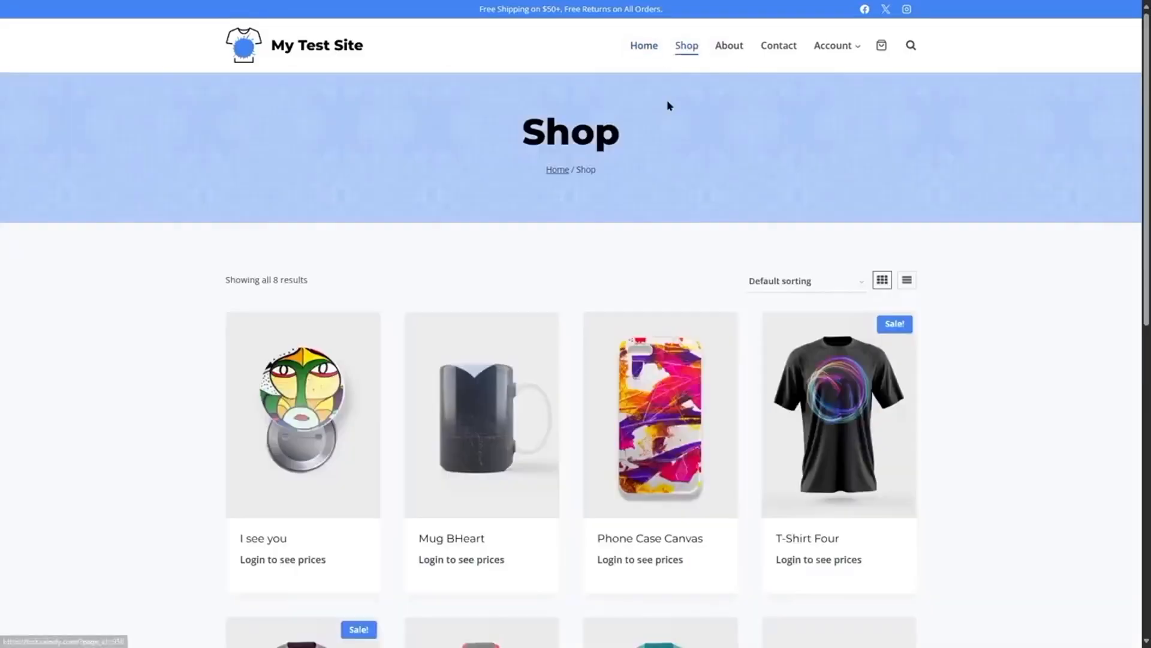
mouse_move(466, 535)
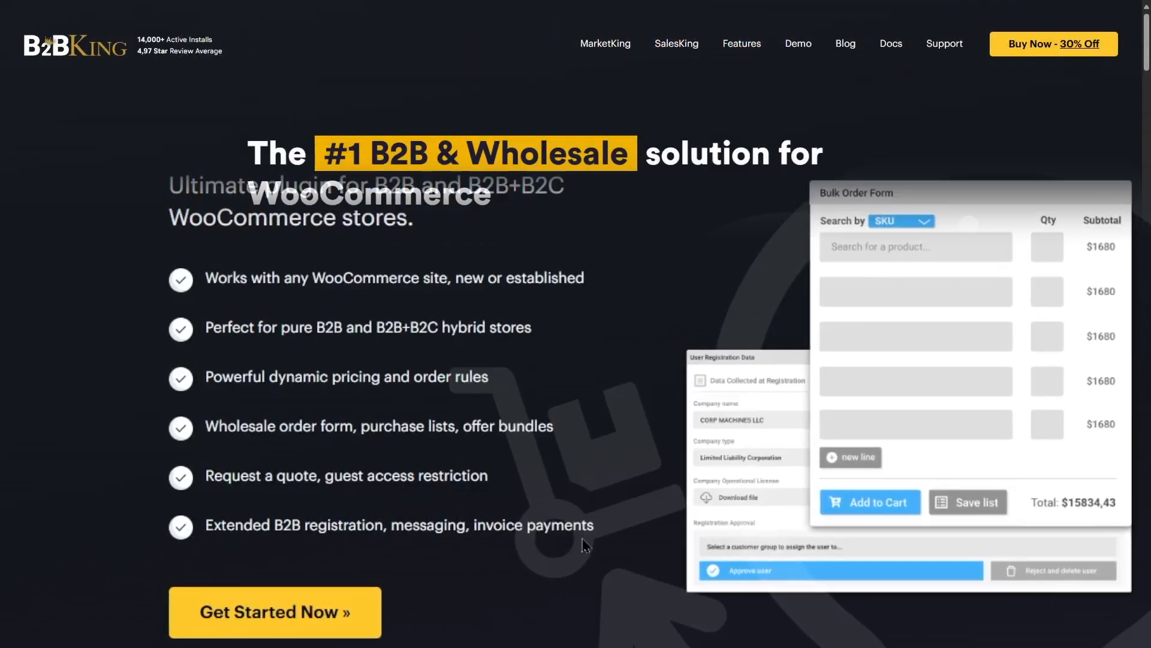
scroll(down, 3)
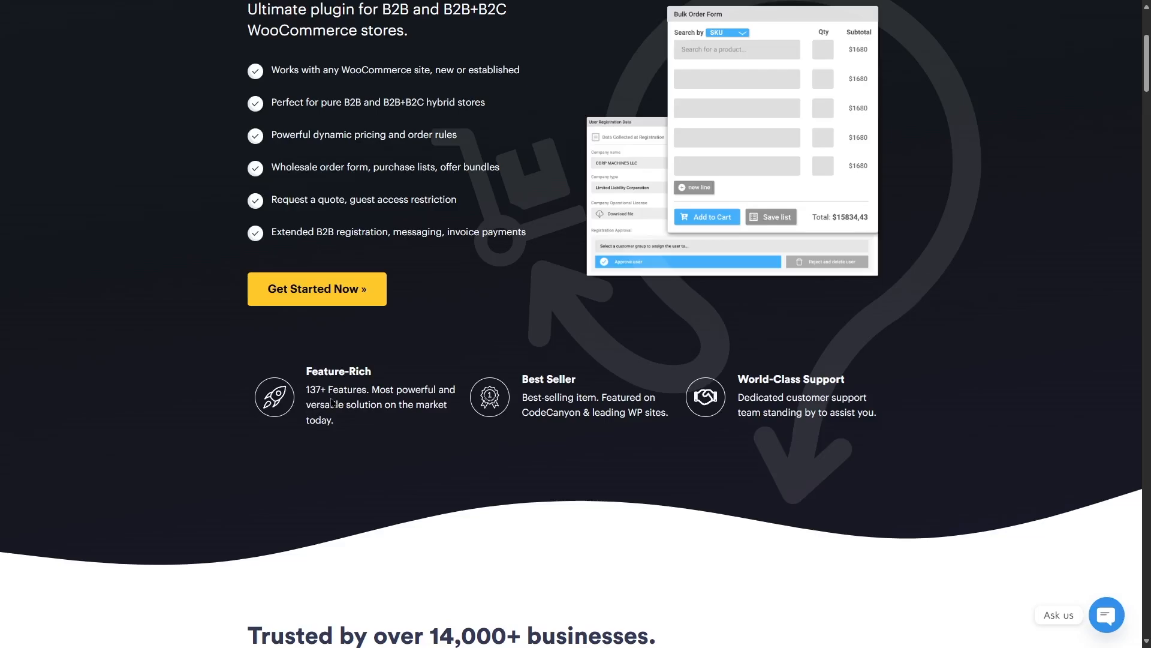
scroll(down, 3)
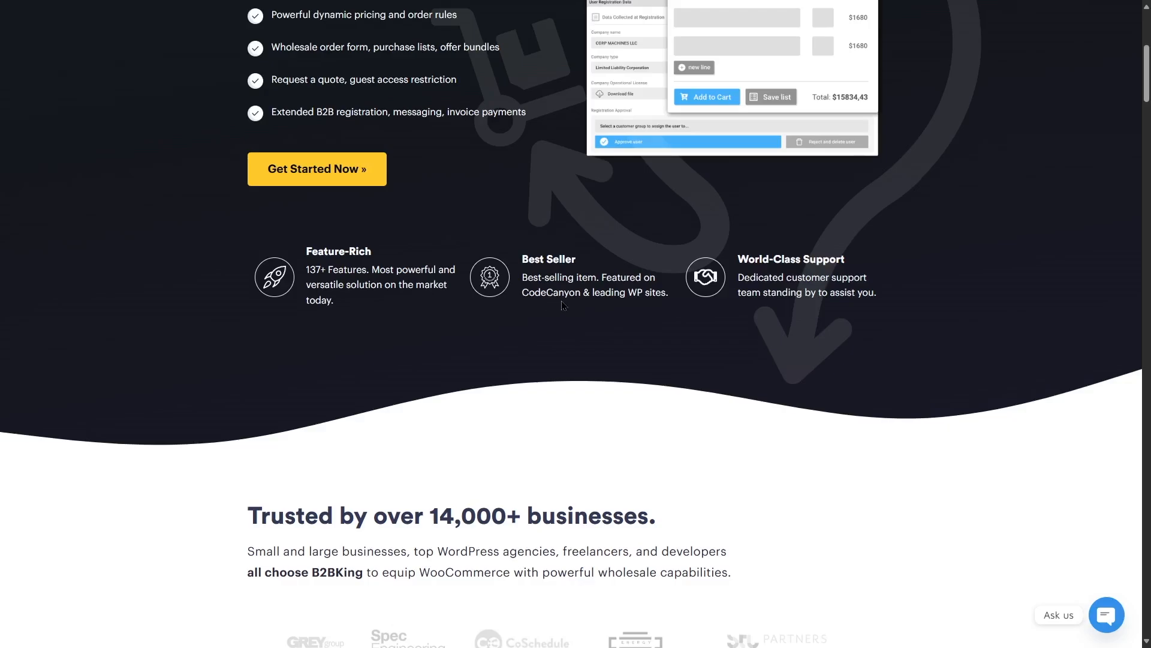
scroll(up, 3)
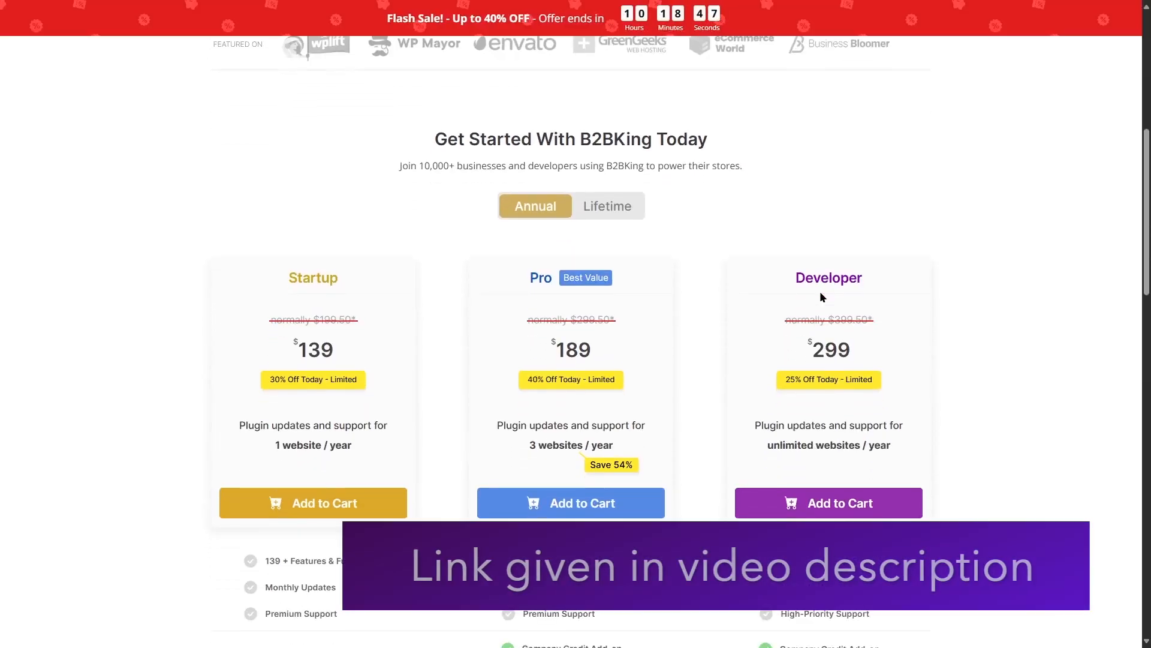
Scroll through B2BKing's Startup, Pro and Developer plan cards and their feature lists
scroll(down, 3)
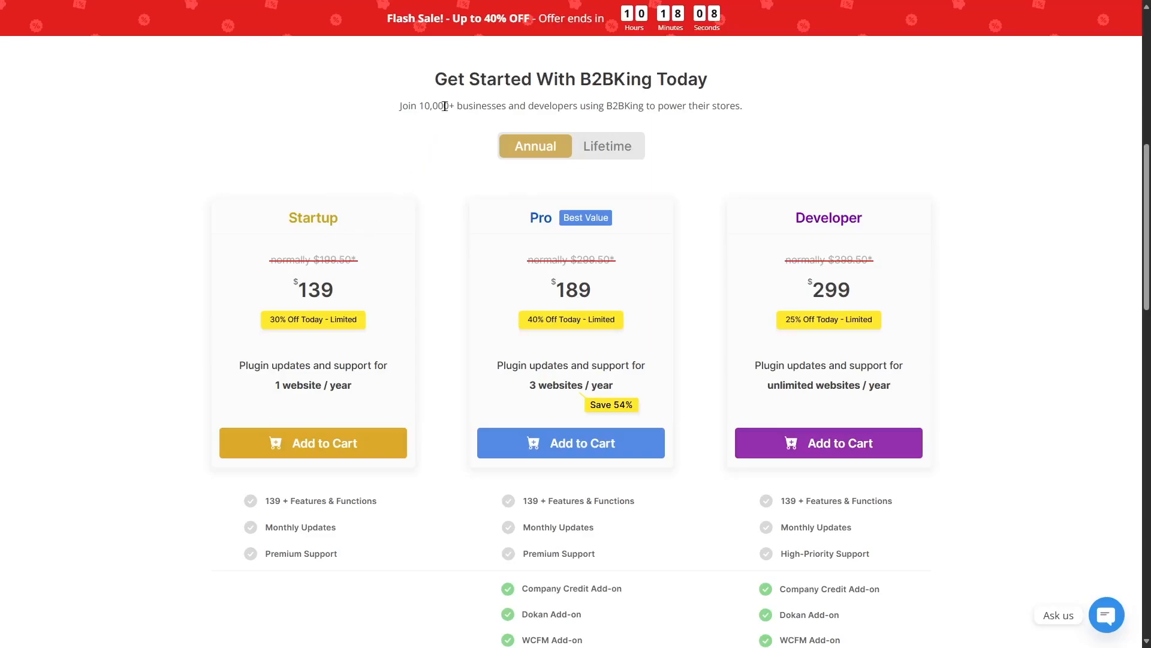
mouse_move(325, 262)
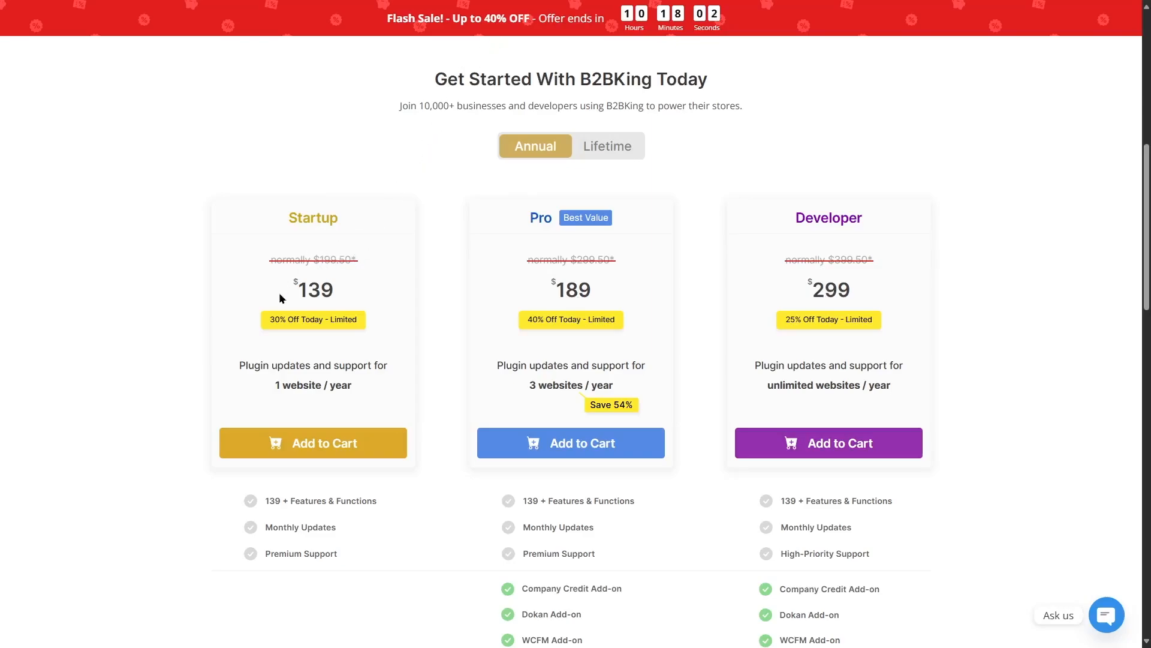
mouse_move(346, 295)
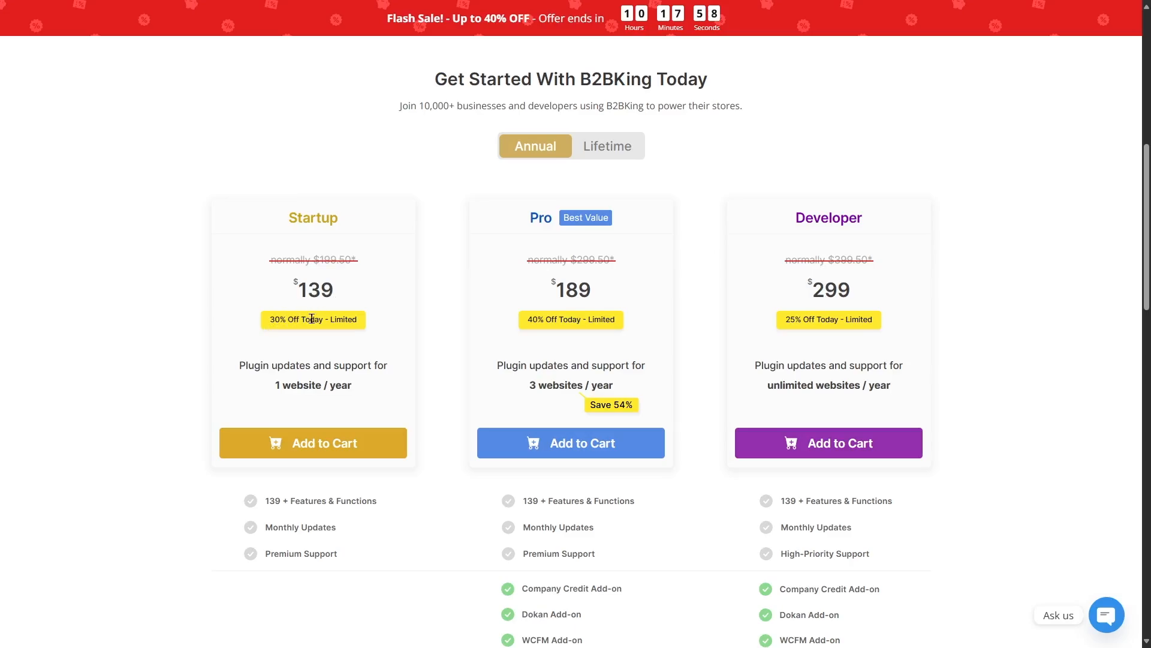
mouse_move(330, 359)
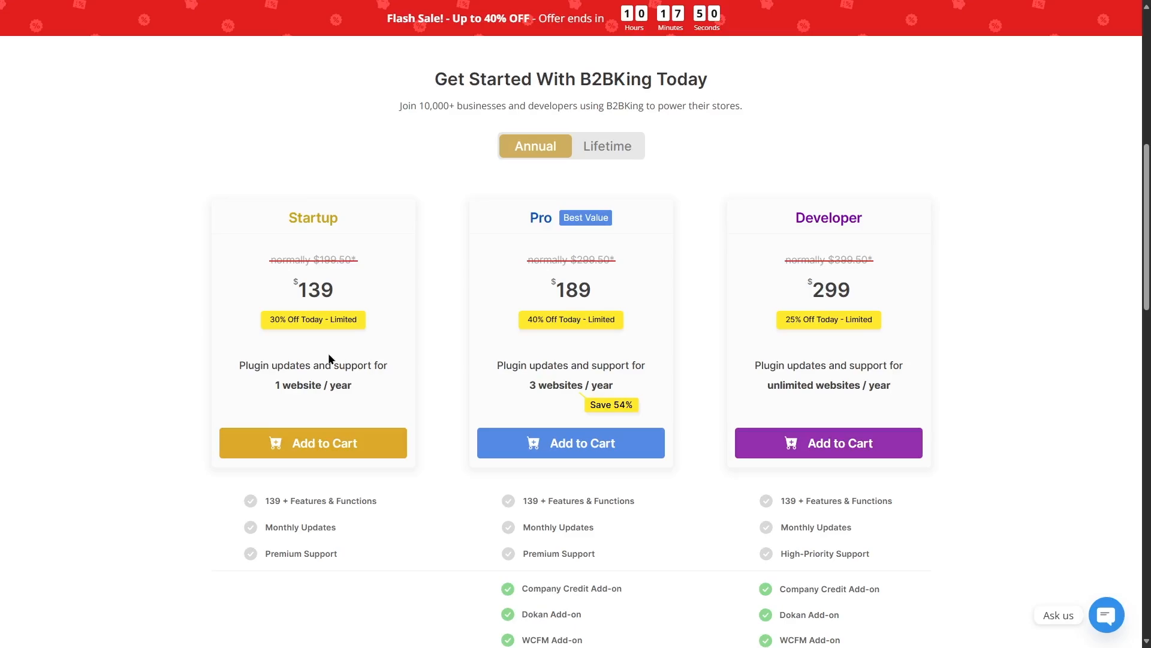
mouse_move(568, 245)
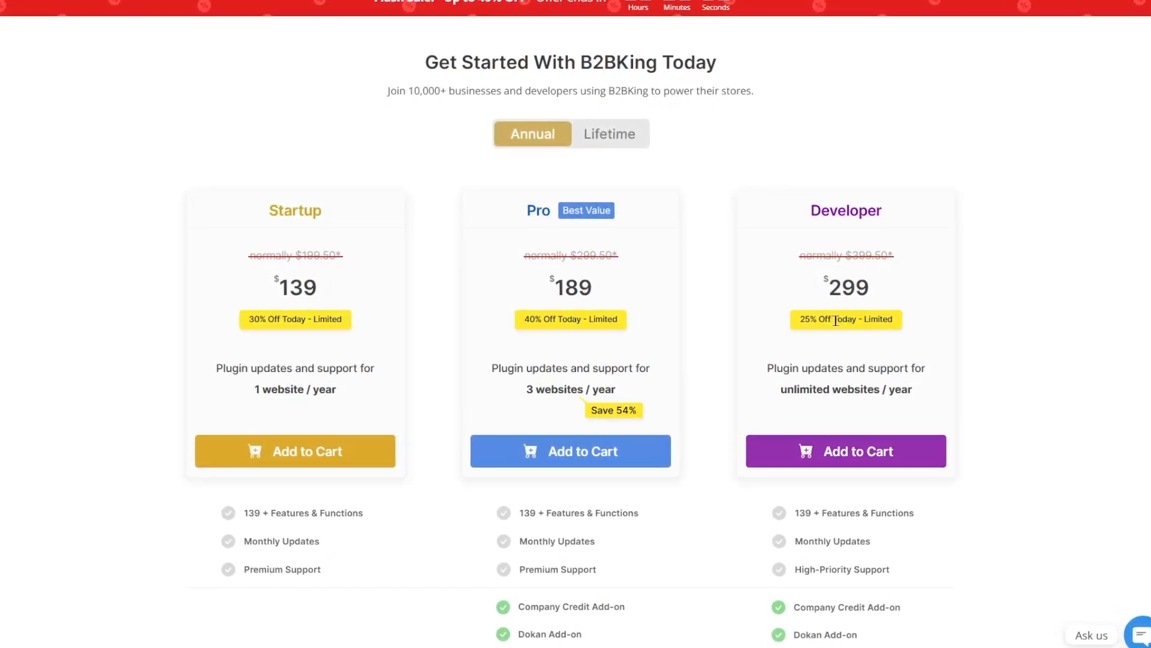
scroll(down, 3)
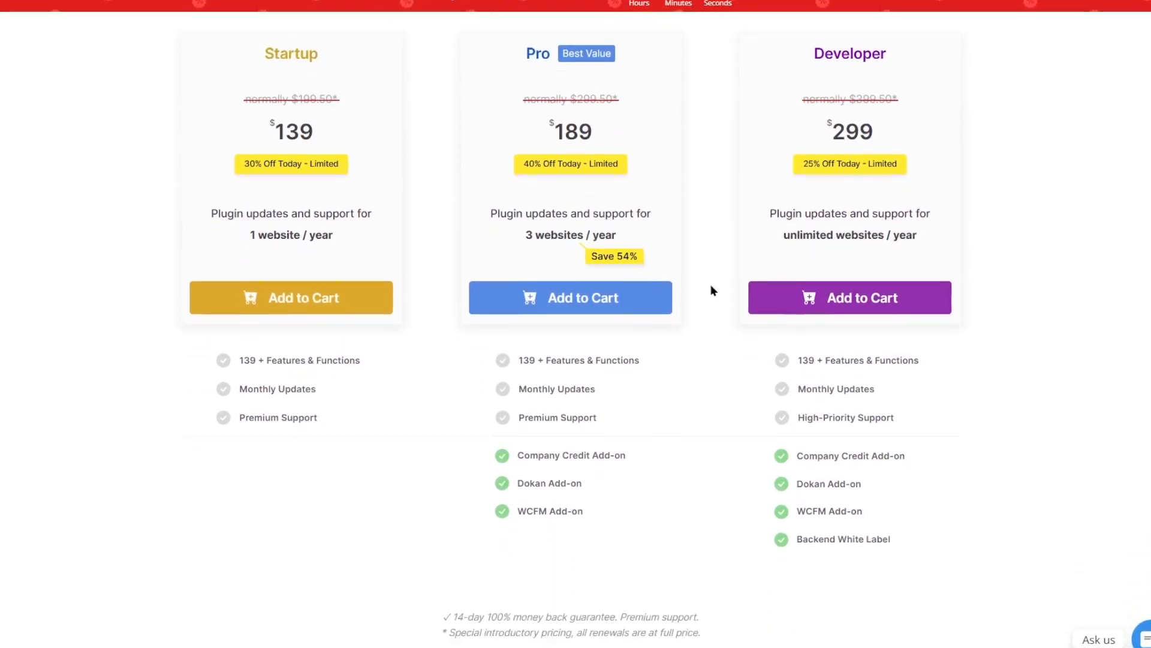
scroll(down, 3)
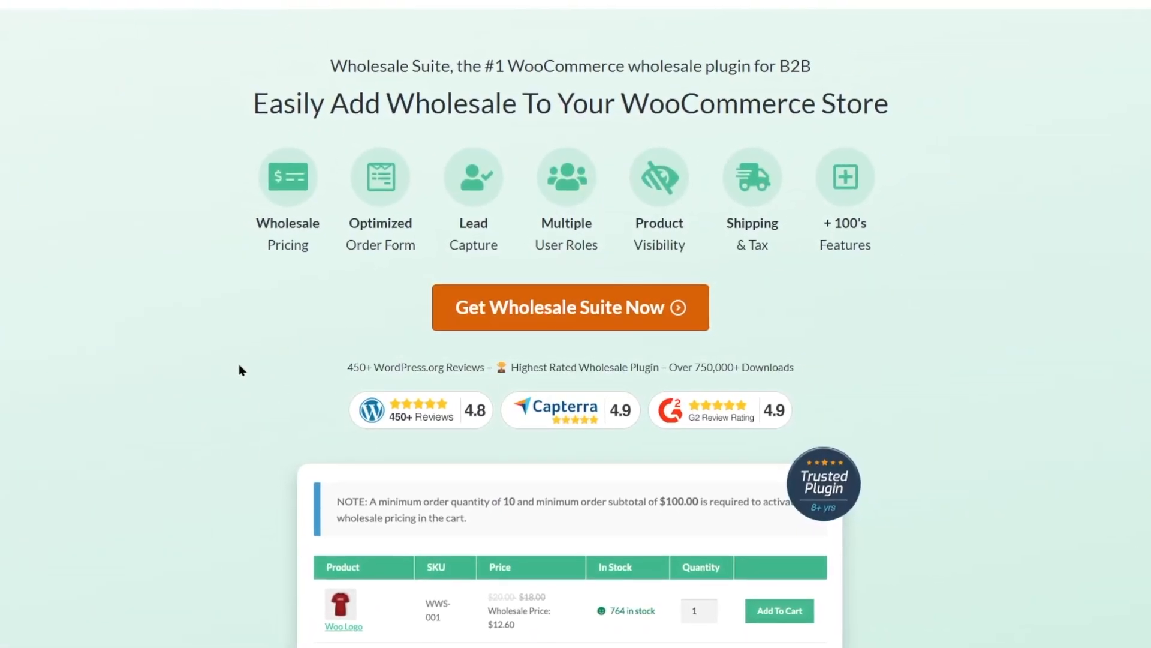
Scroll past the Wholesale Suite hero to its six core features and five-star testimonials
scroll(up, 3)
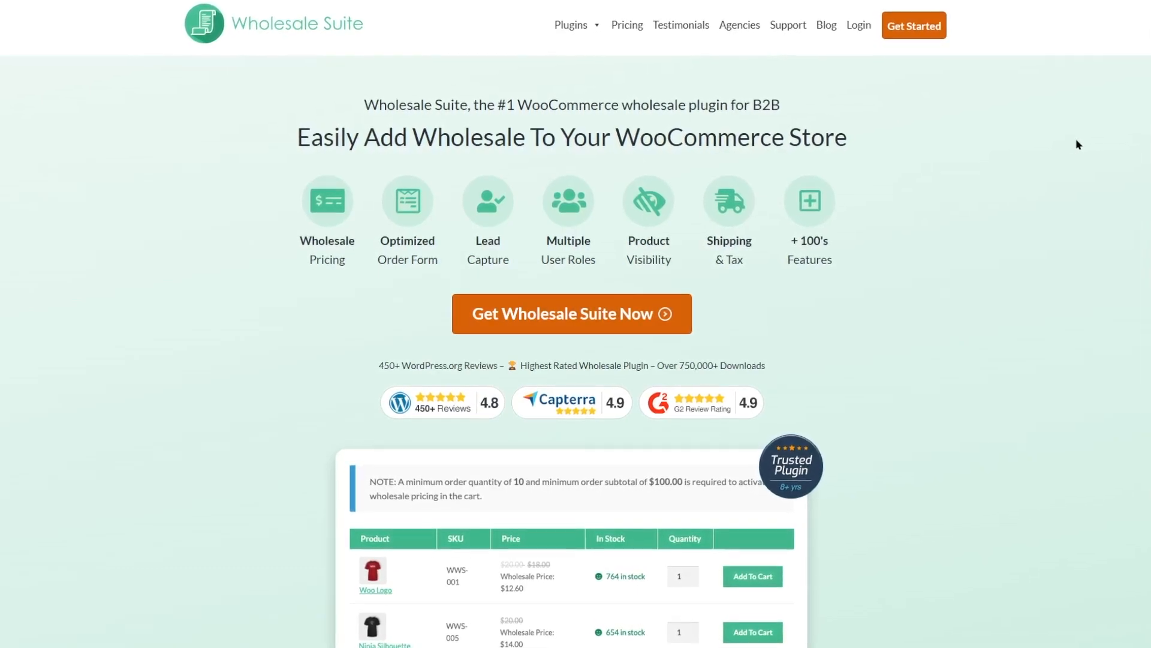
scroll(down, 3)
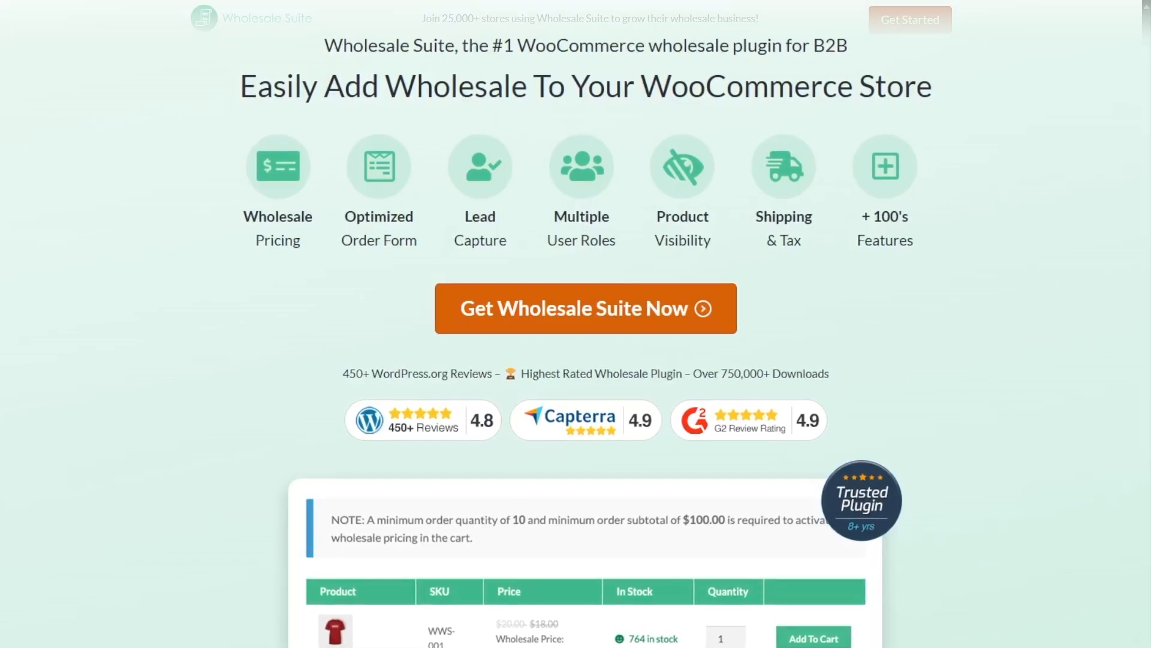
scroll(down, 3)
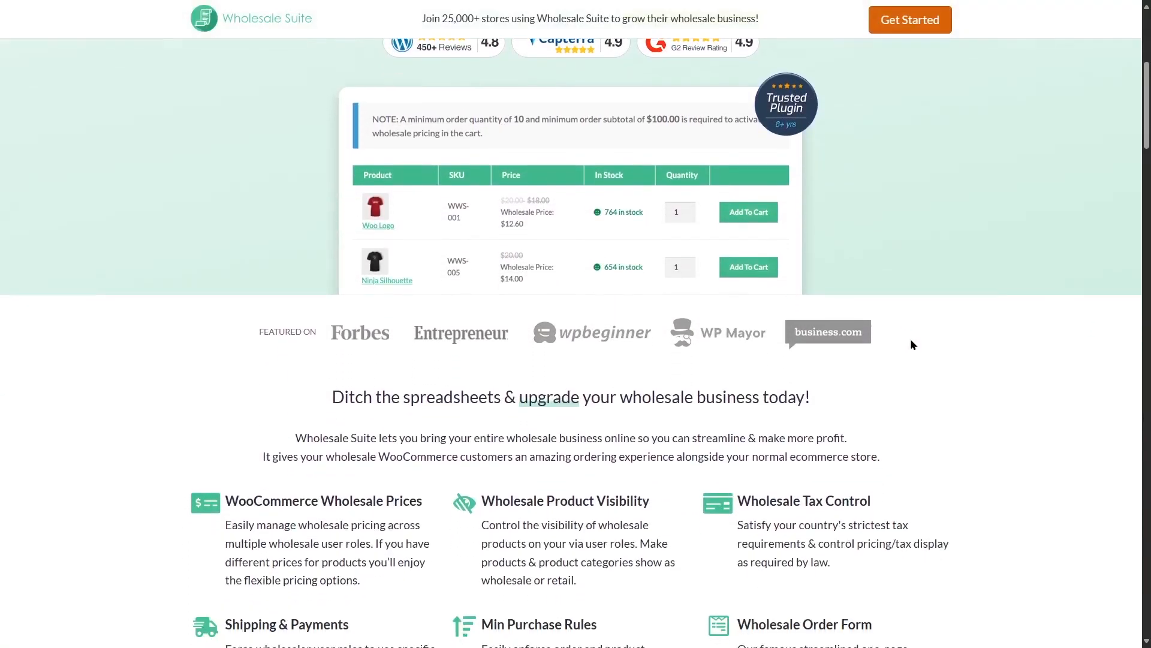
scroll(down, 3)
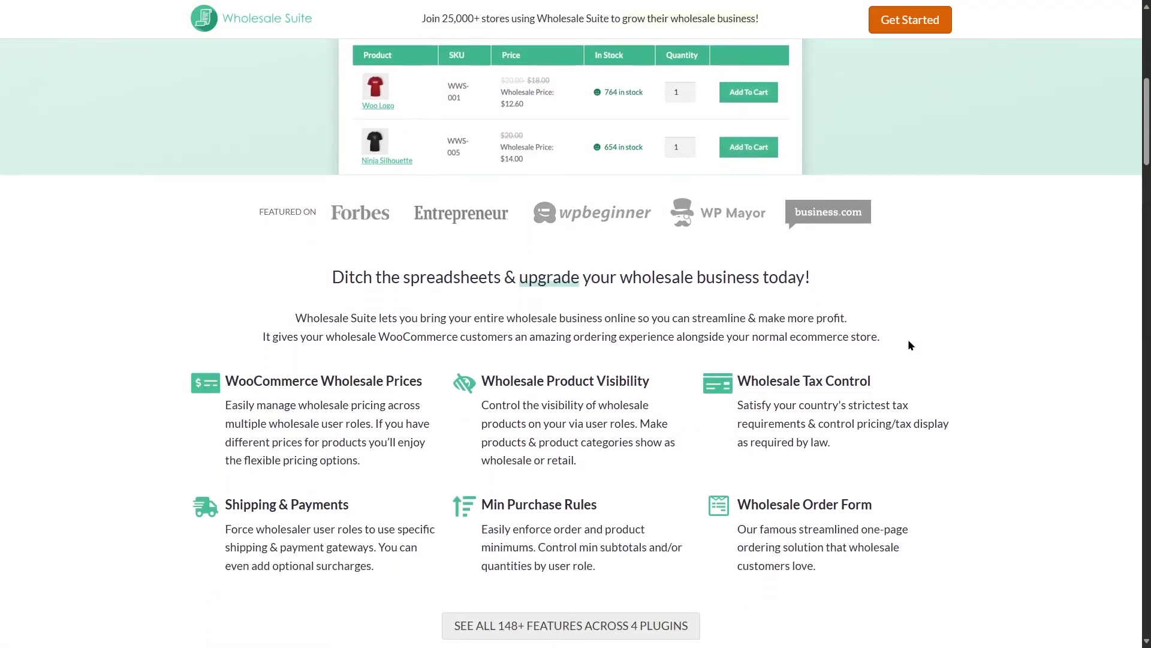
scroll(down, 3)
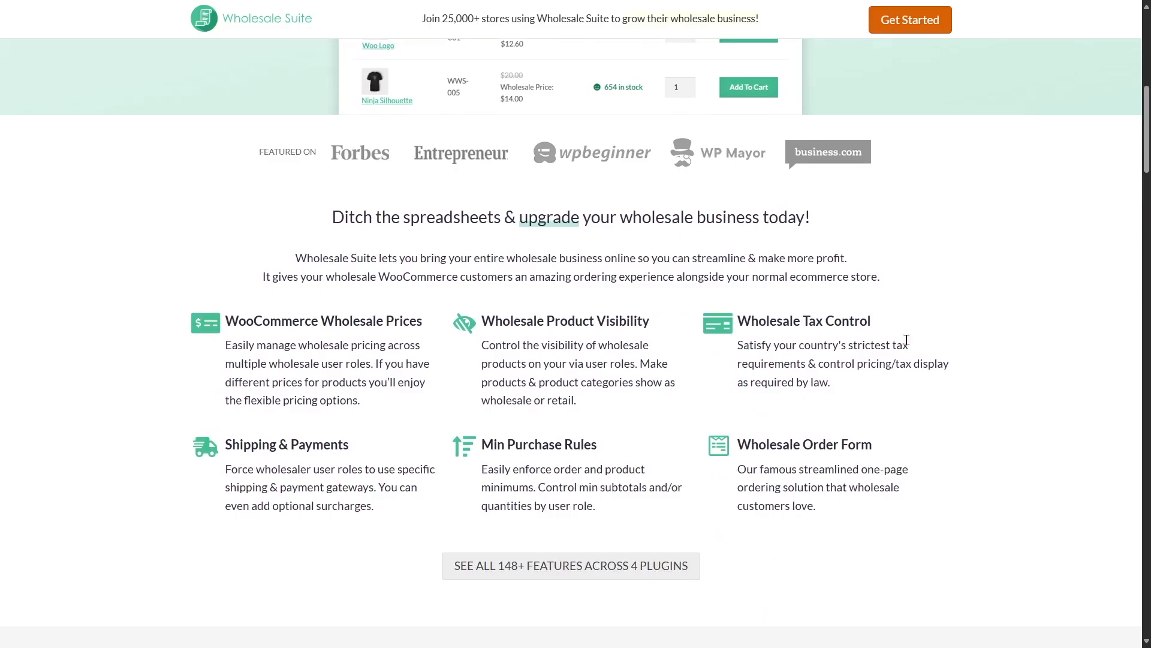
mouse_move(623, 327)
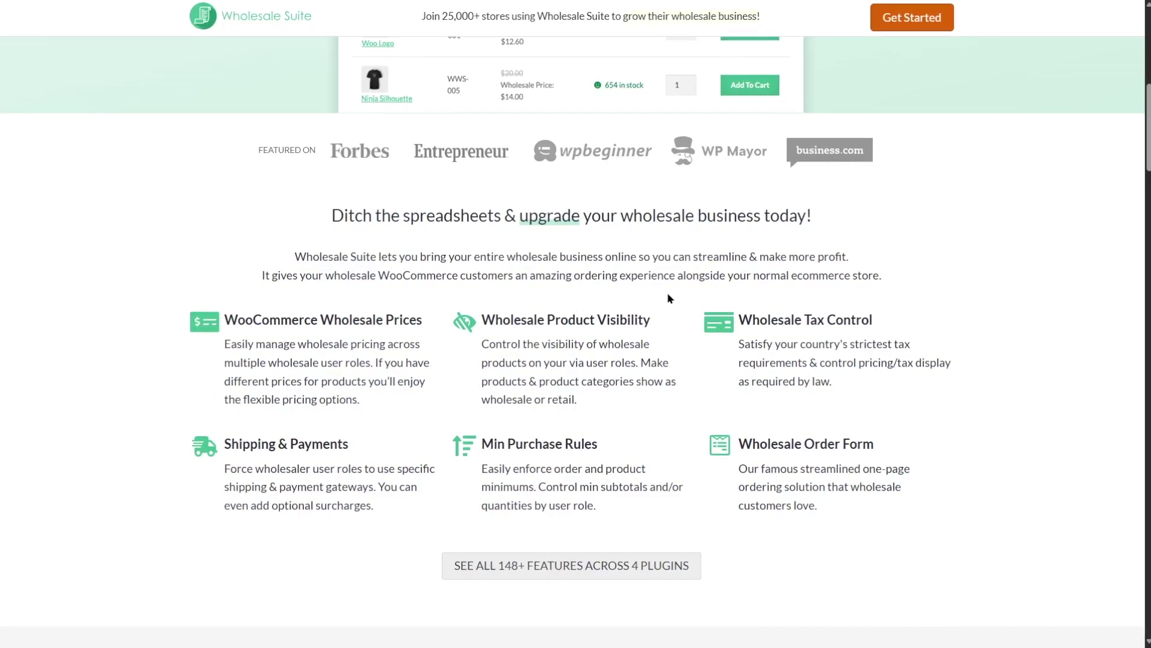
scroll(down, 3)
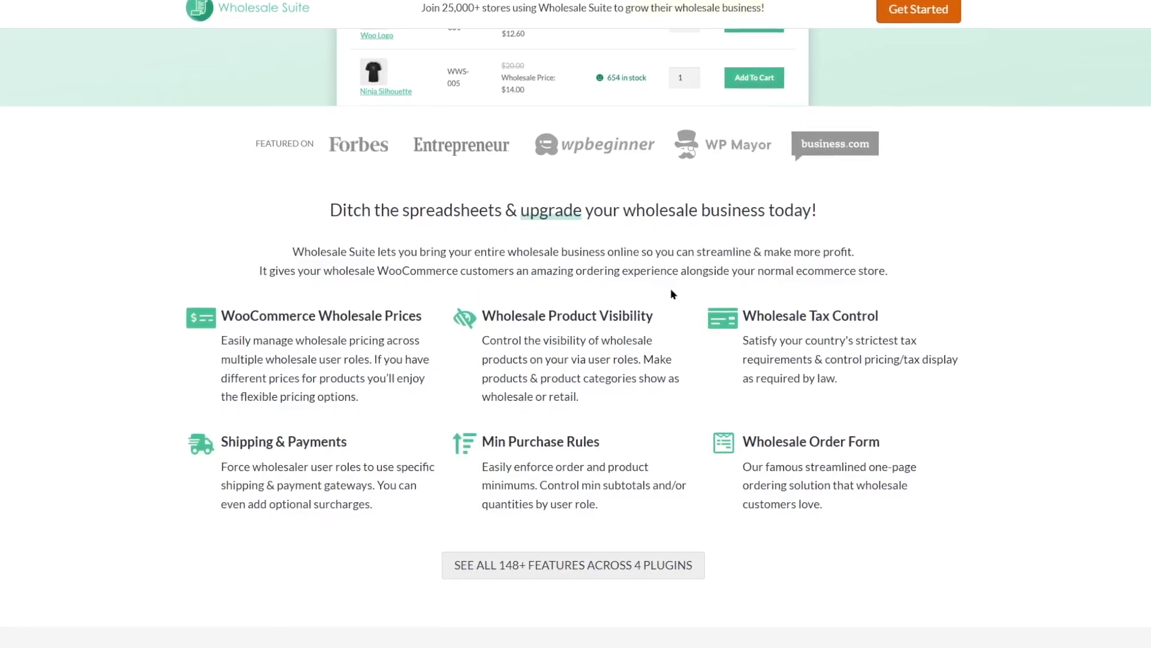
scroll(down, 3)
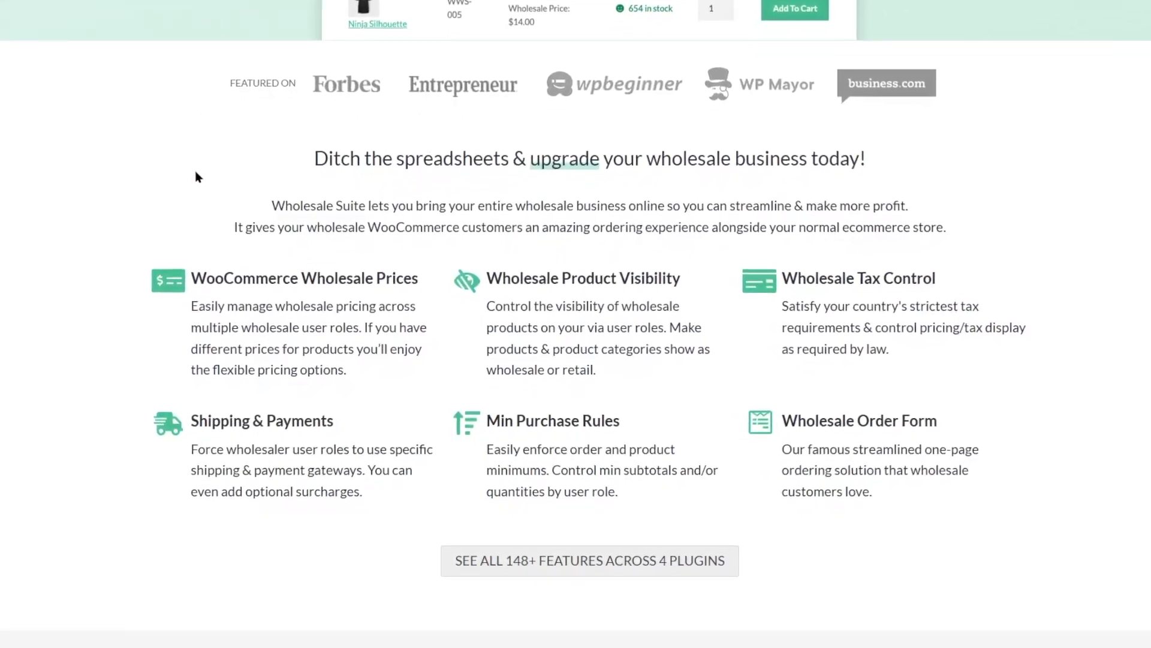
scroll(down, 3)
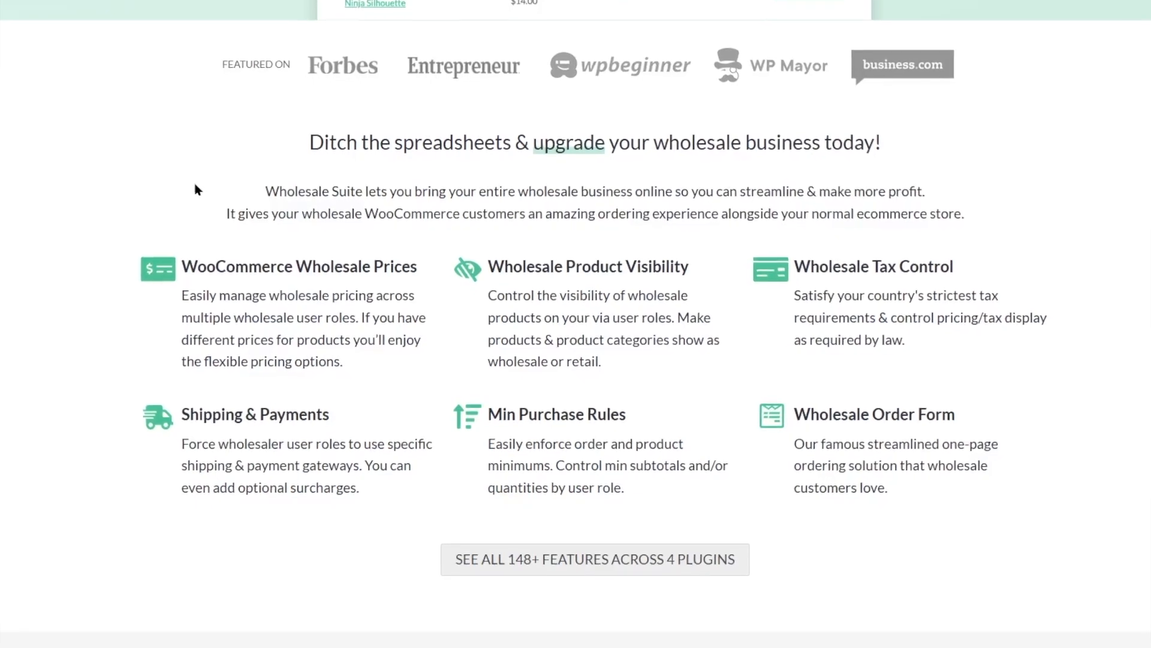
scroll(down, 3)
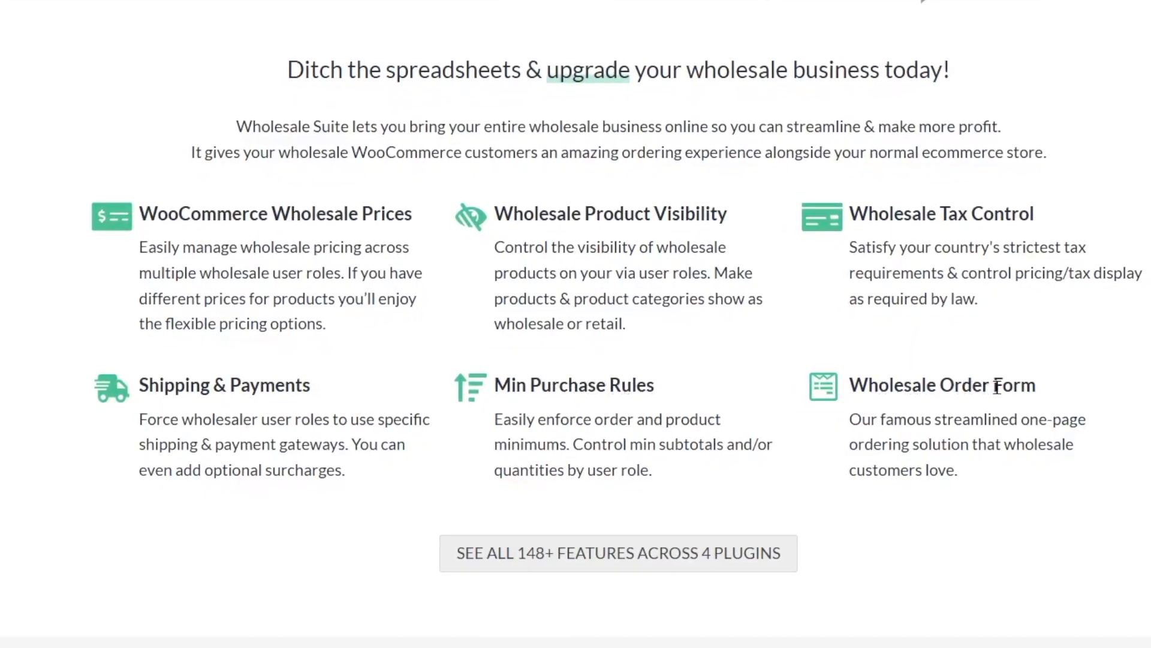
scroll(up, 3)
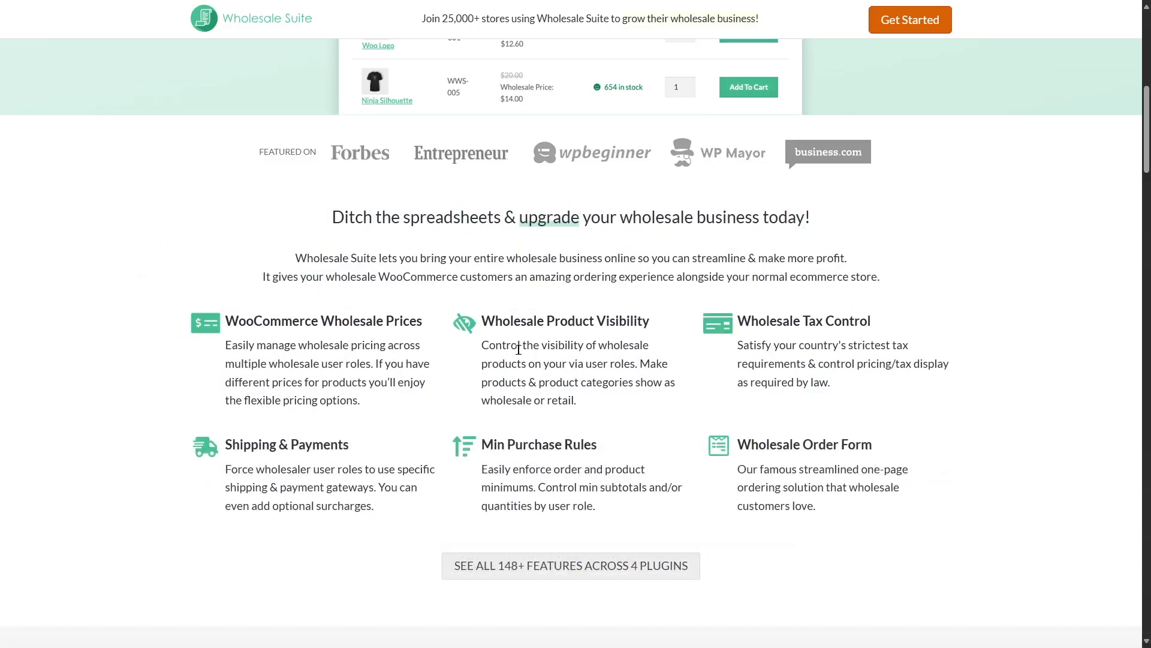
scroll(down, 3)
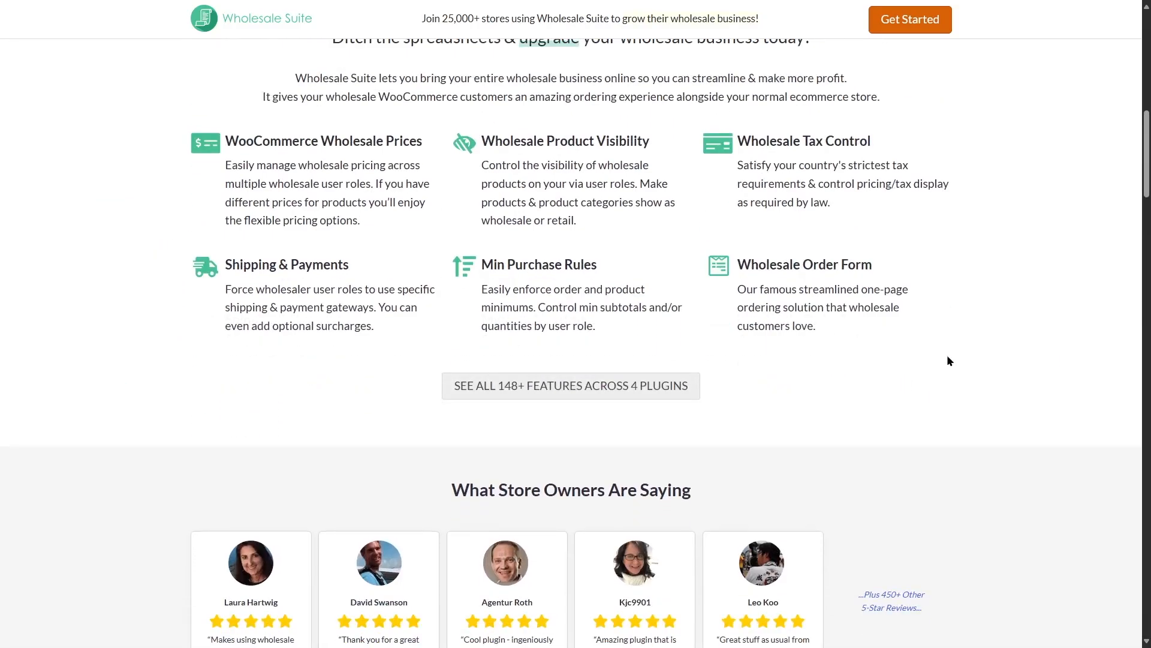
scroll(down, 3)
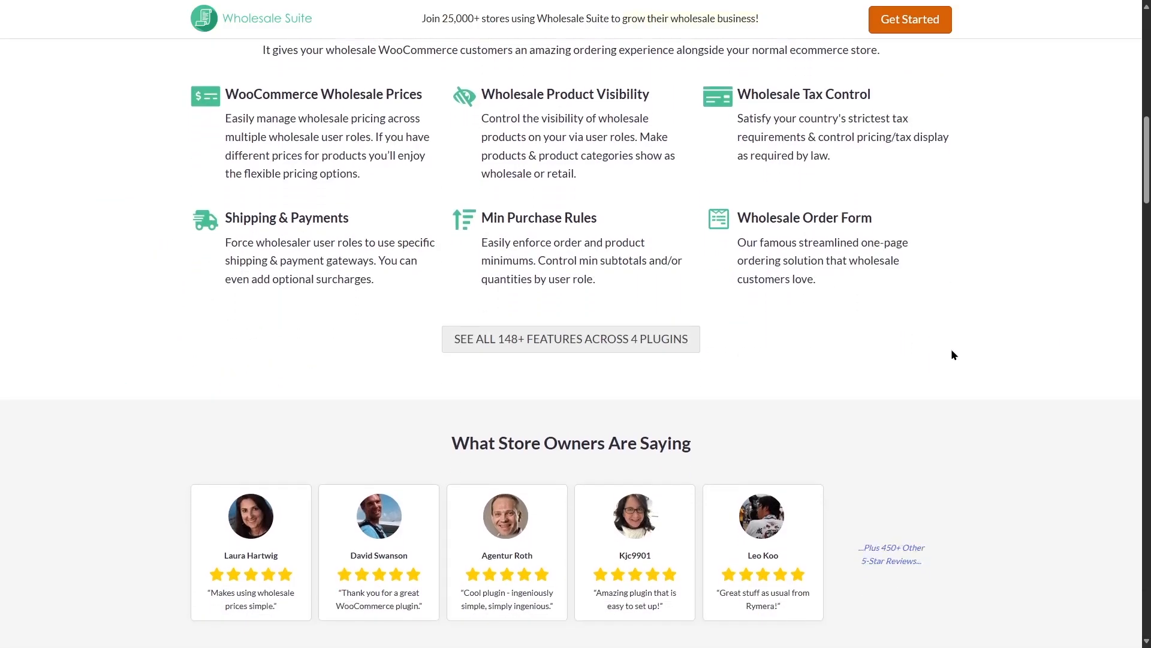
Scroll down to the Popular Integrations cards and the start of 'Top 3 Reasons'
scroll(down, 3)
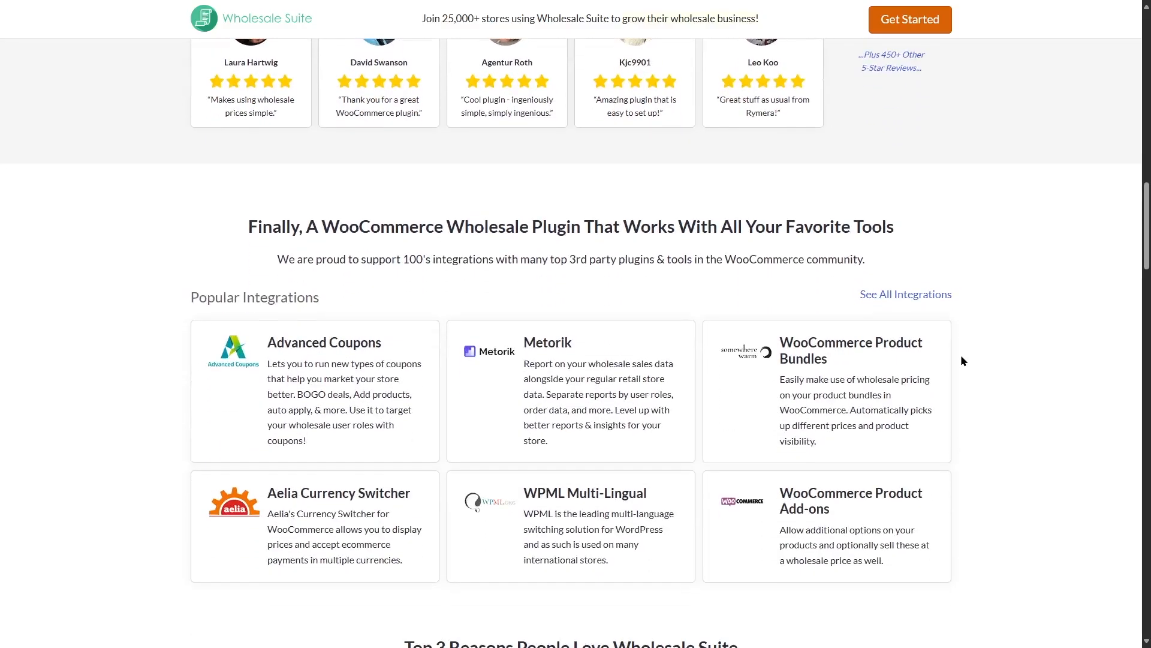
mouse_move(377, 361)
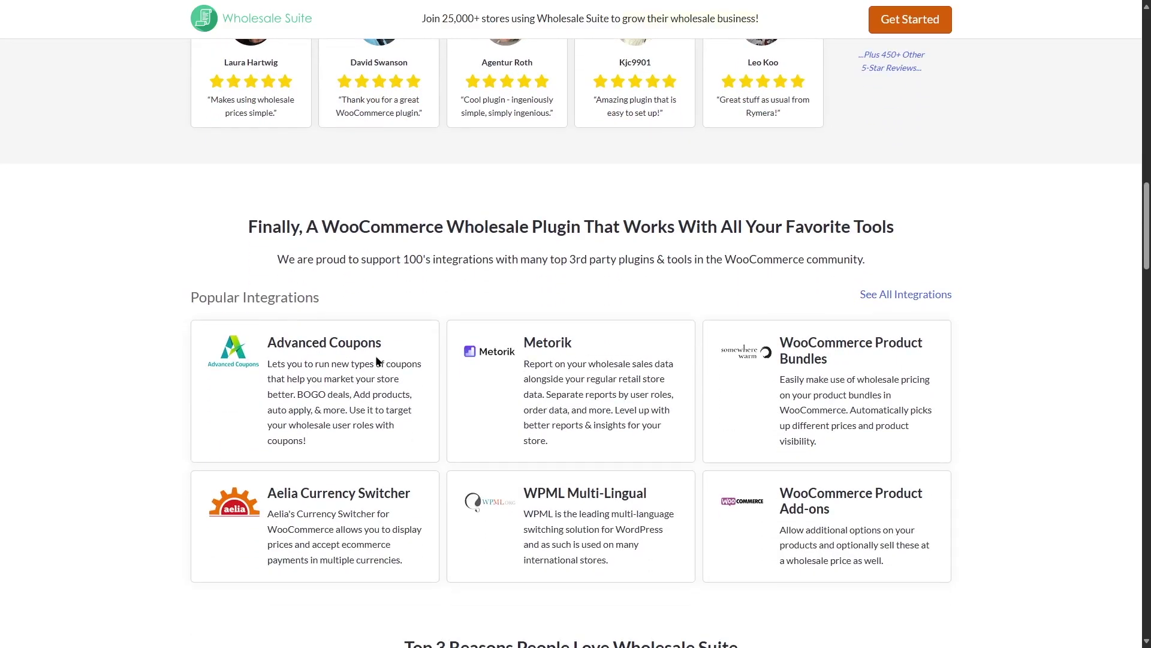
mouse_move(703, 356)
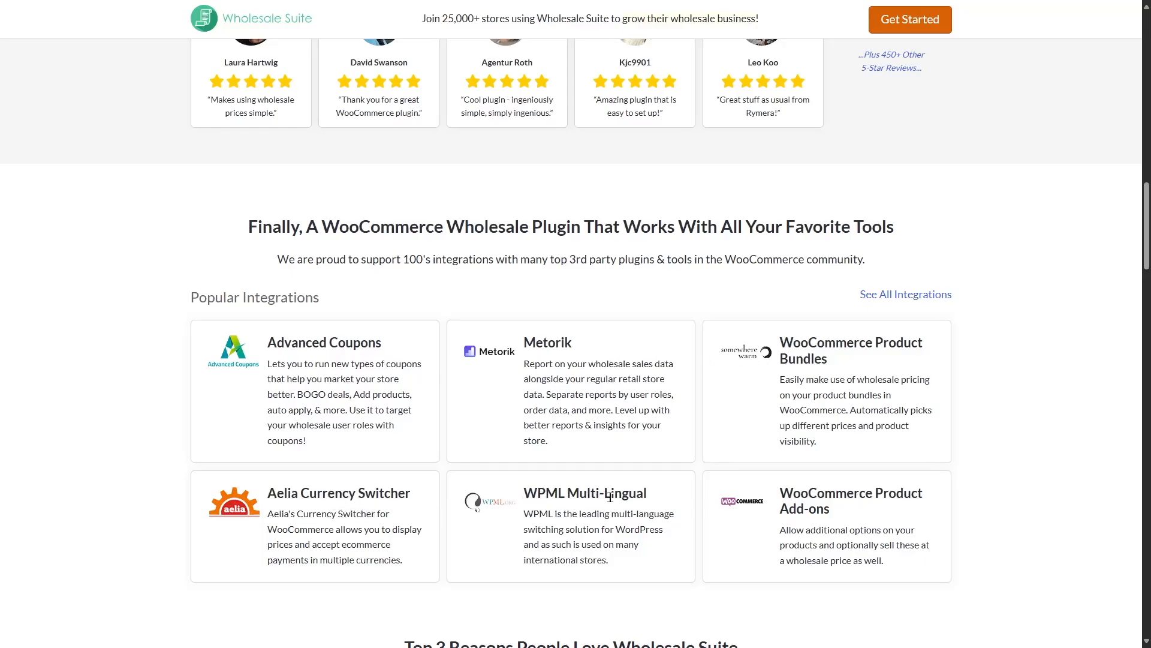
scroll(down, 3)
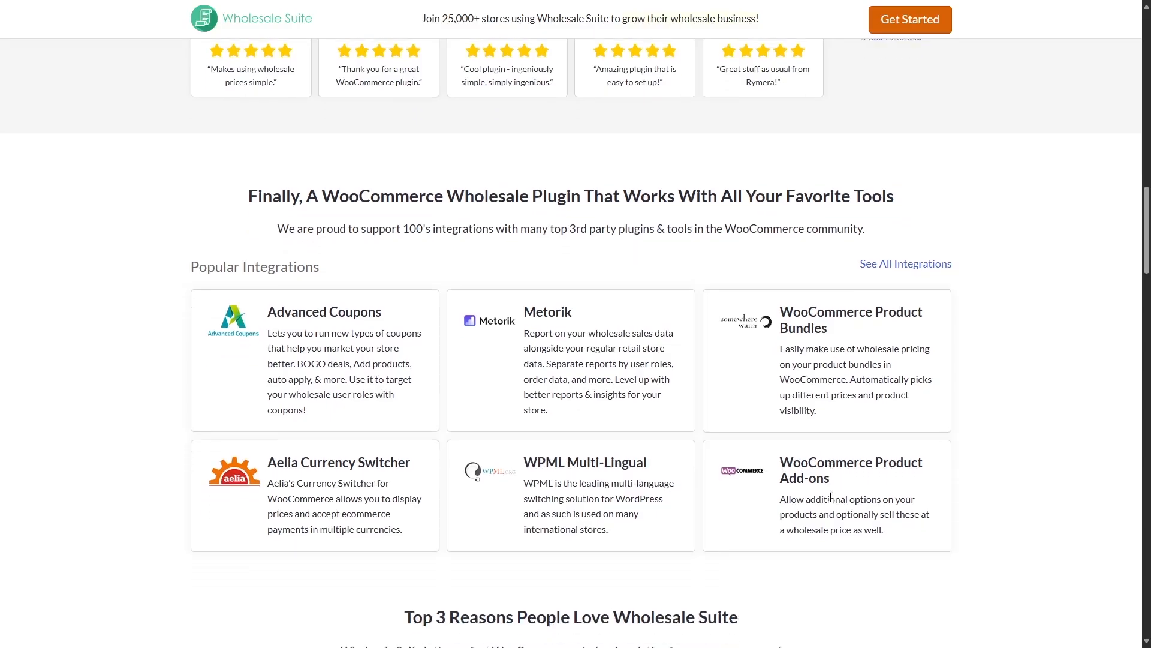
scroll(down, 3)
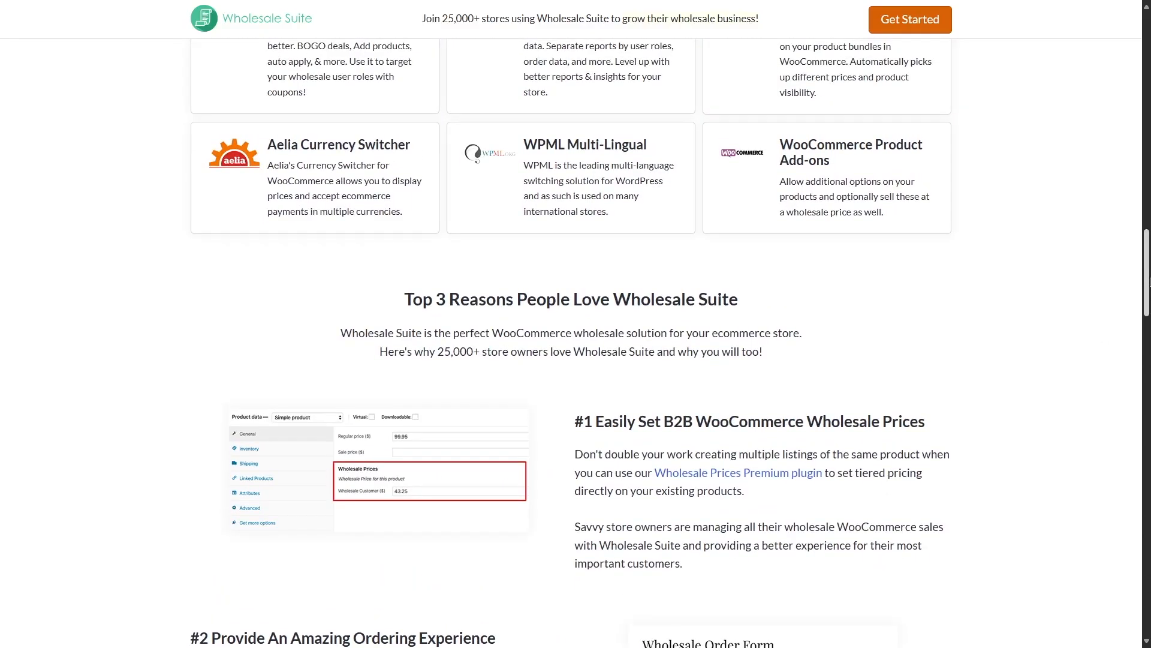
mouse_move(920, 26)
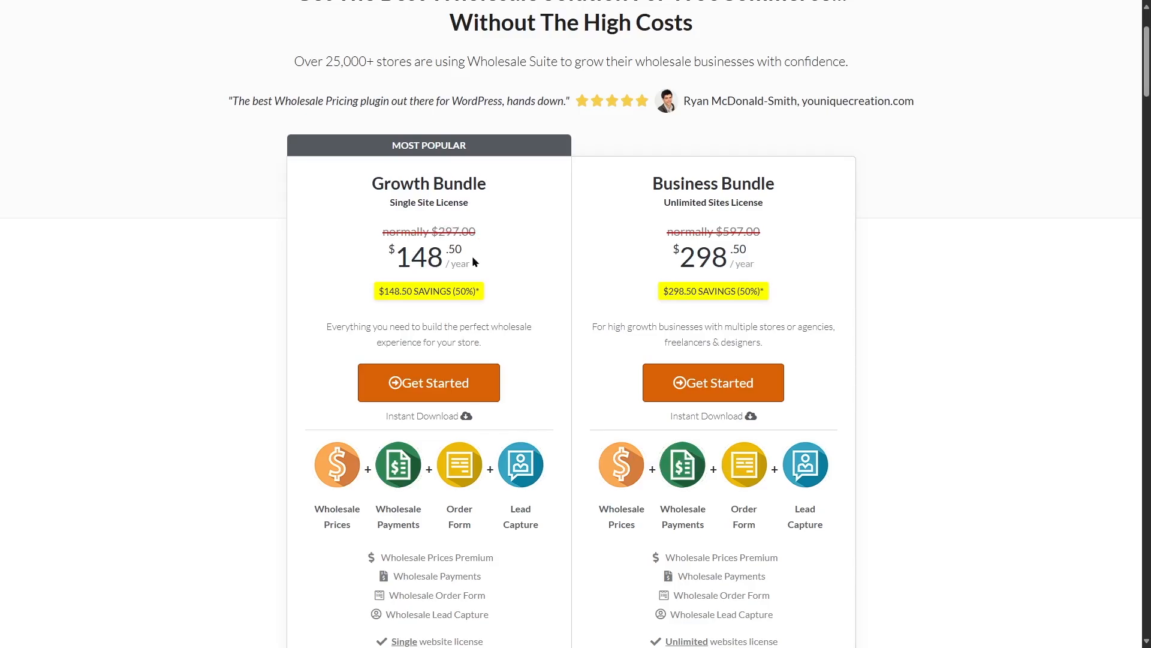
mouse_move(475, 291)
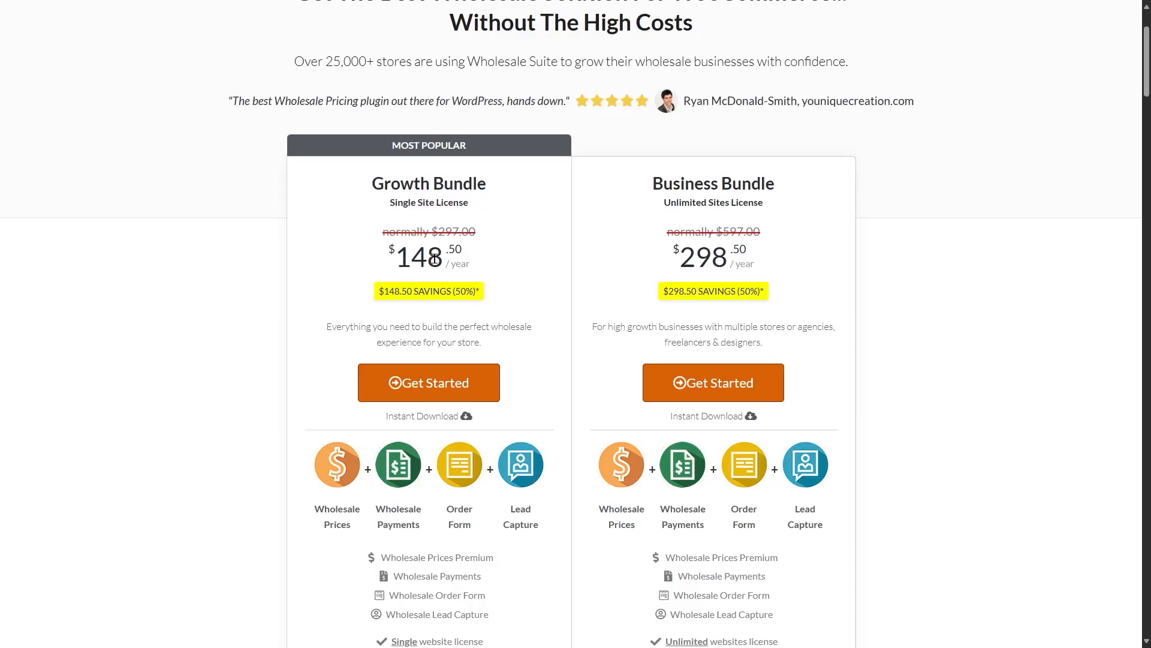
mouse_move(483, 255)
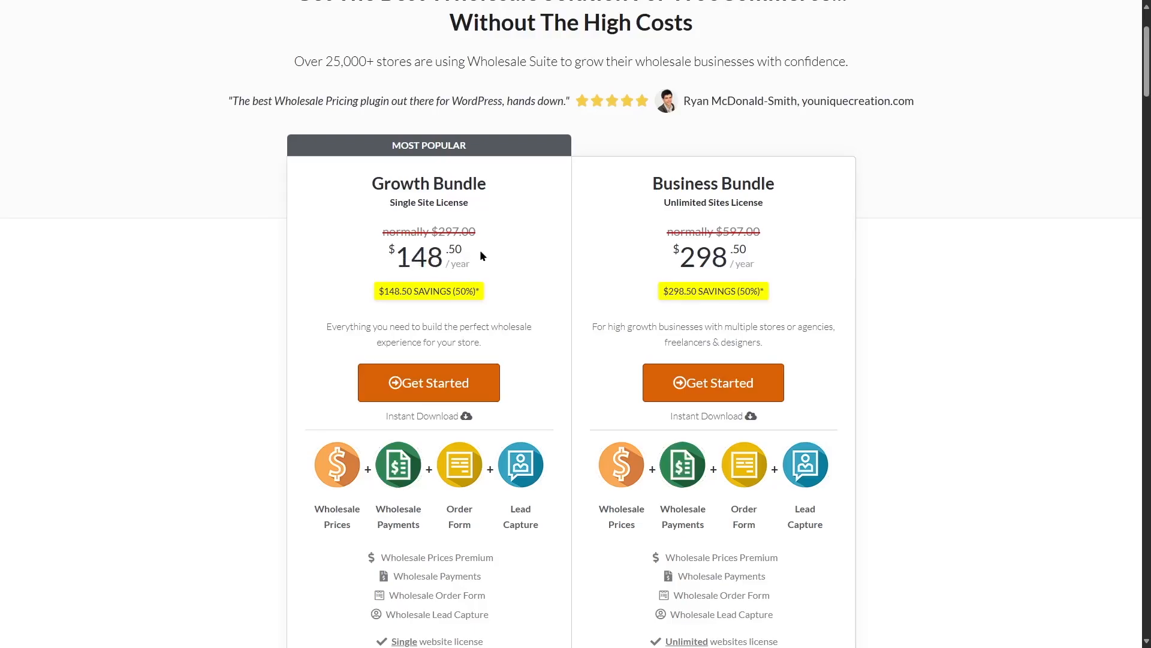
mouse_move(740, 183)
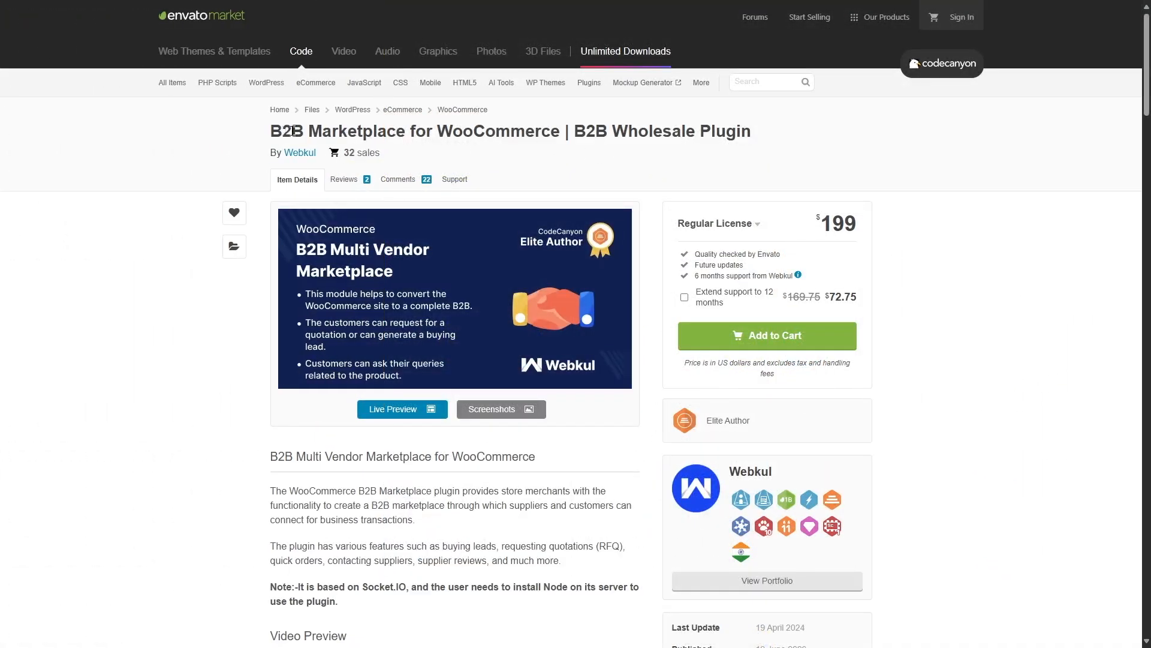
mouse_move(608, 136)
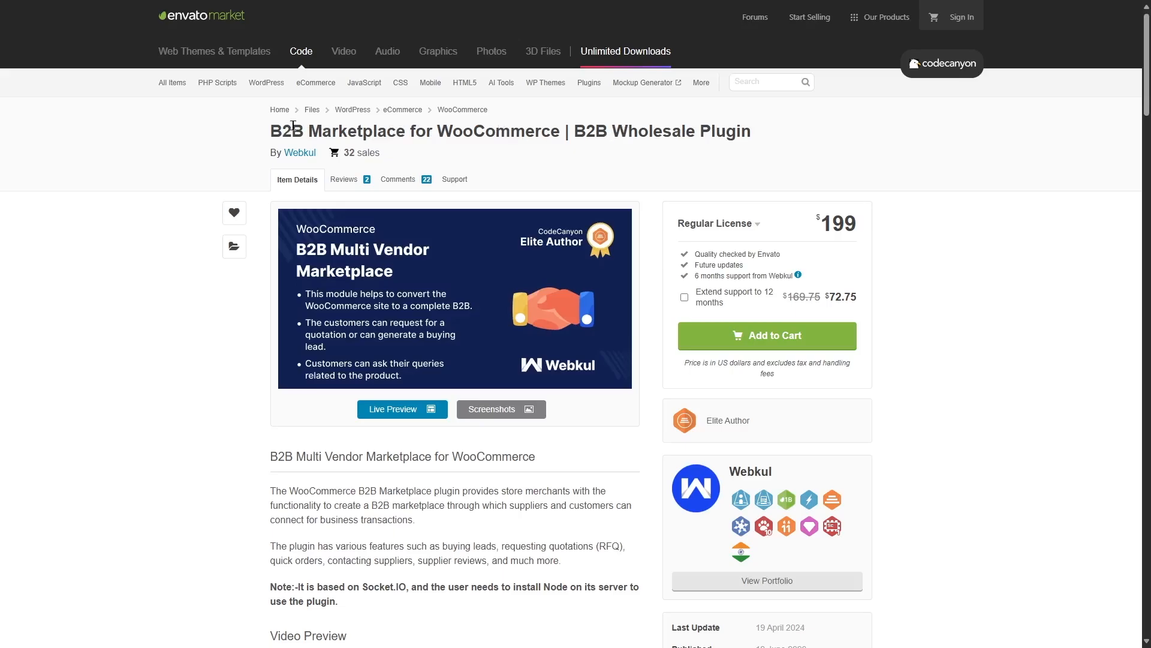
mouse_move(466, 150)
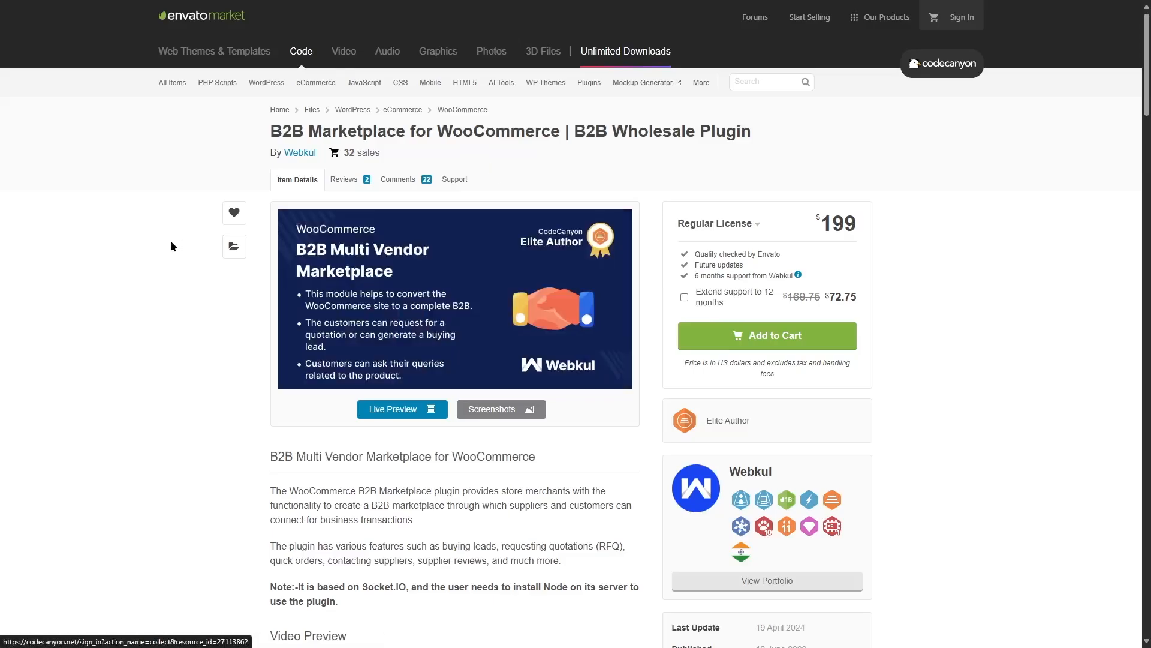
mouse_move(178, 202)
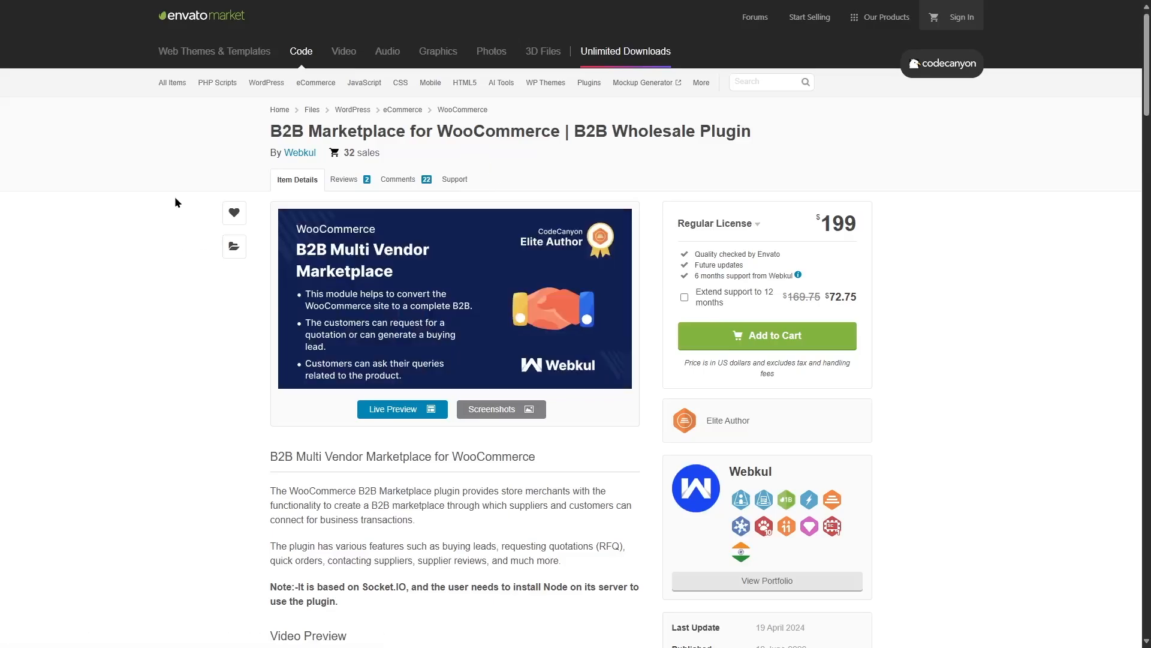
mouse_move(171, 200)
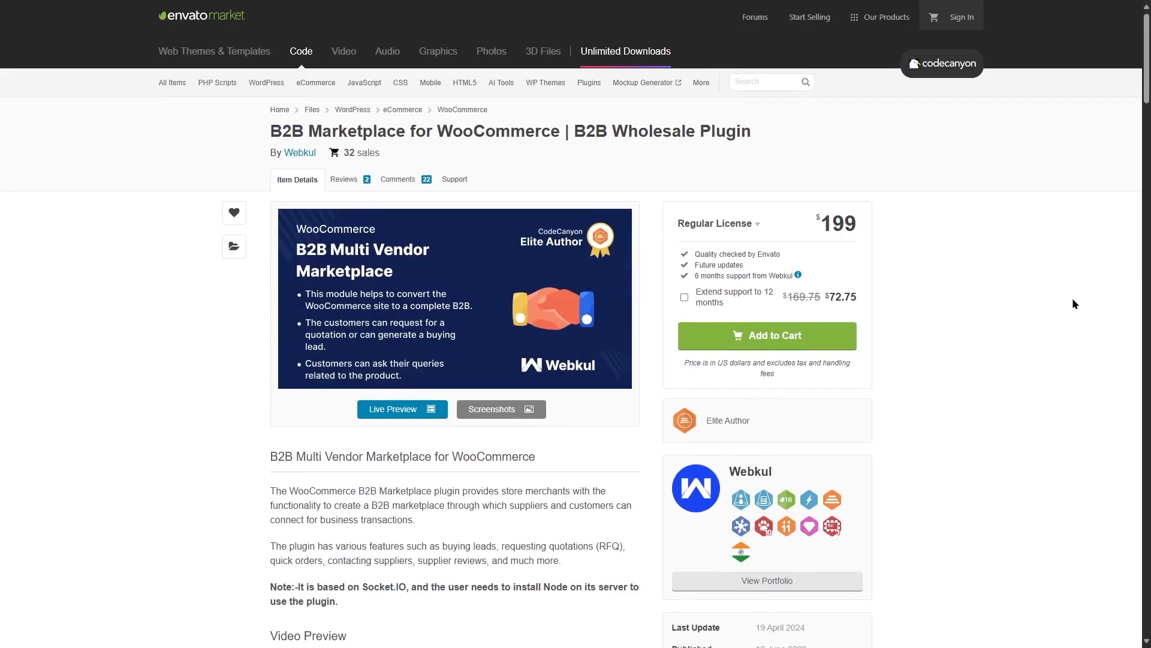
Scroll past the B2B Marketplace feature illustrations and bullet list to Highlighted Features
scroll(down, 3)
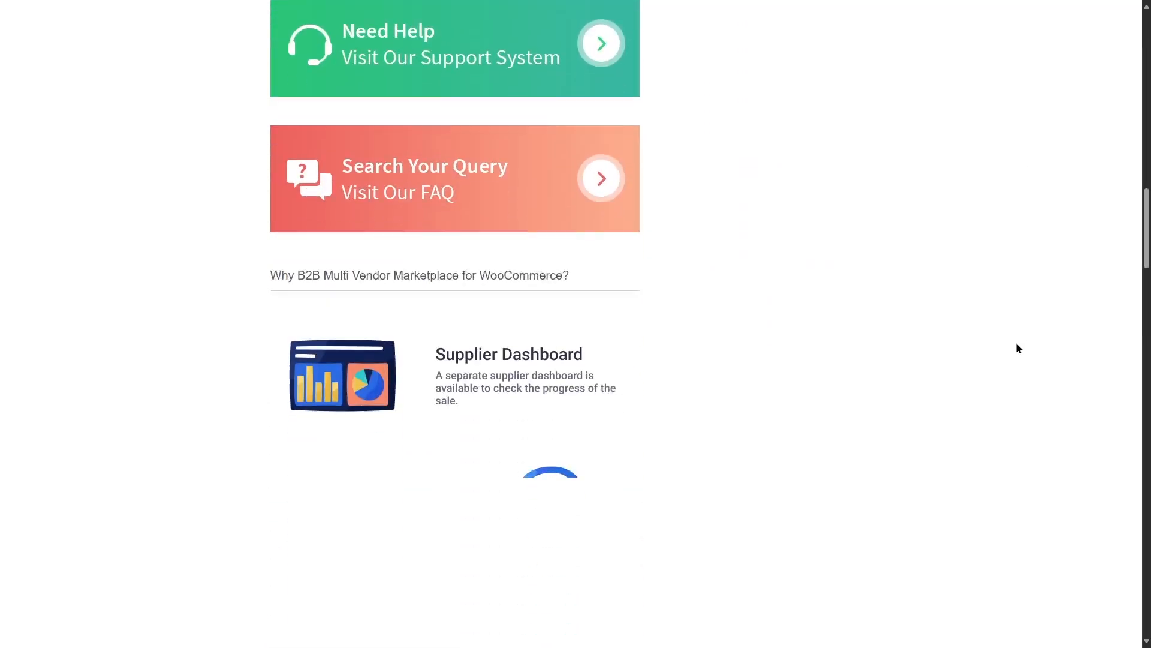
scroll(down, 3)
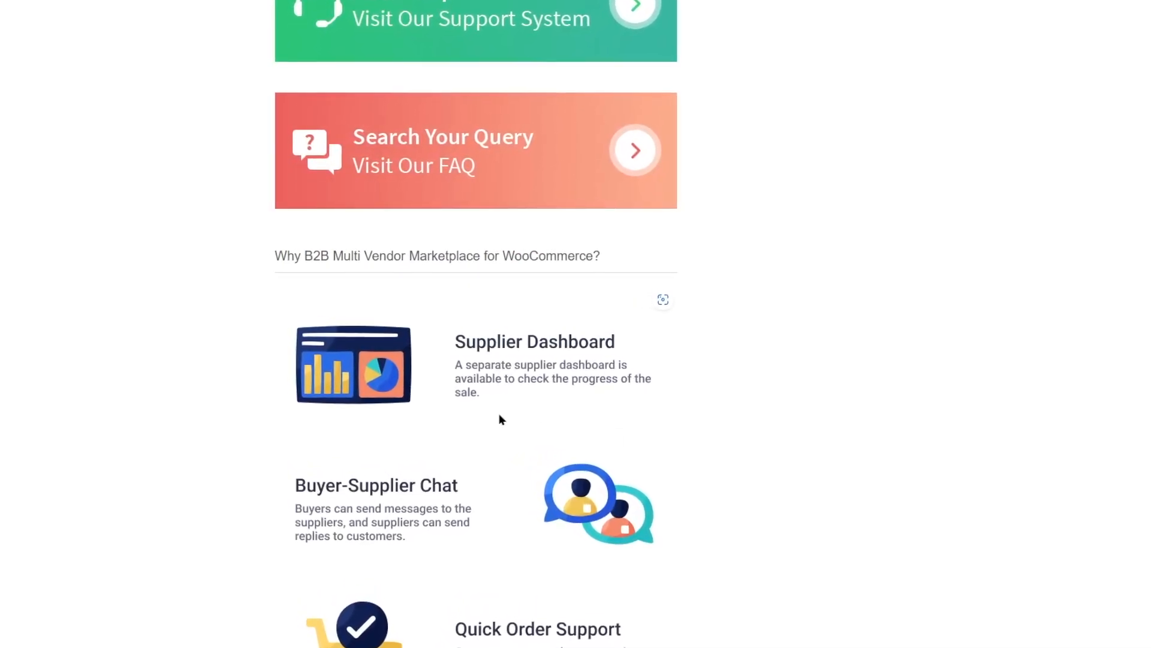
scroll(down, 3)
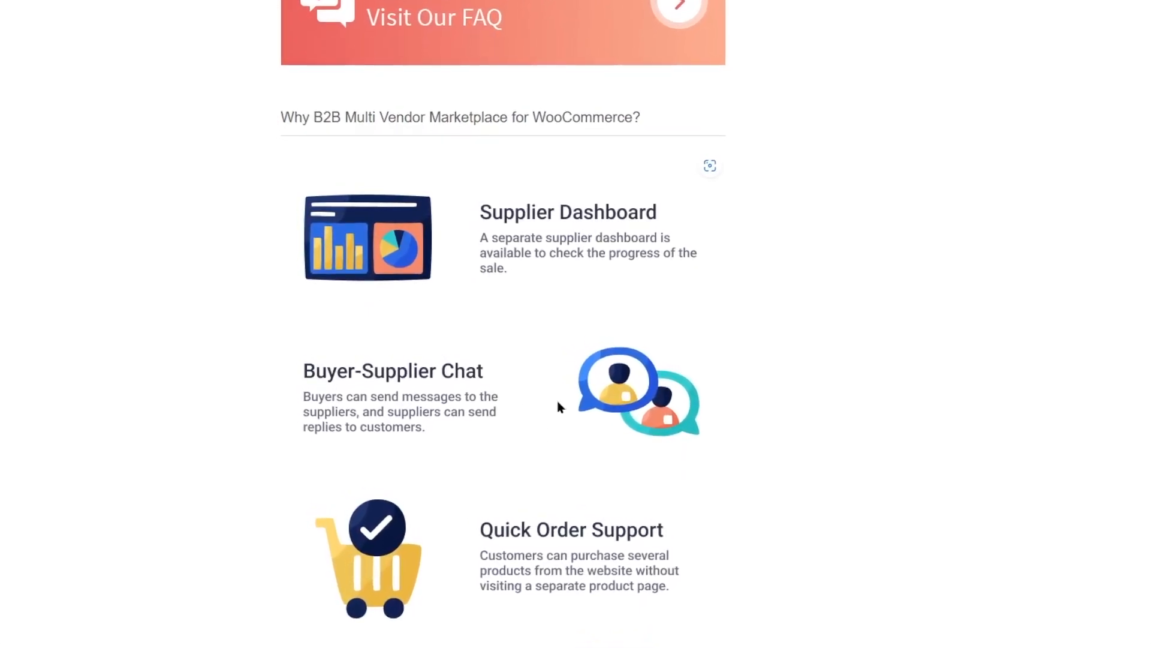
scroll(down, 3)
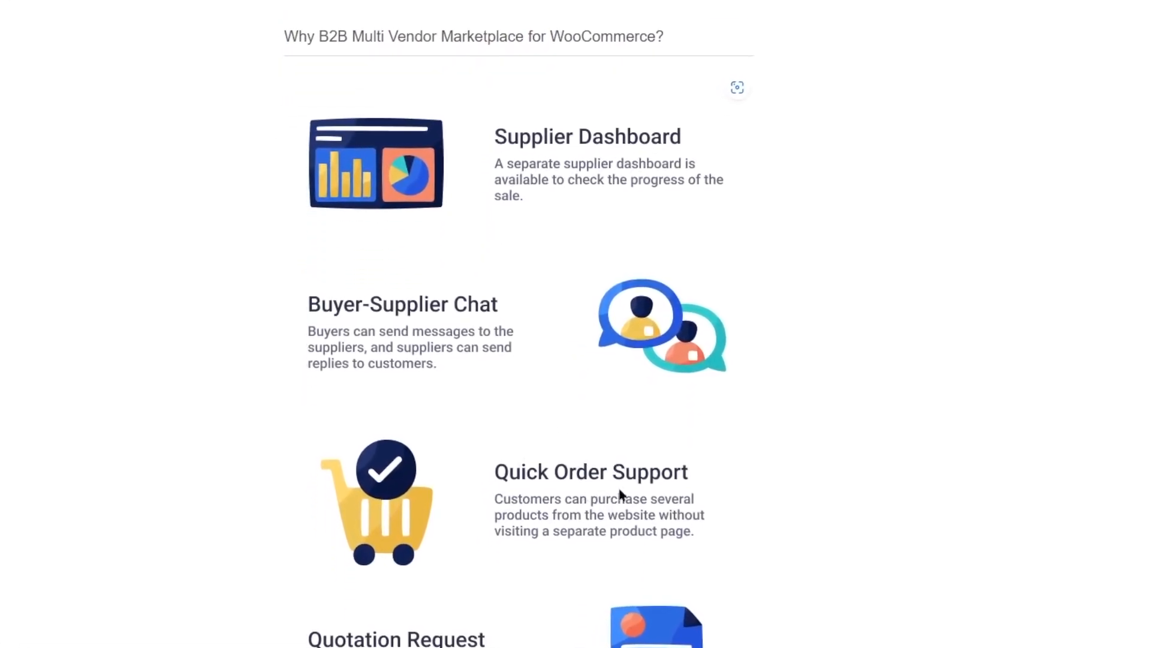
scroll(down, 3)
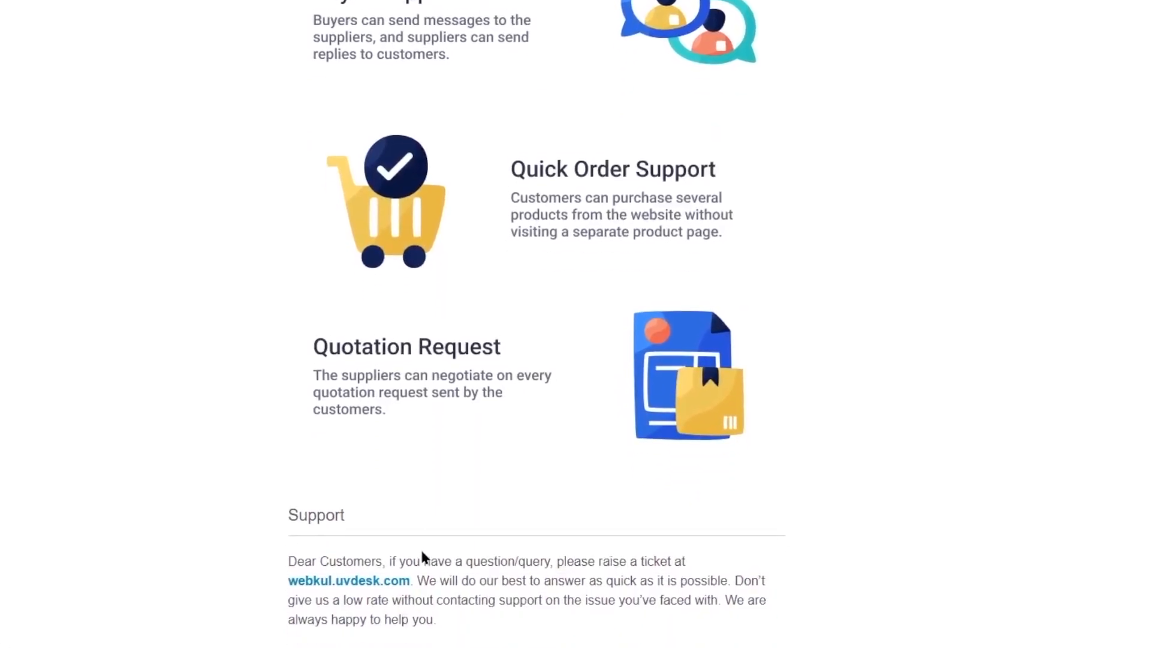
scroll(down, 3)
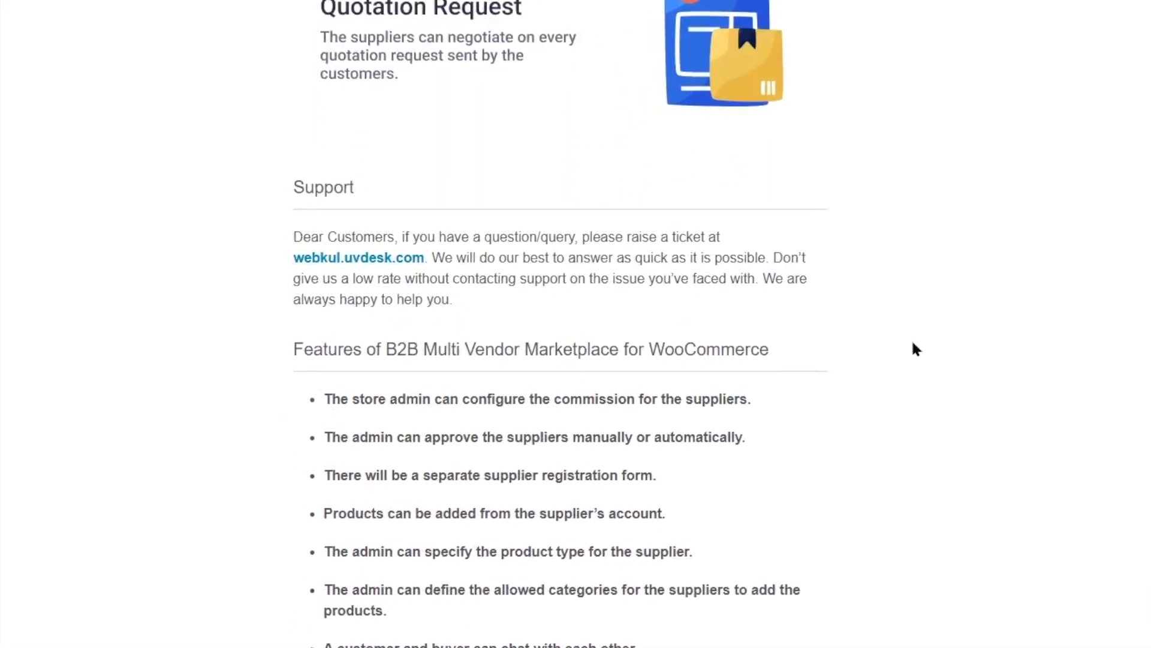
scroll(down, 3)
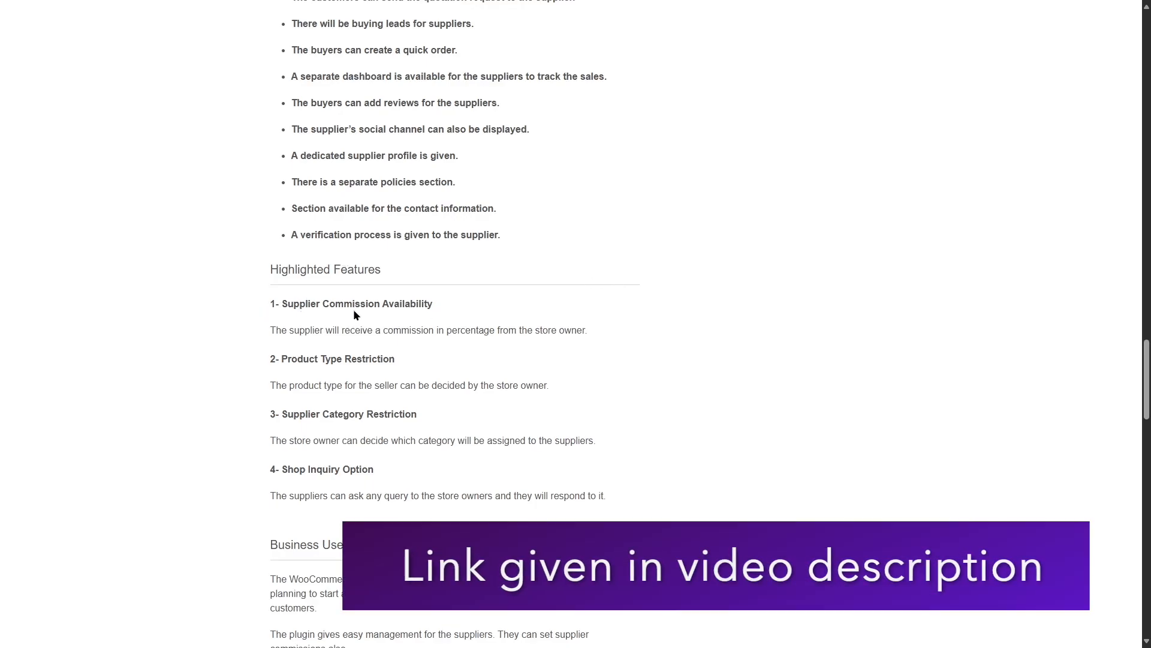
mouse_move(320, 379)
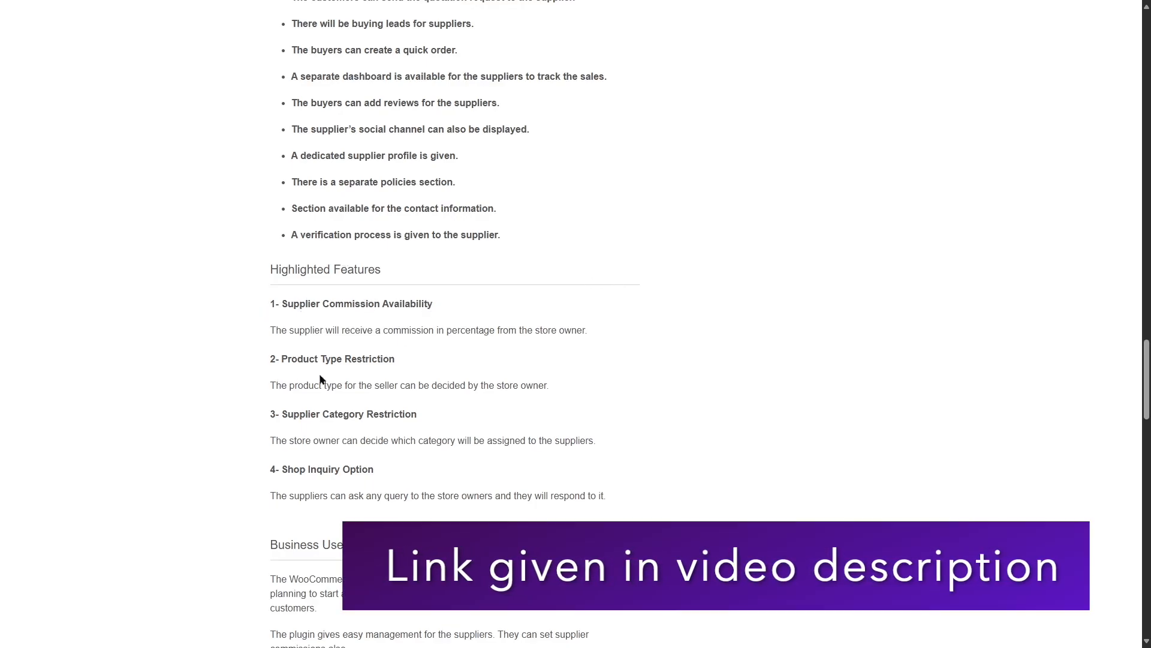
mouse_move(397, 415)
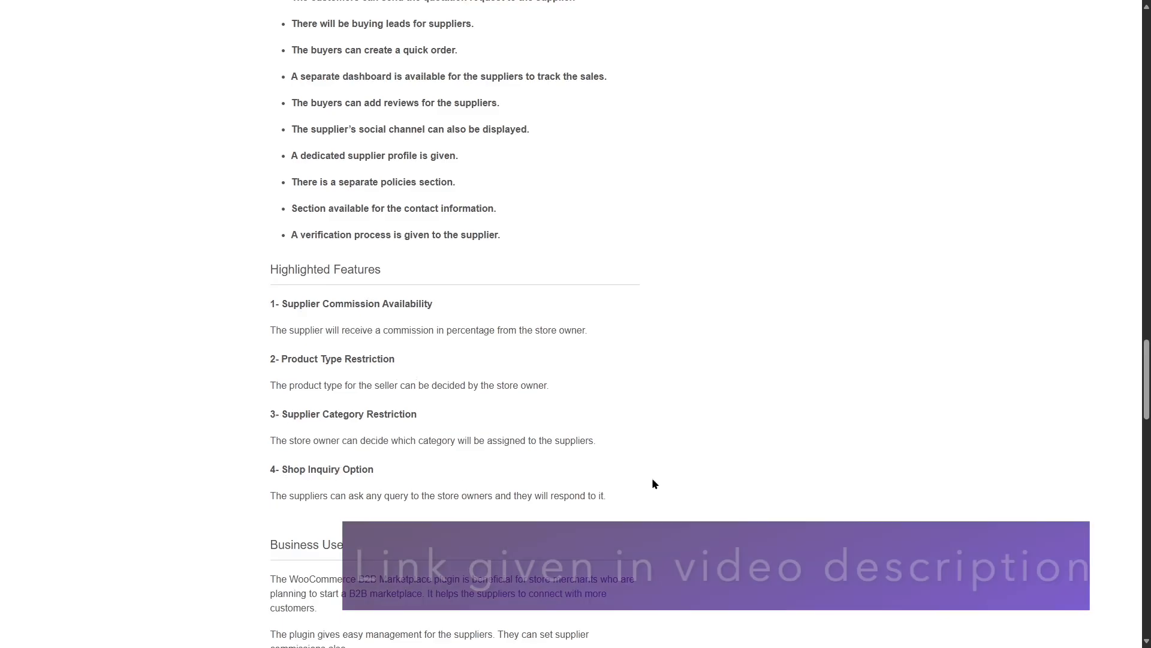
scroll(down, 3)
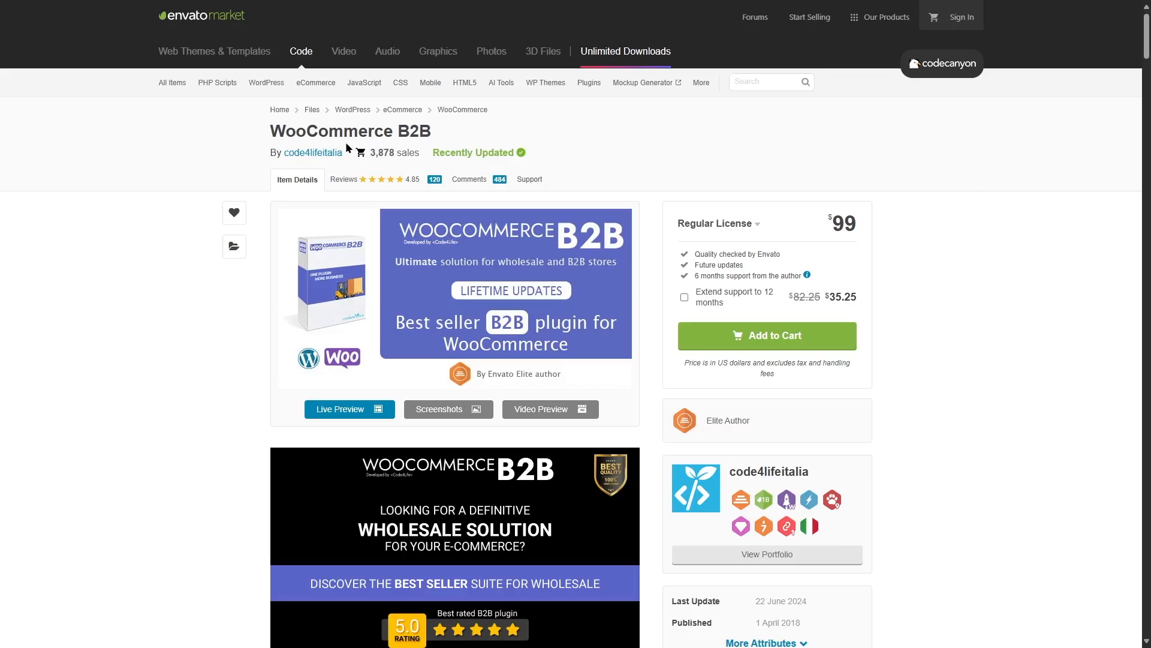
mouse_move(399, 129)
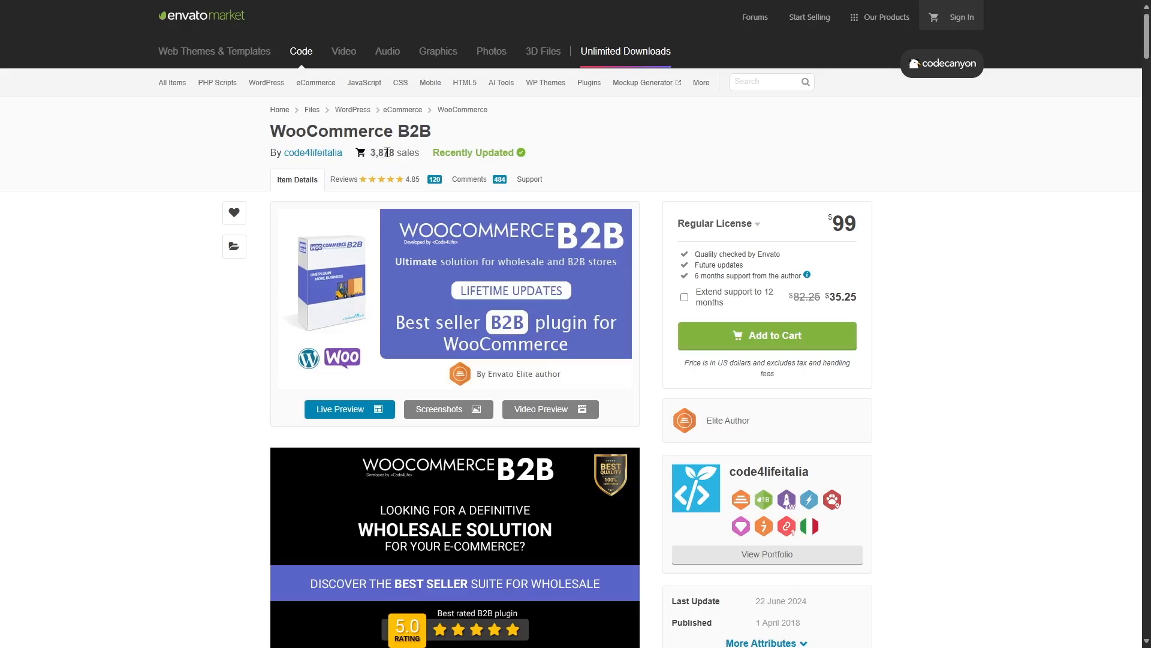
Scroll through the $99 WooCommerce B2B Quick Overview feature graphic, then back up
scroll(down, 3)
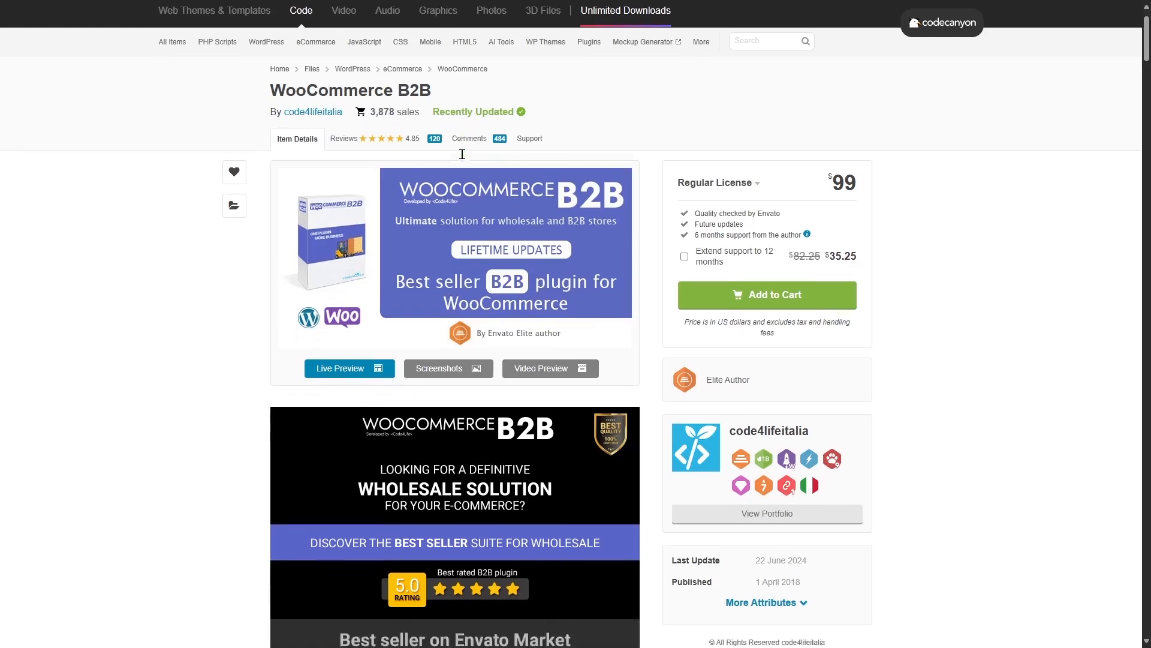
scroll(down, 3)
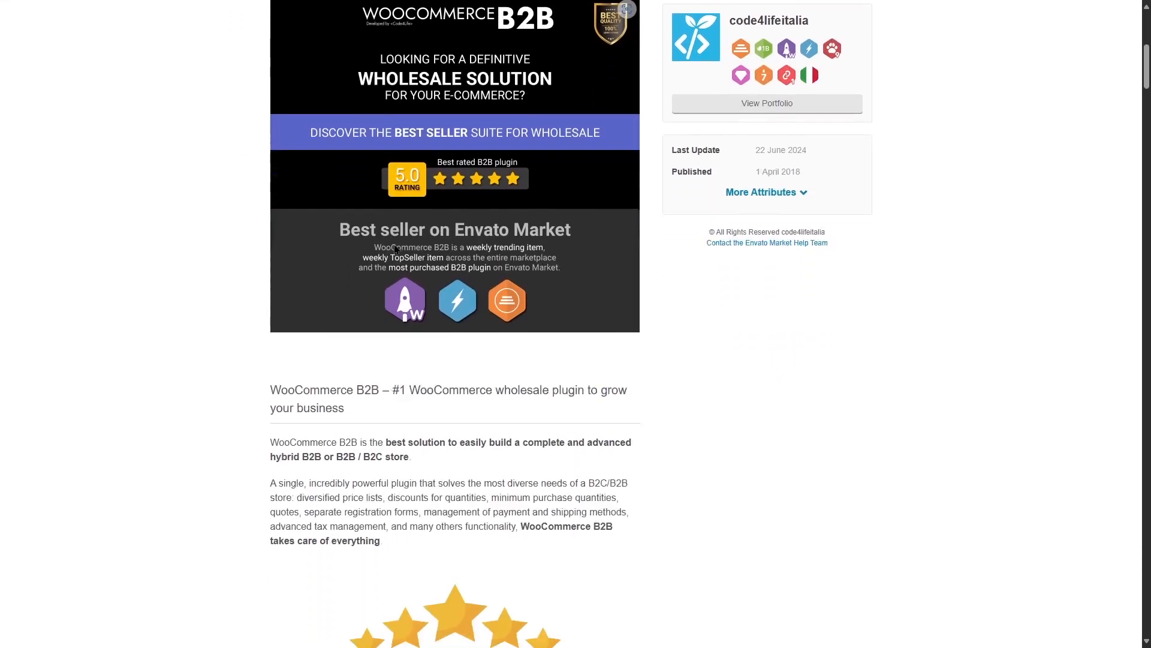
scroll(down, 3)
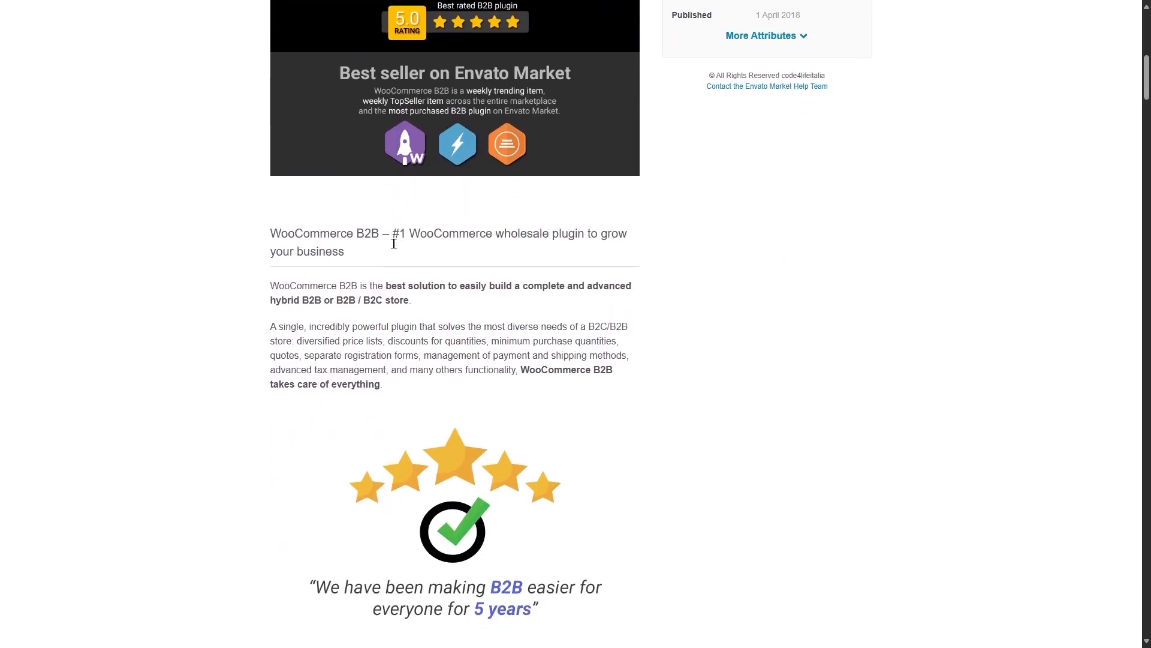
scroll(down, 3)
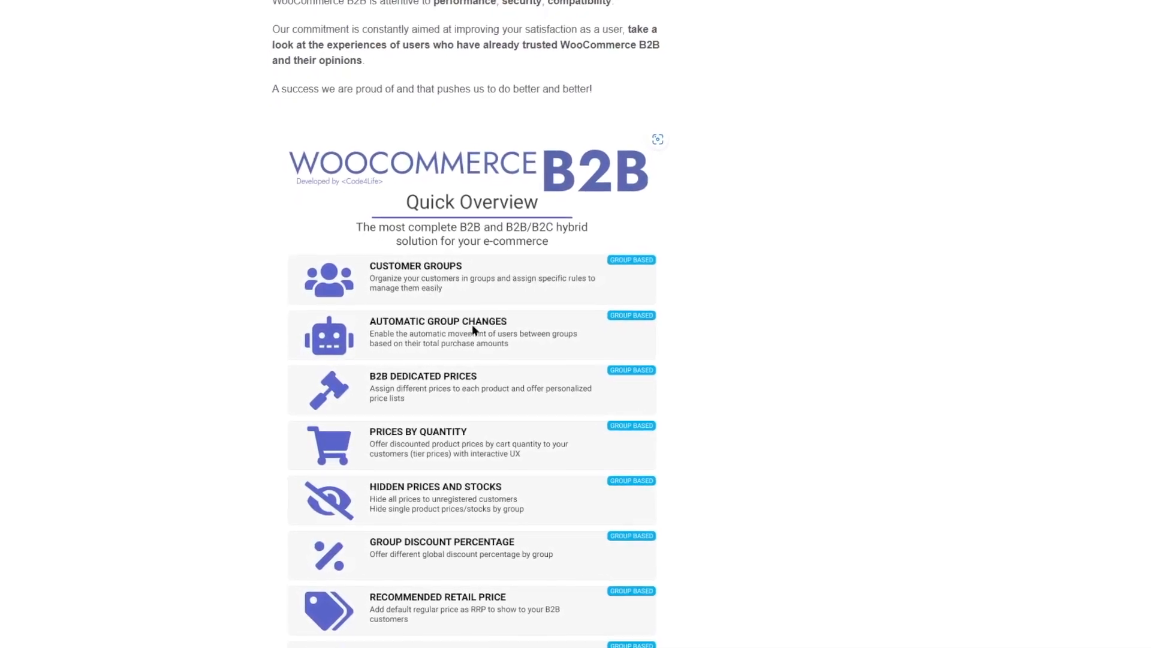
scroll(down, 3)
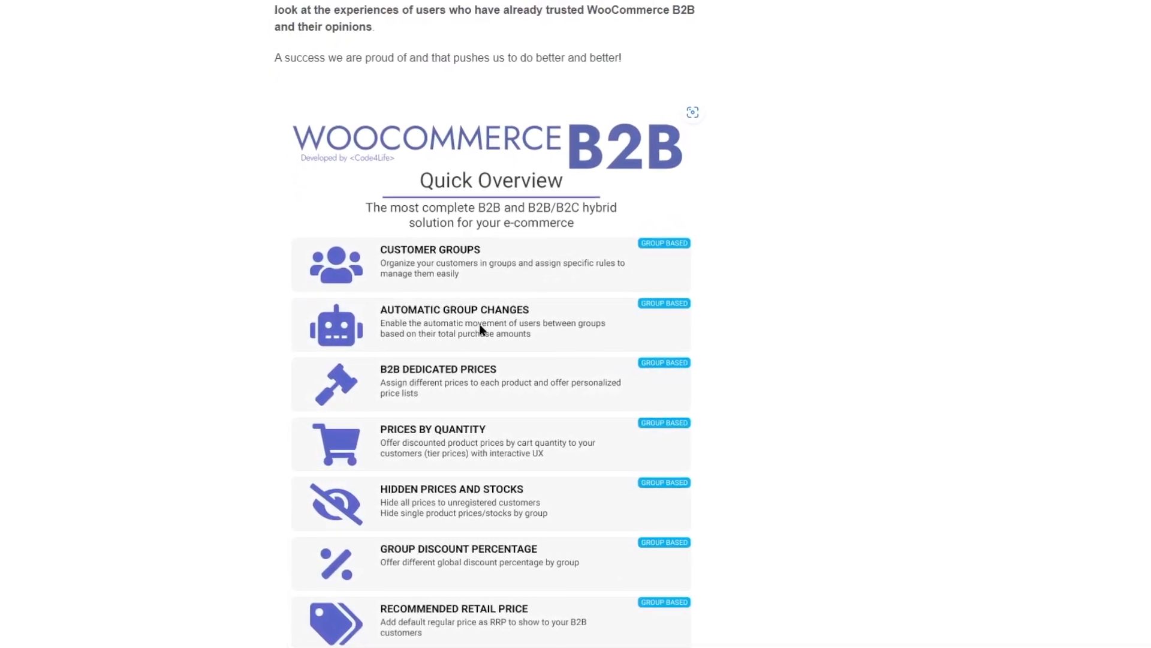
scroll(down, 3)
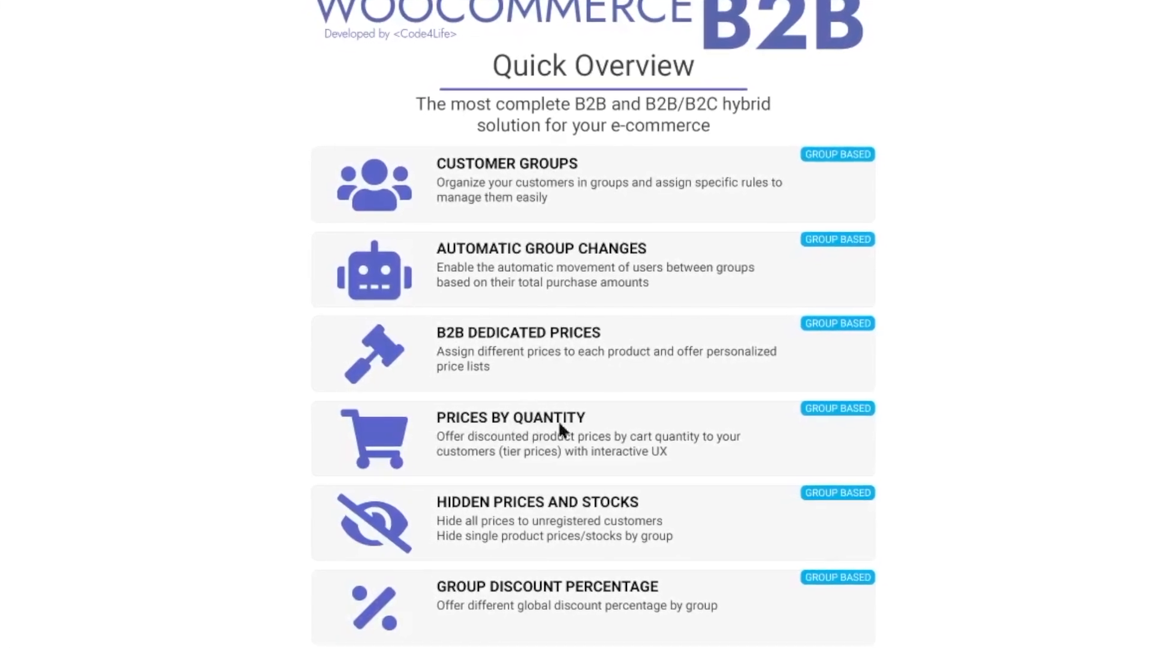
scroll(down, 3)
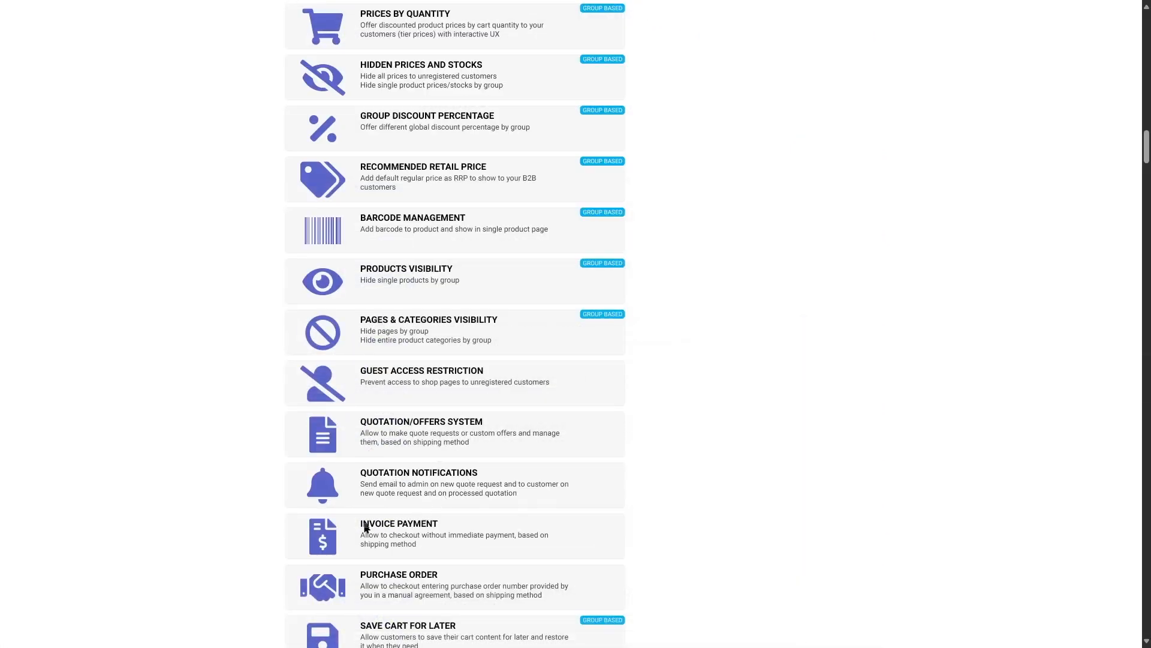
scroll(down, 3)
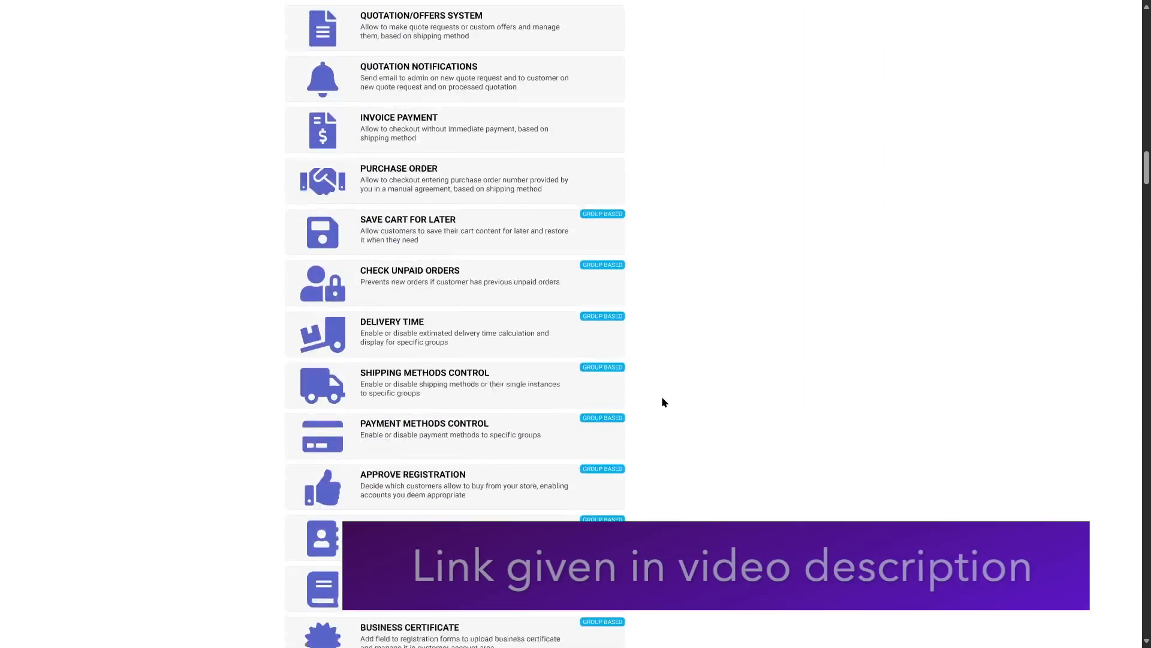
scroll(down, 3)
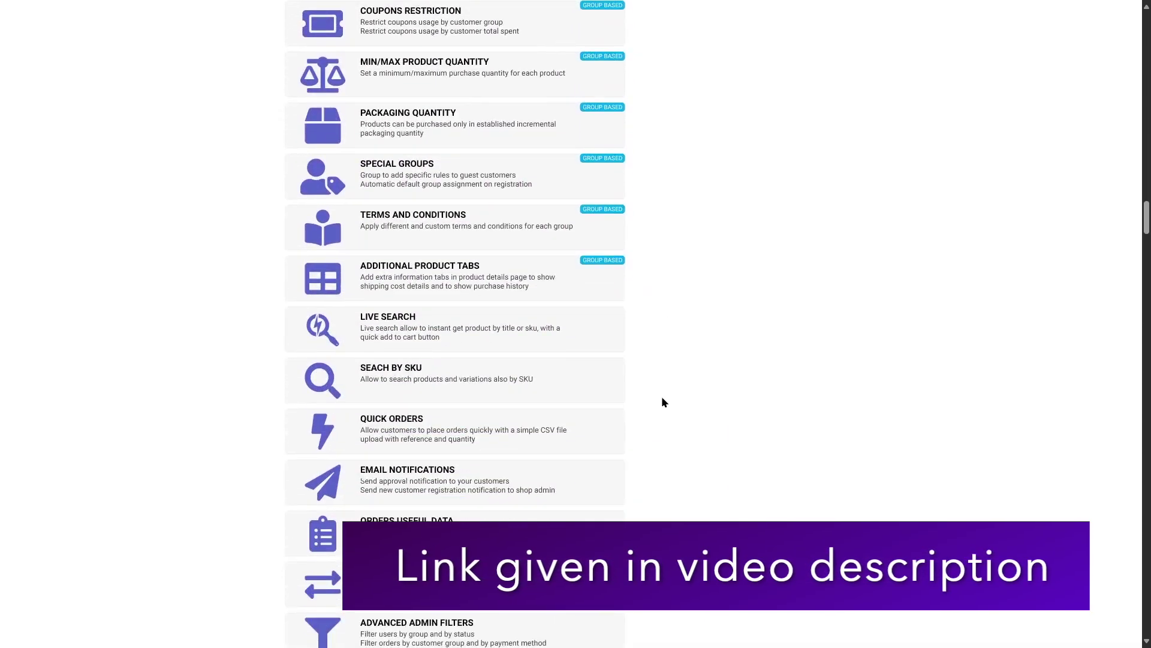
scroll(down, 3)
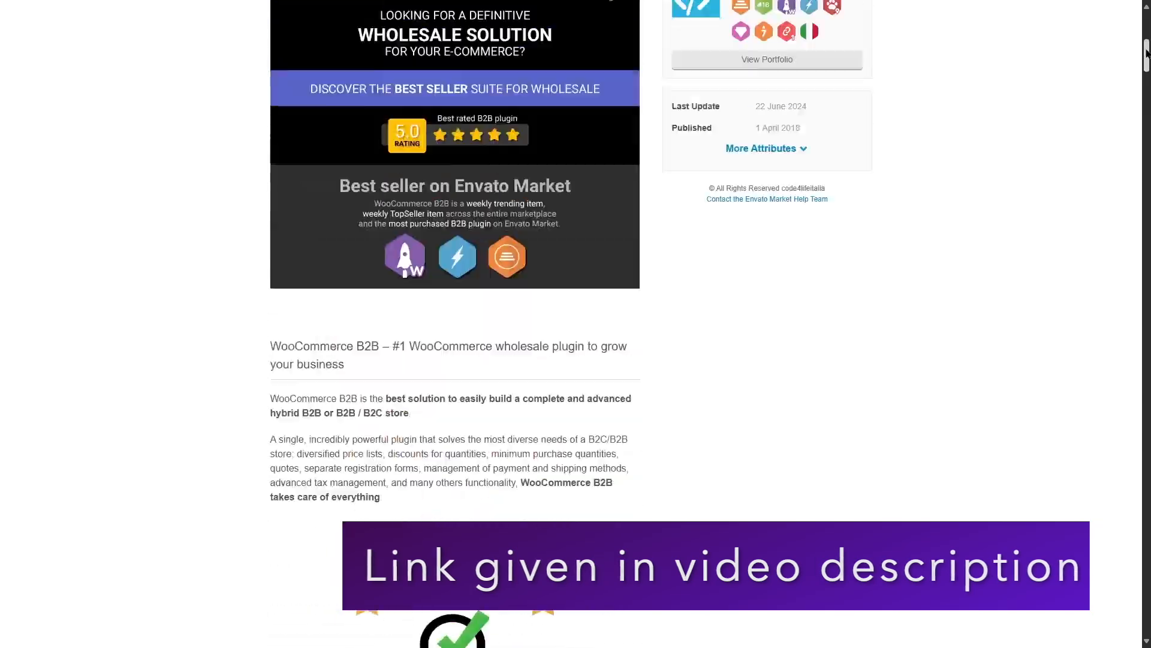
scroll(up, 3)
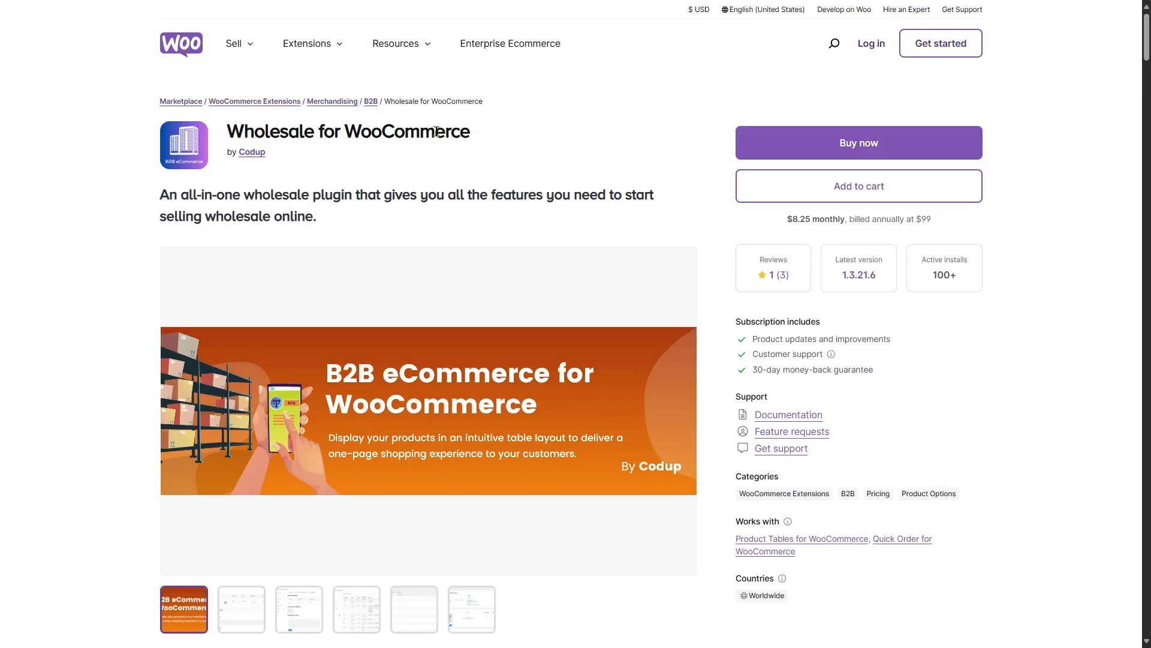
View the request-for-quote cart, customer quote details and admin Edit Quote screenshots
scroll(down, 3)
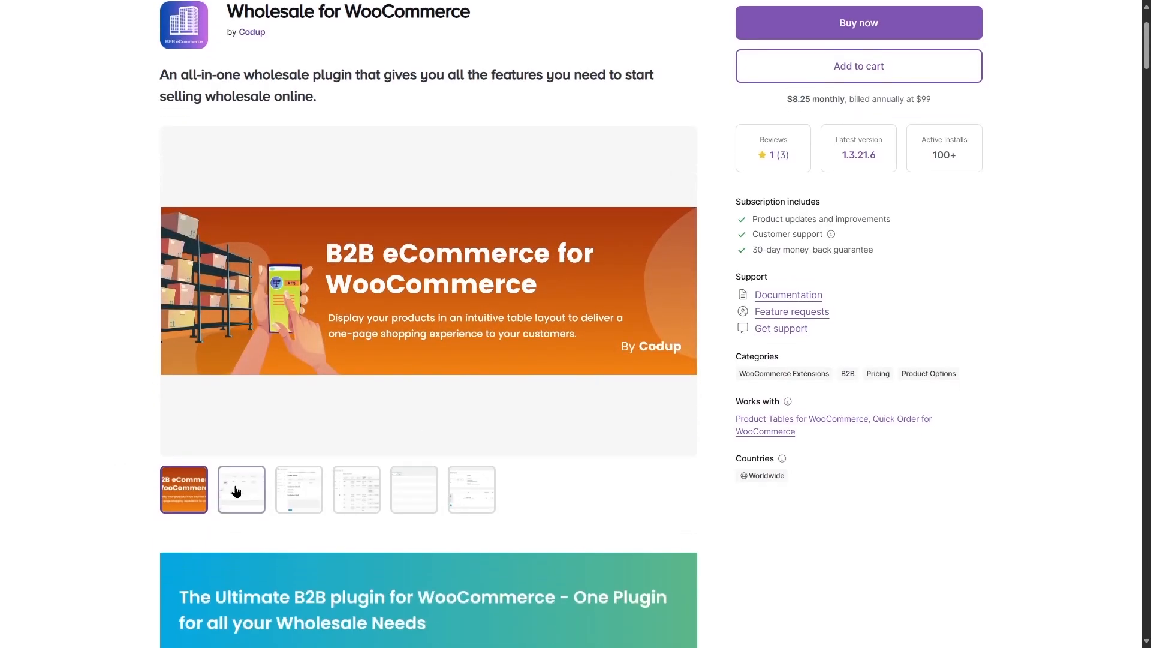
click(242, 489)
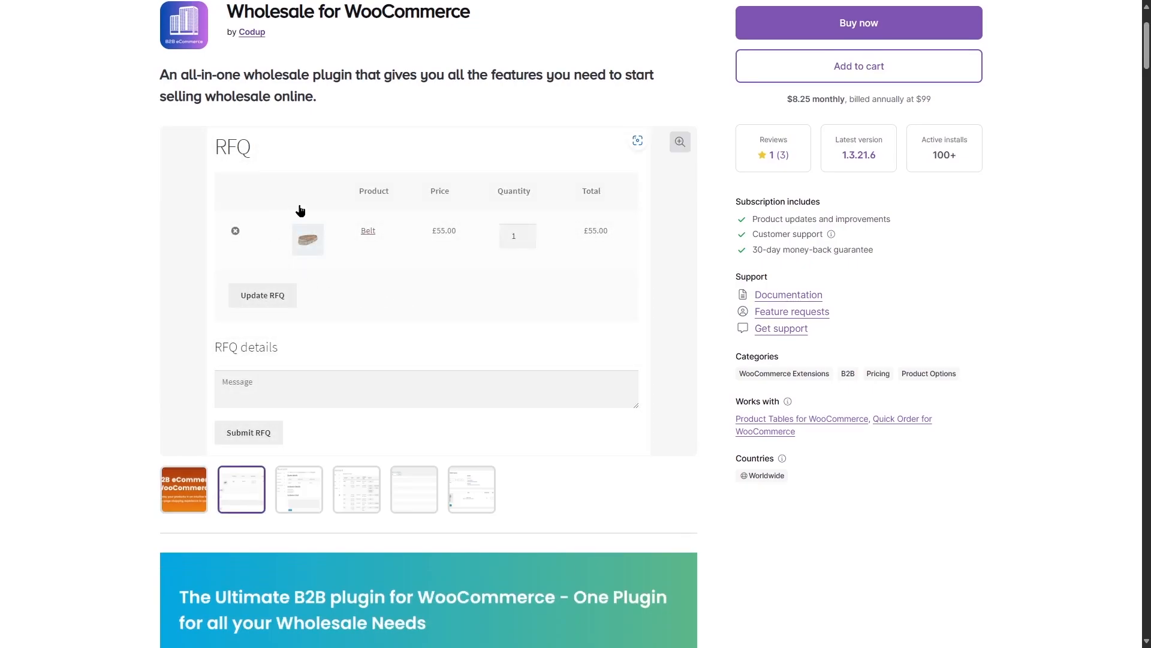
mouse_move(374, 207)
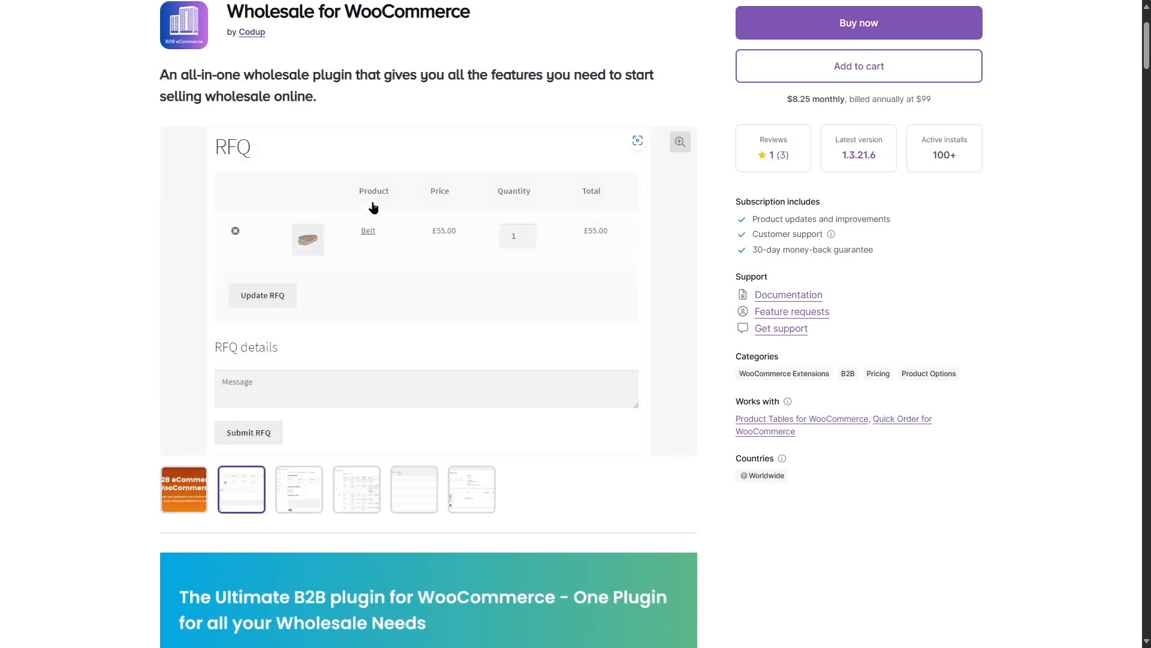
mouse_move(564, 222)
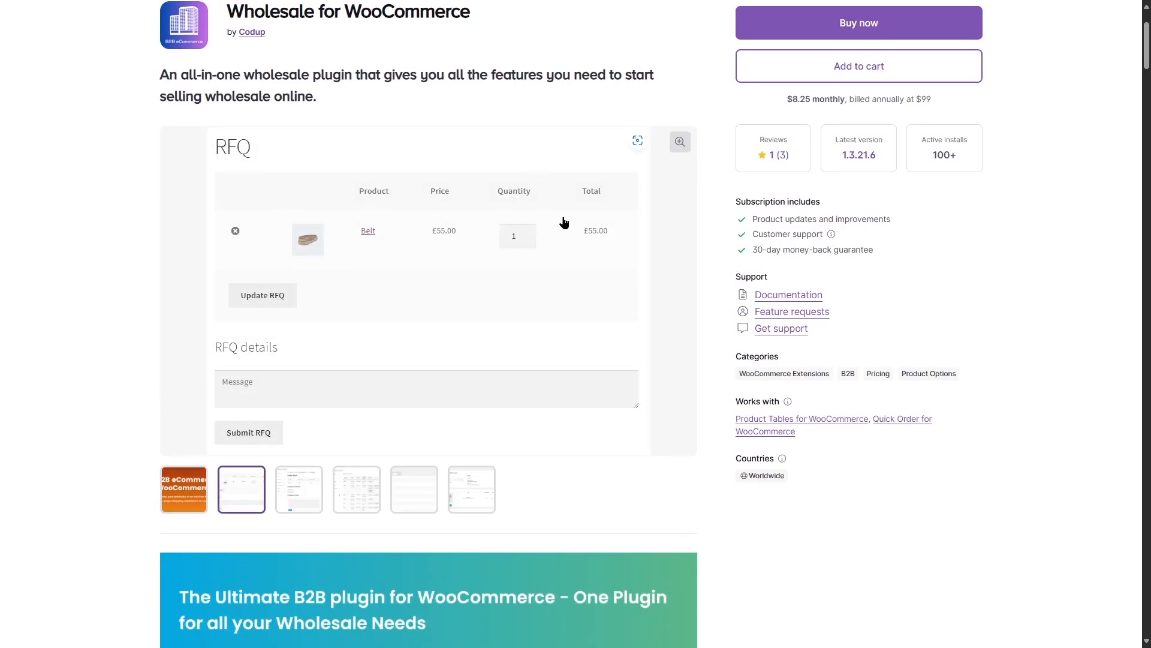
click(299, 488)
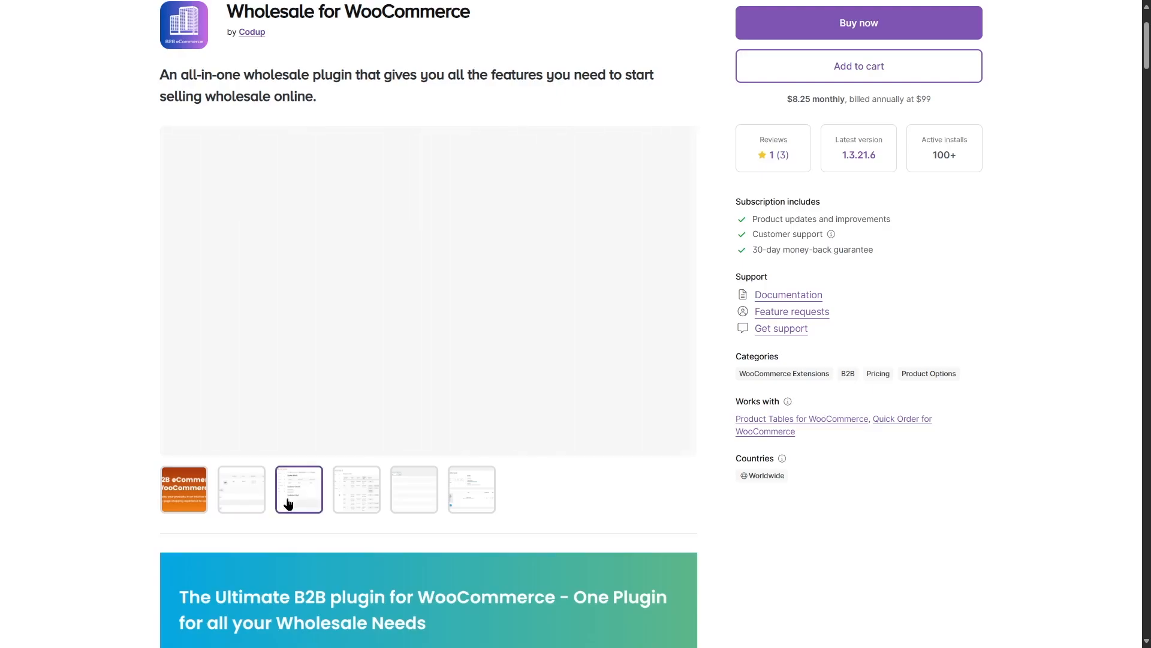
click(299, 489)
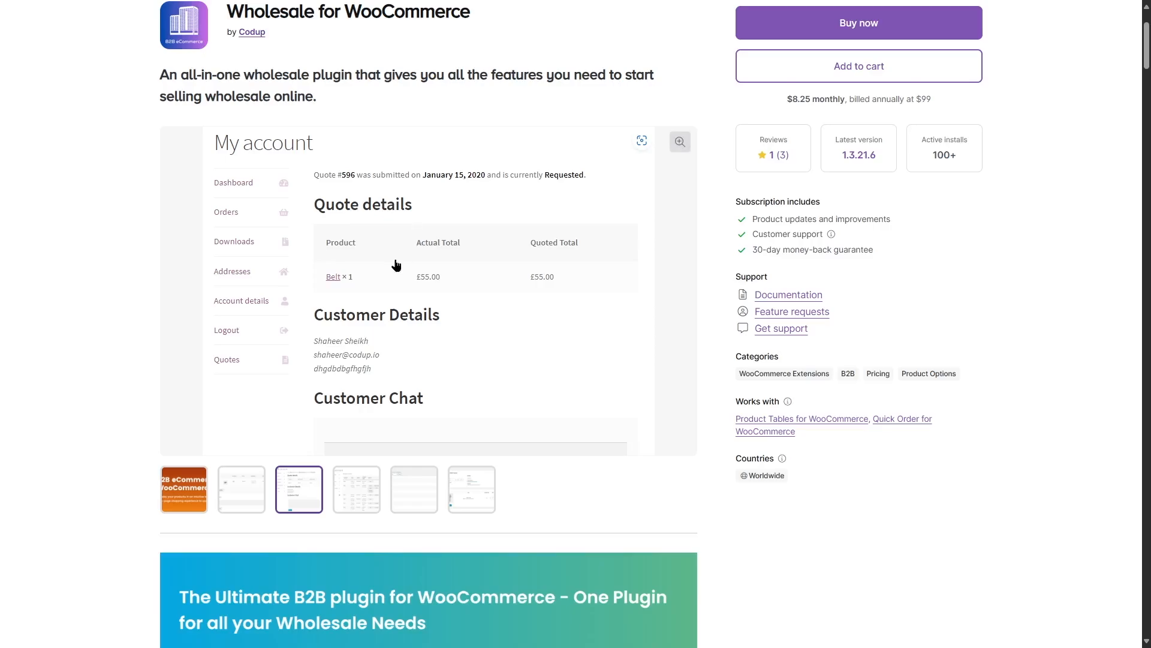
click(356, 489)
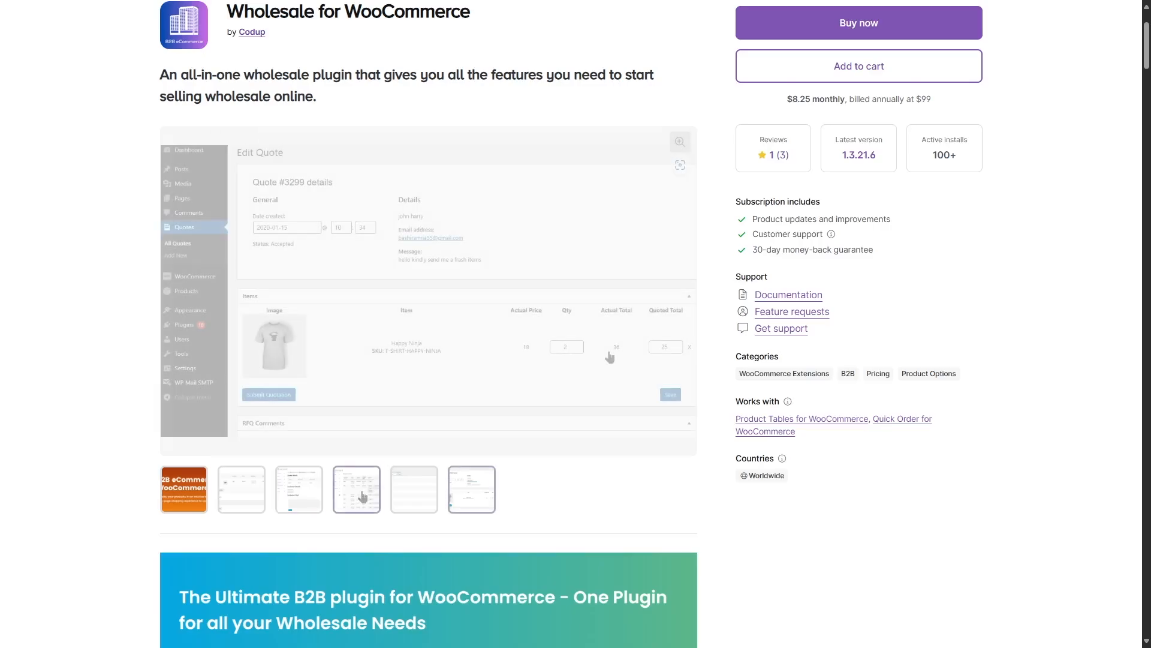
scroll(down, 3)
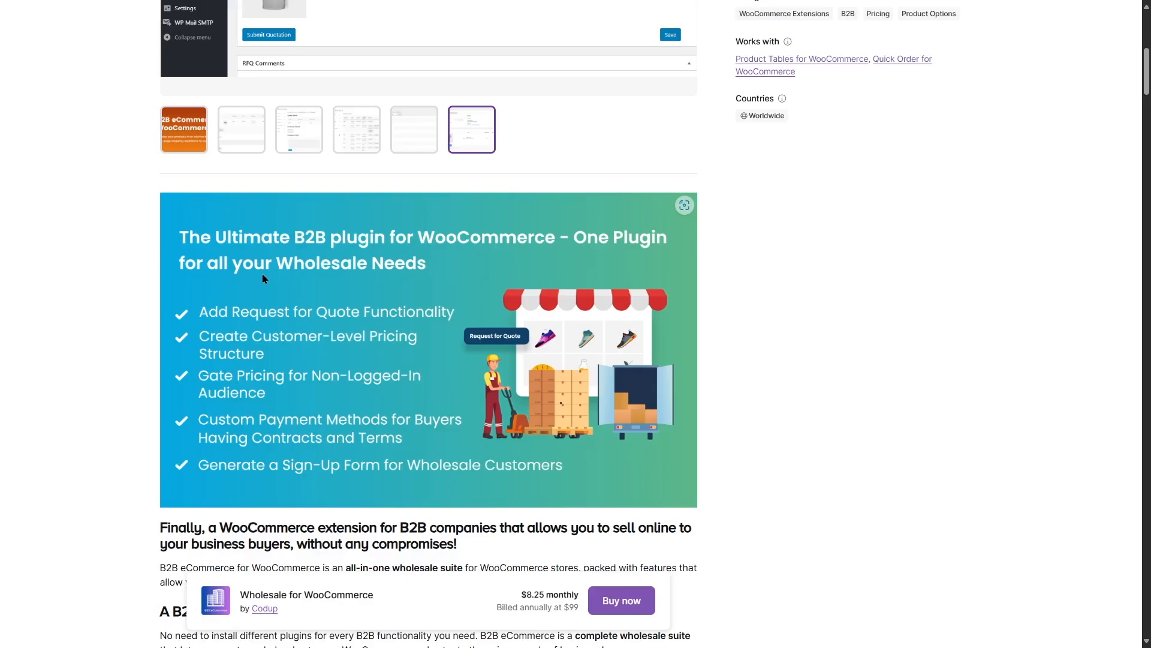
Read through the Wholesale for WooCommerce request-for-quote feature description
scroll(down, 3)
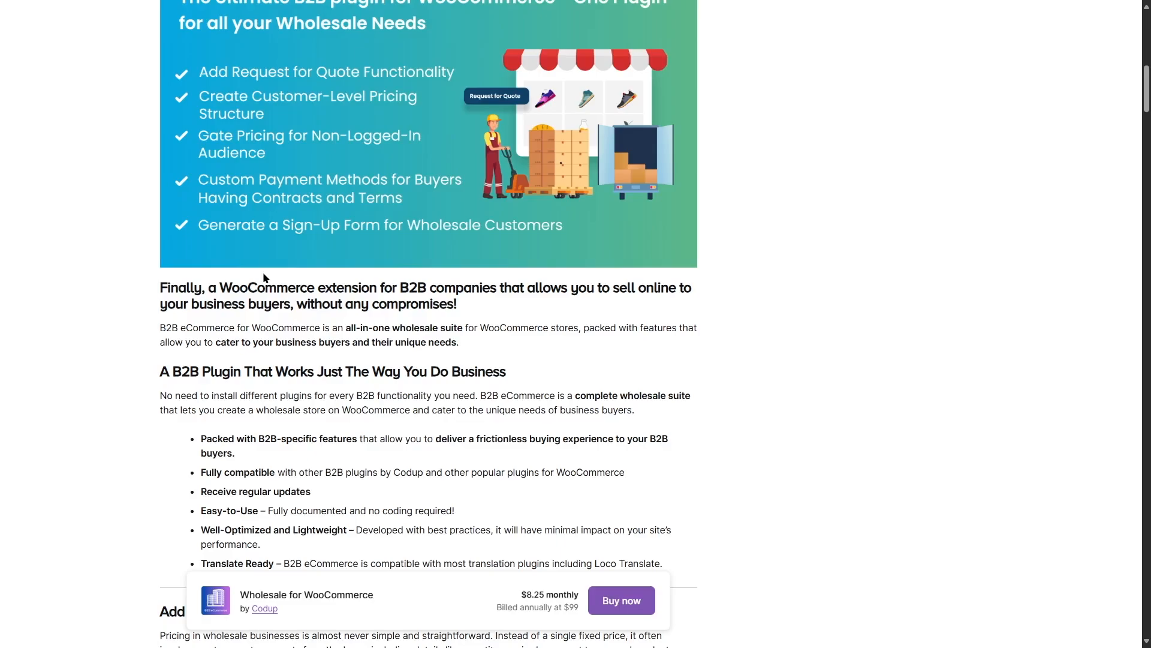
scroll(down, 3)
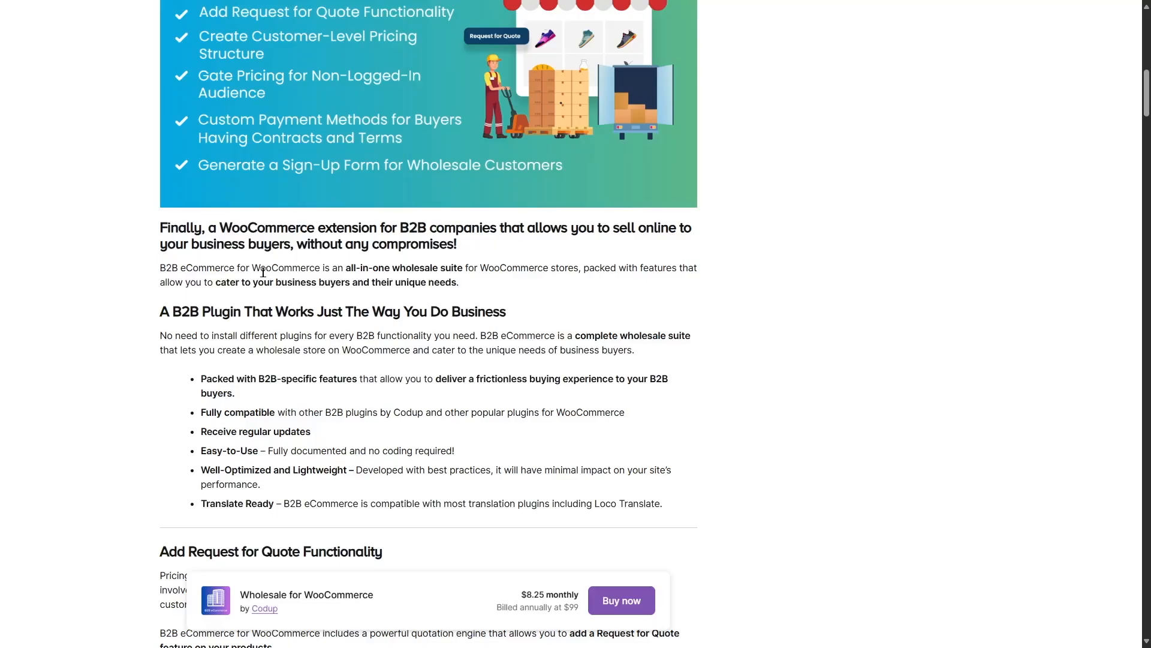
scroll(down, 3)
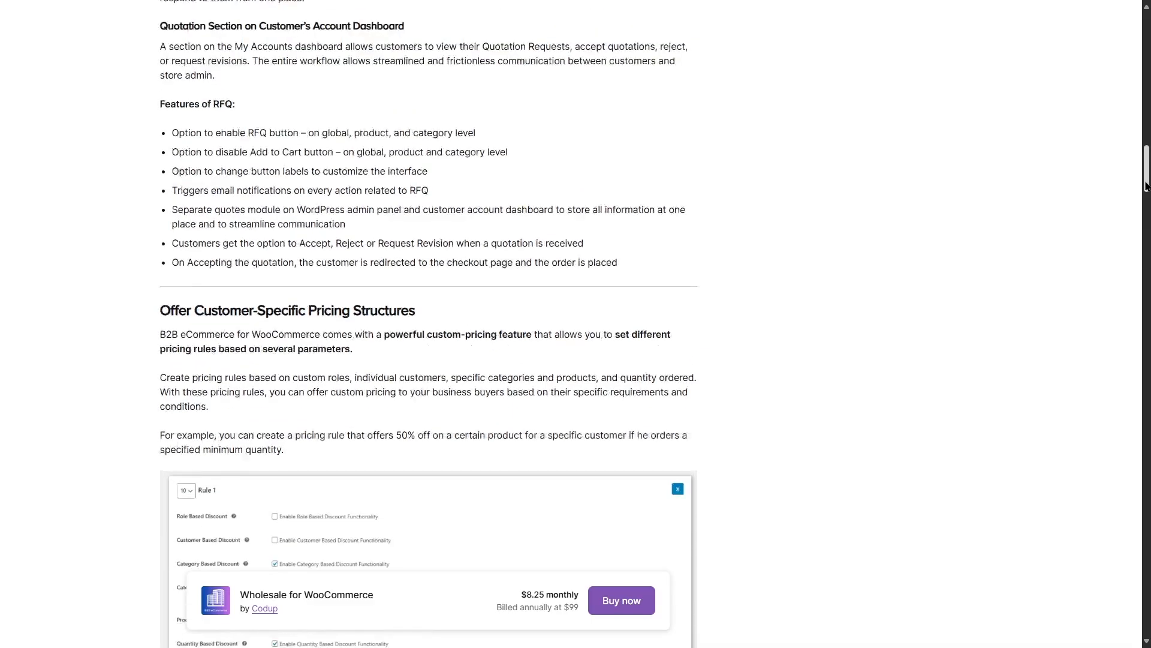
scroll(up, 3)
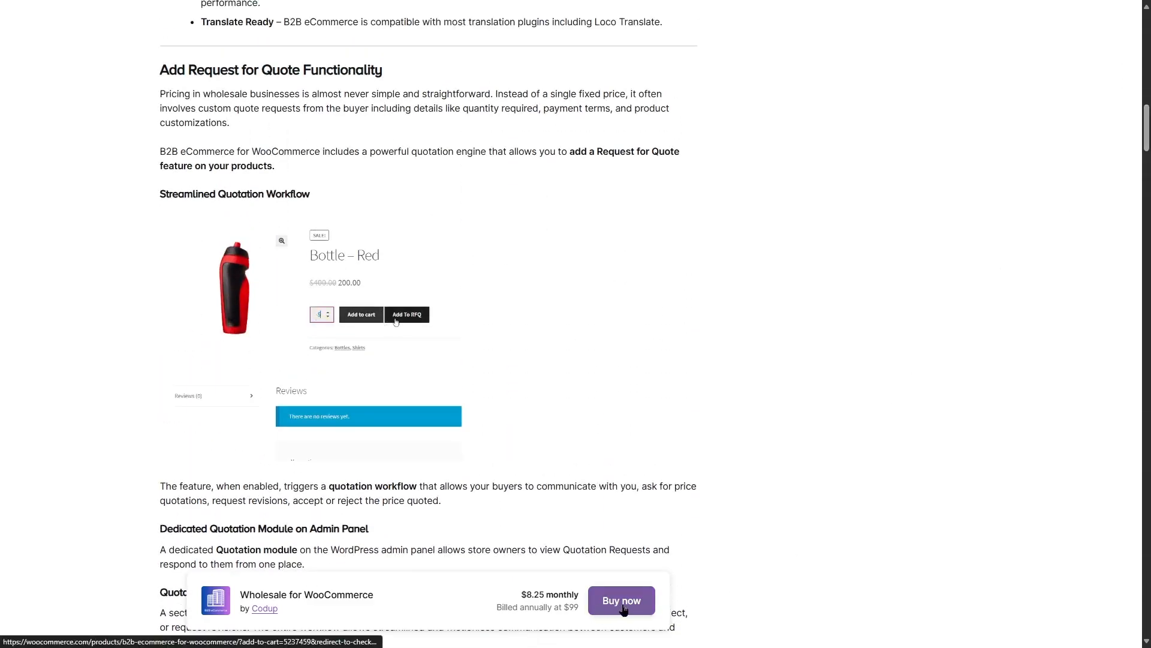
Enter 'Hii' in a field, then buy Wholesale for WooCommerce at $99.00 annually
click(406, 314)
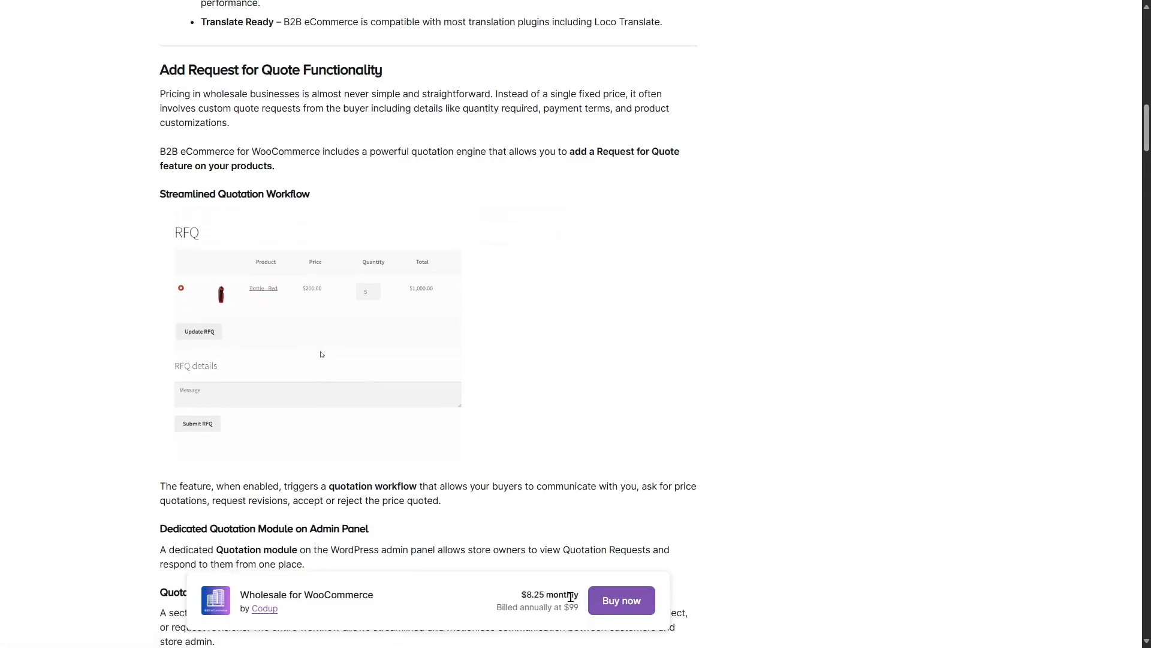
text(Hii)
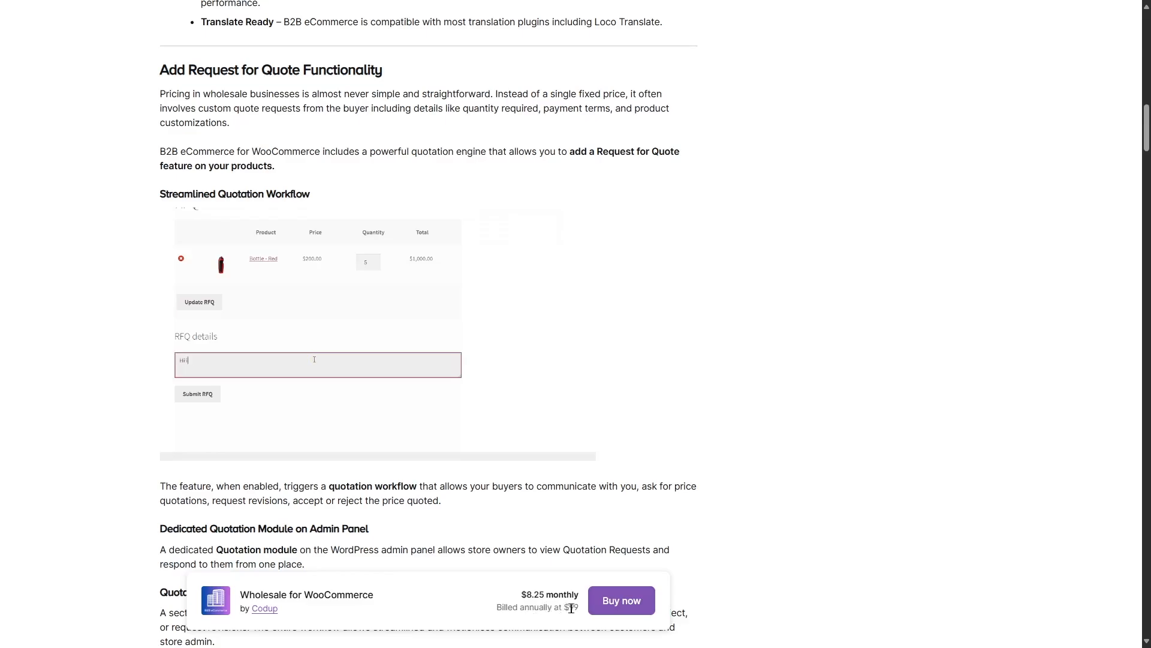
click(621, 601)
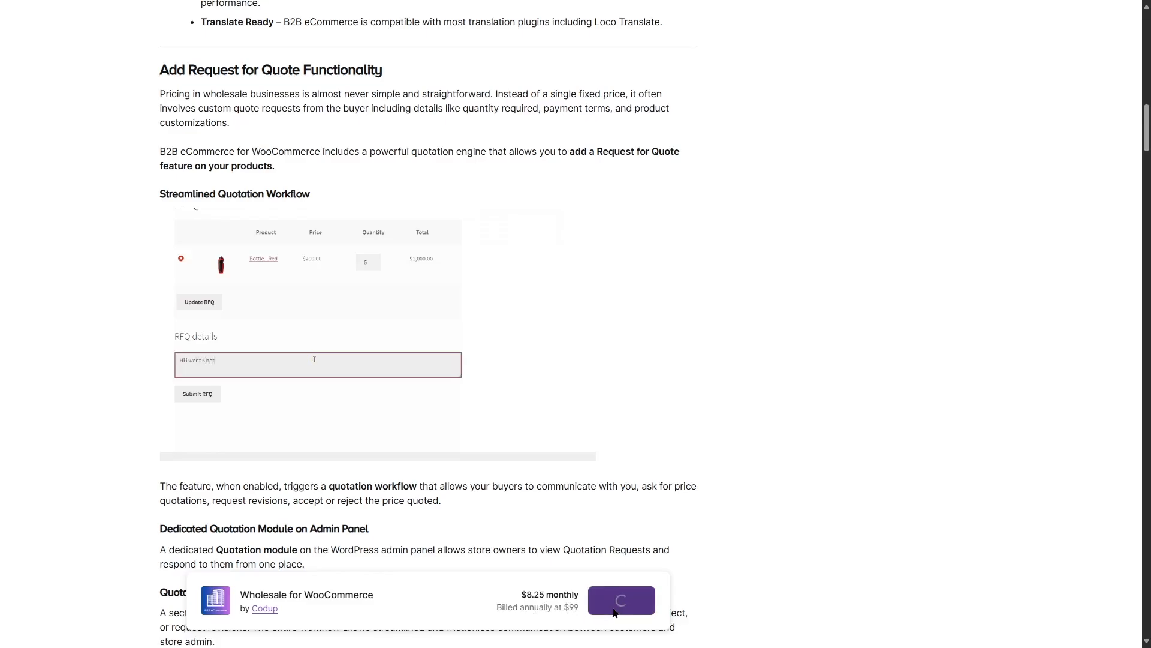
click(620, 600)
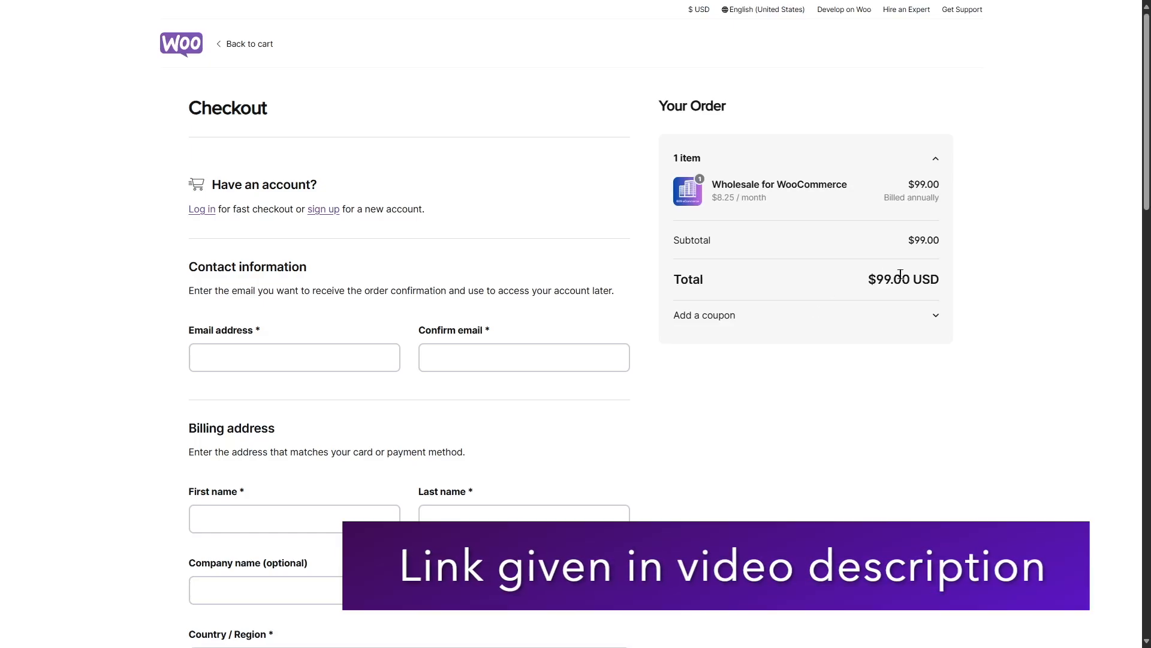
mouse_move(750, 198)
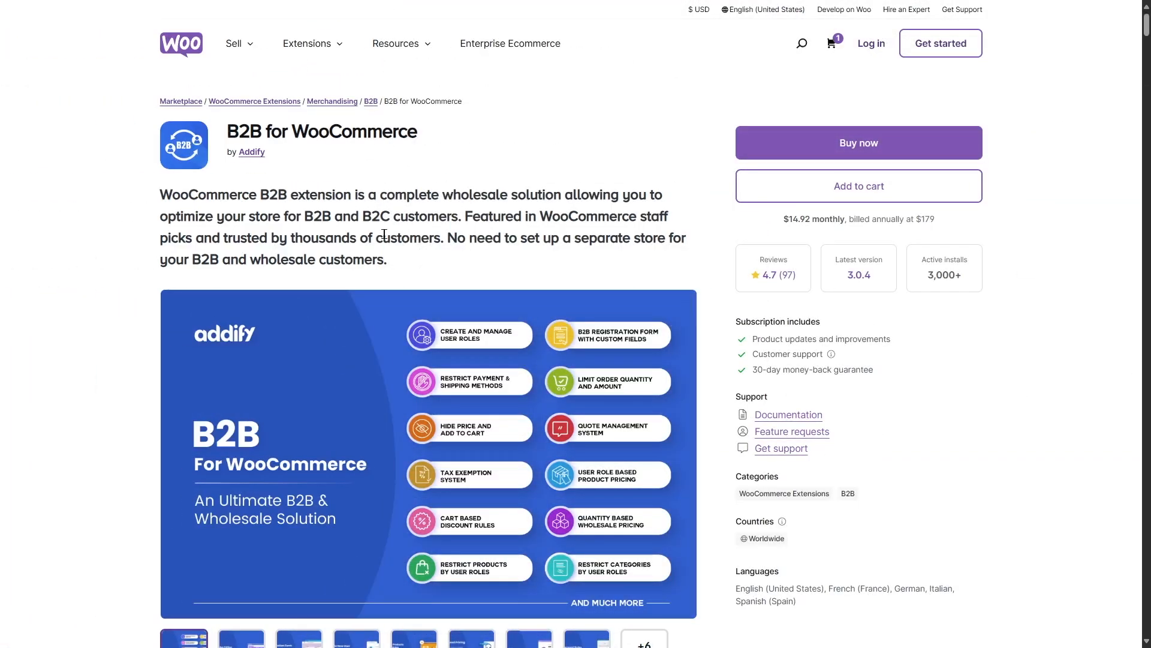
mouse_move(268, 132)
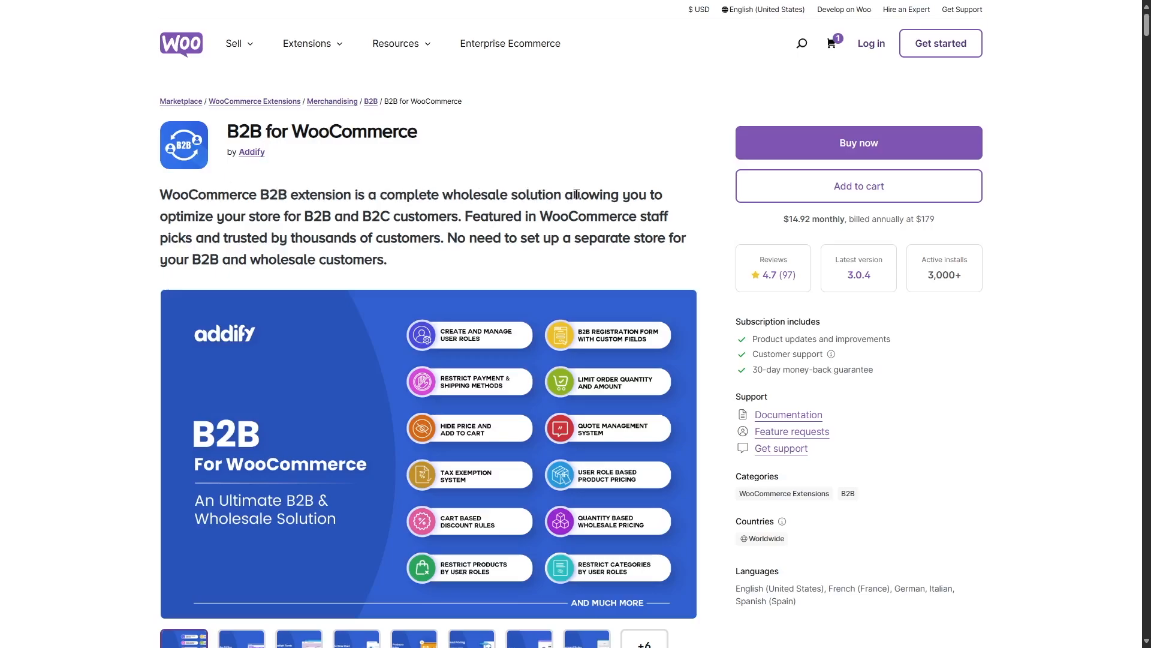
mouse_move(254, 219)
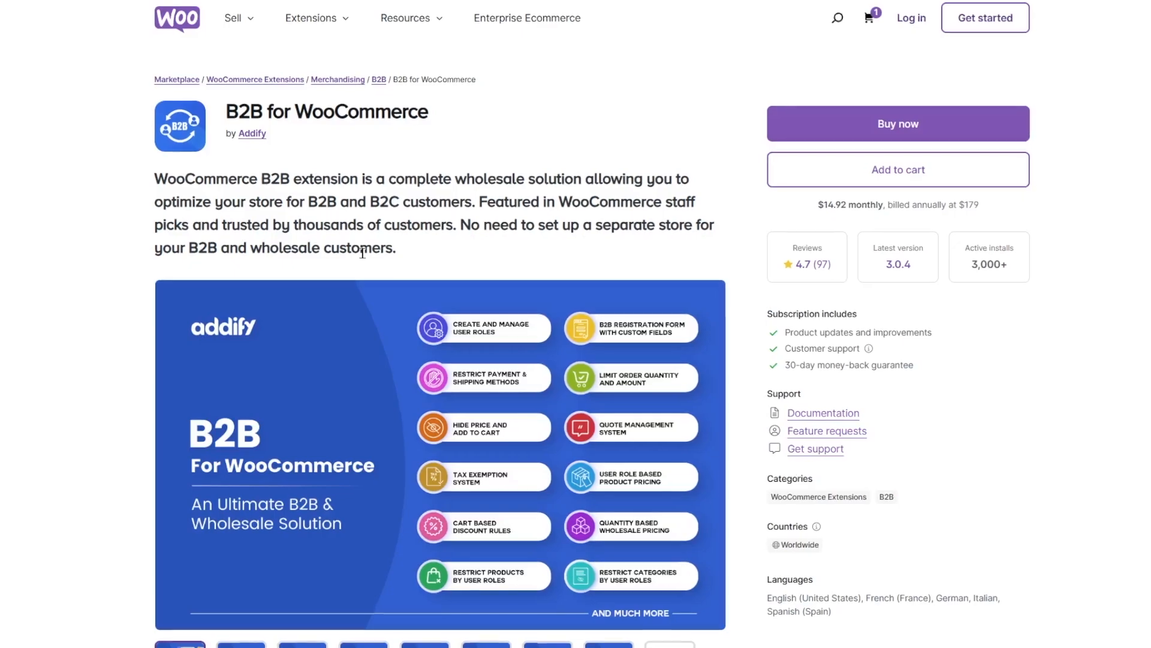
Scroll the B2B for WooCommerce page until its feature banner is fully visible
scroll(down, 3)
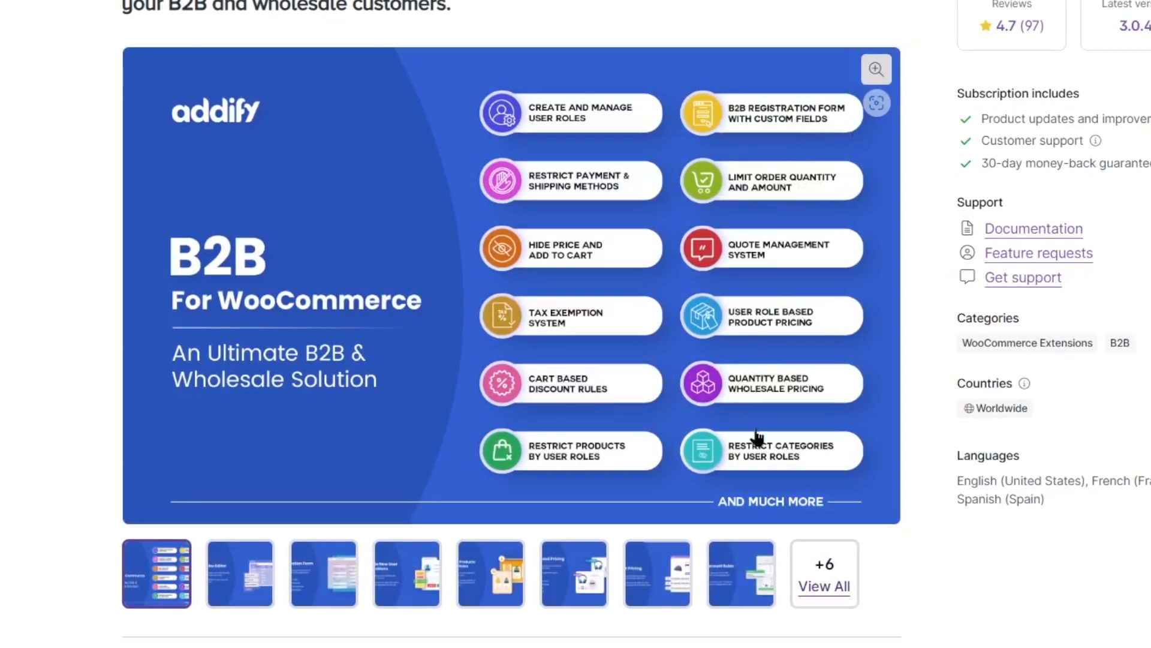
Scroll the Features of WooCommerce B2B list, then buy the B2B for WooCommerce subscription
scroll(down, 3)
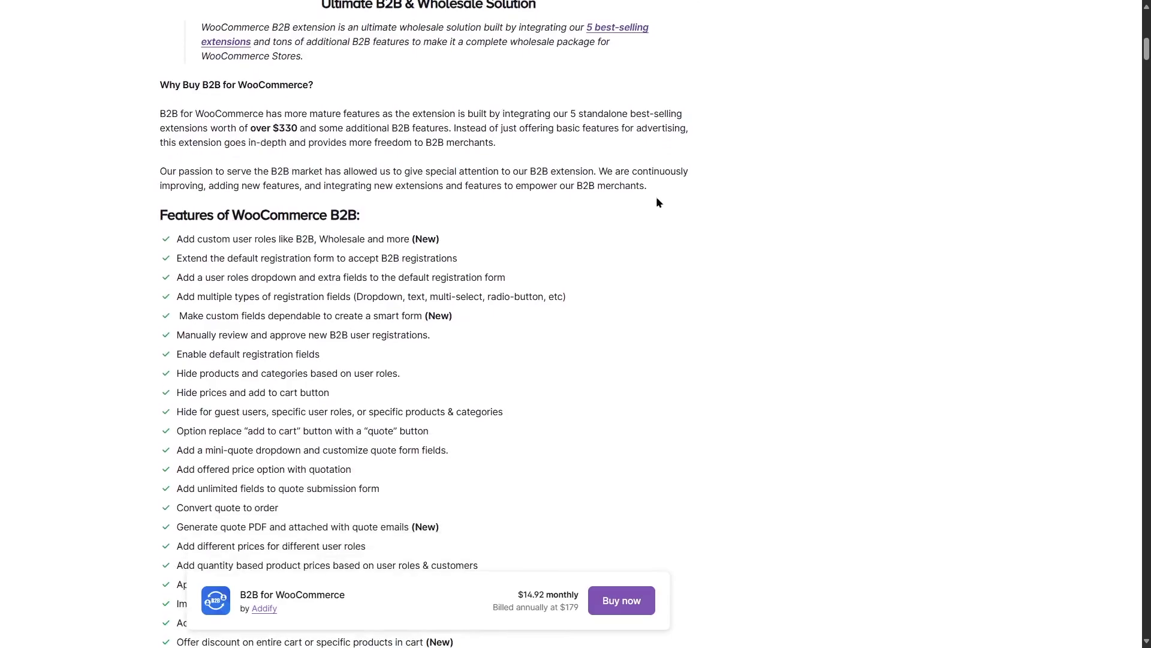
scroll(down, 3)
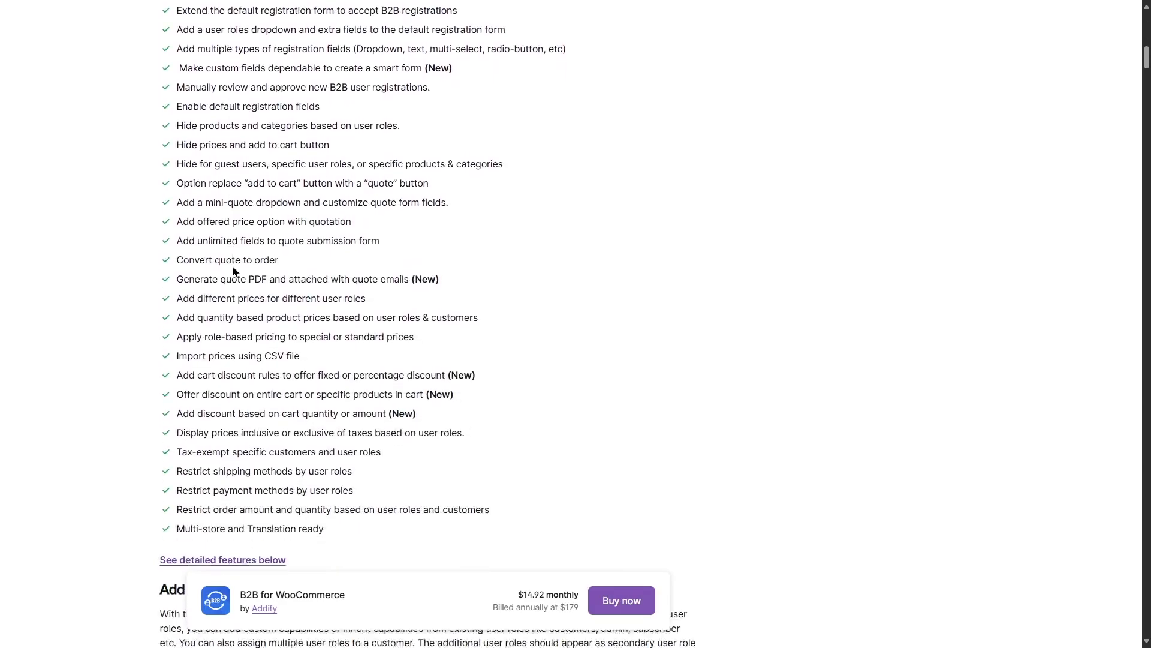
scroll(down, 3)
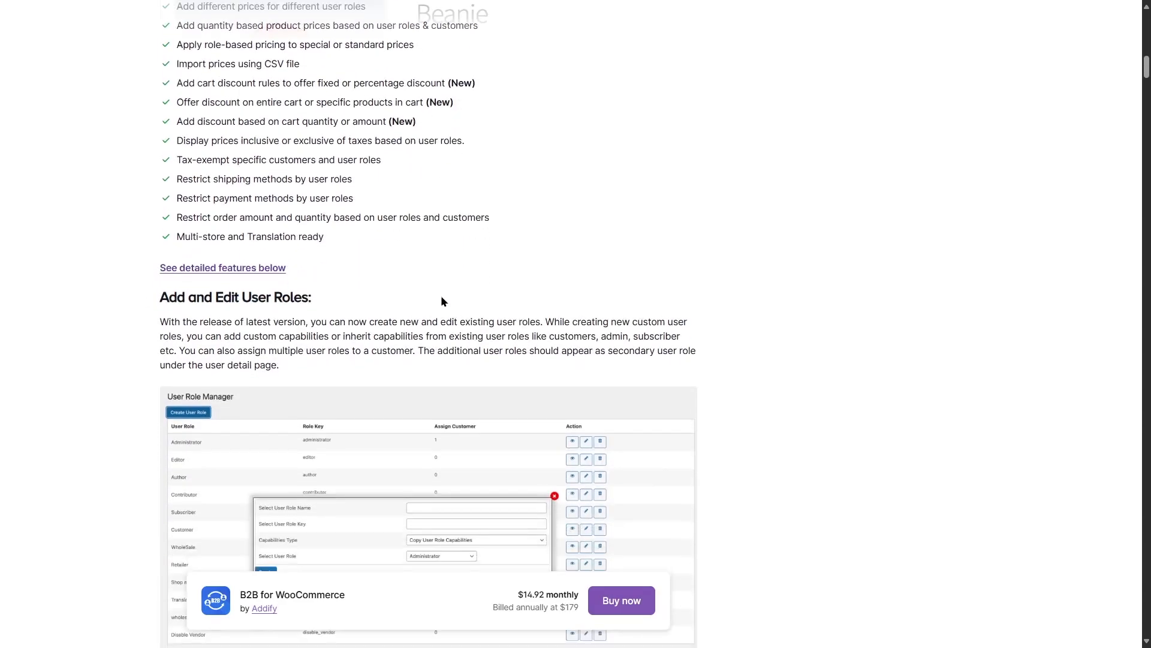
scroll(down, 3)
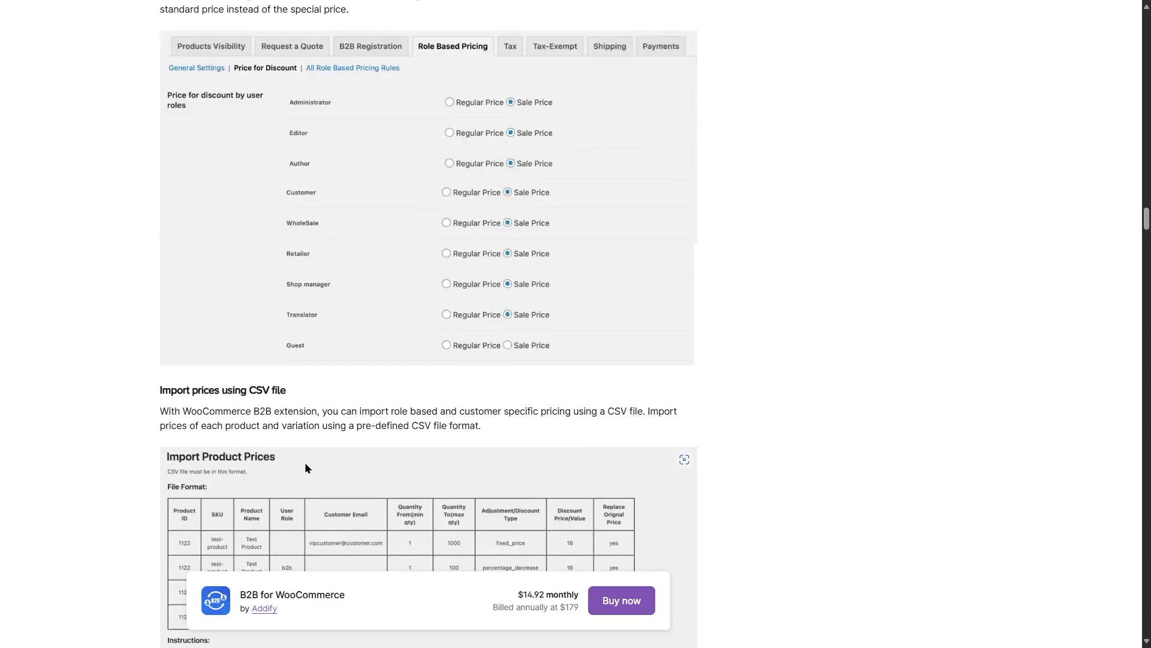
mouse_move(550, 621)
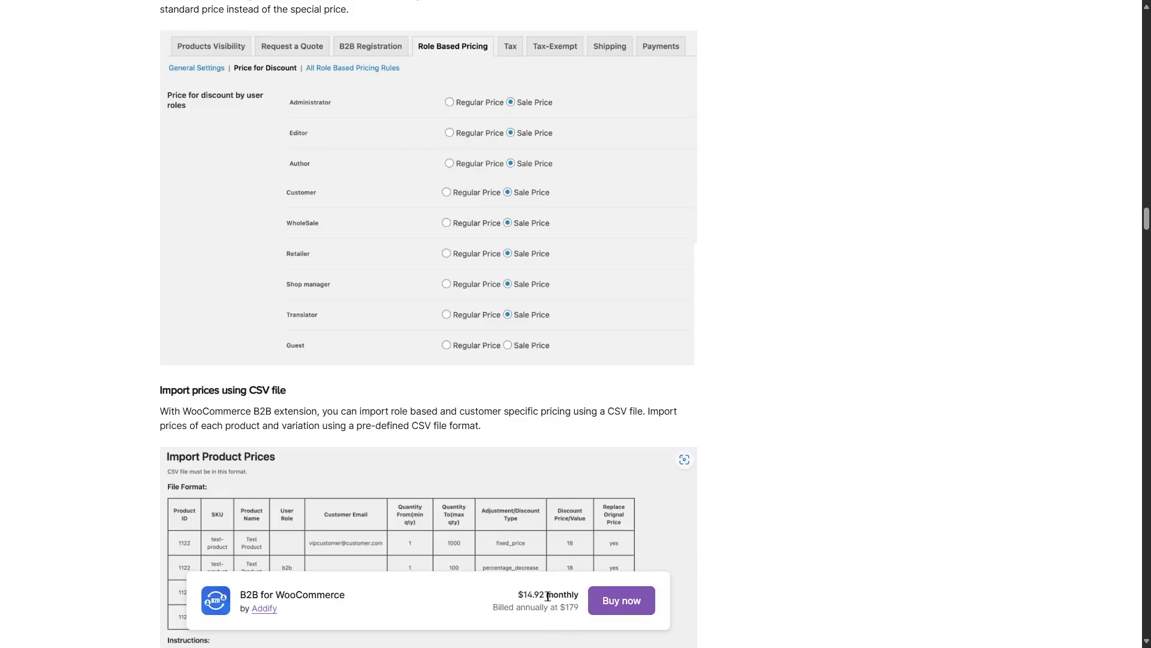
click(621, 600)
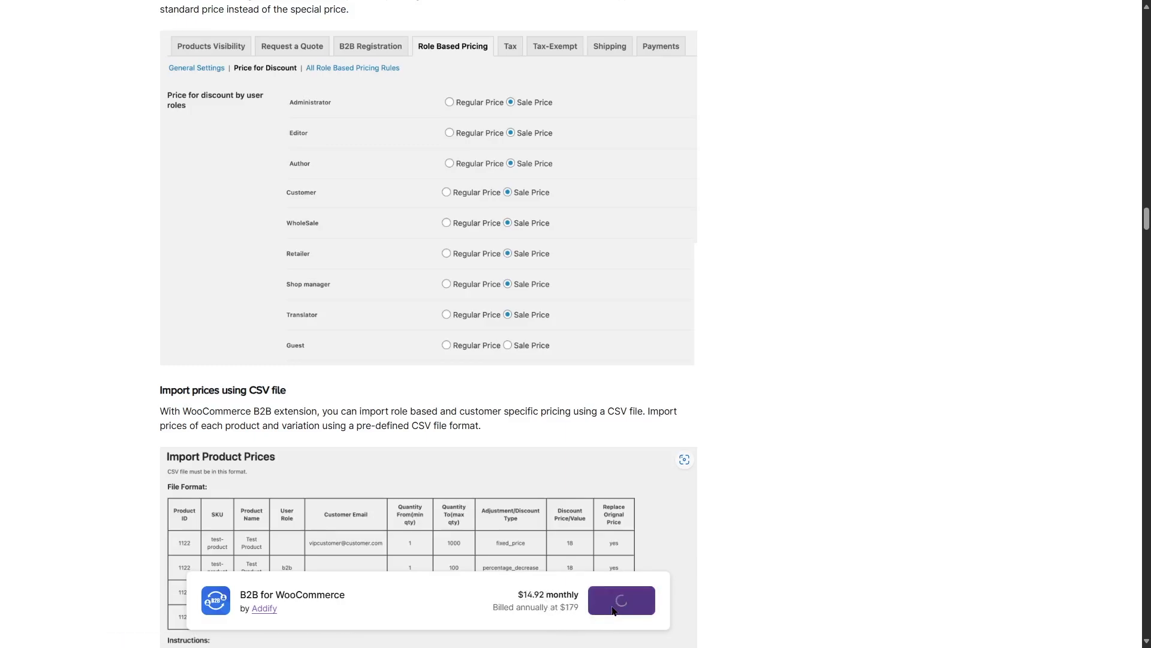
Open the WooCommerce checkout showing B2B for WooCommerce at $179.00 USD billed annually
click(620, 600)
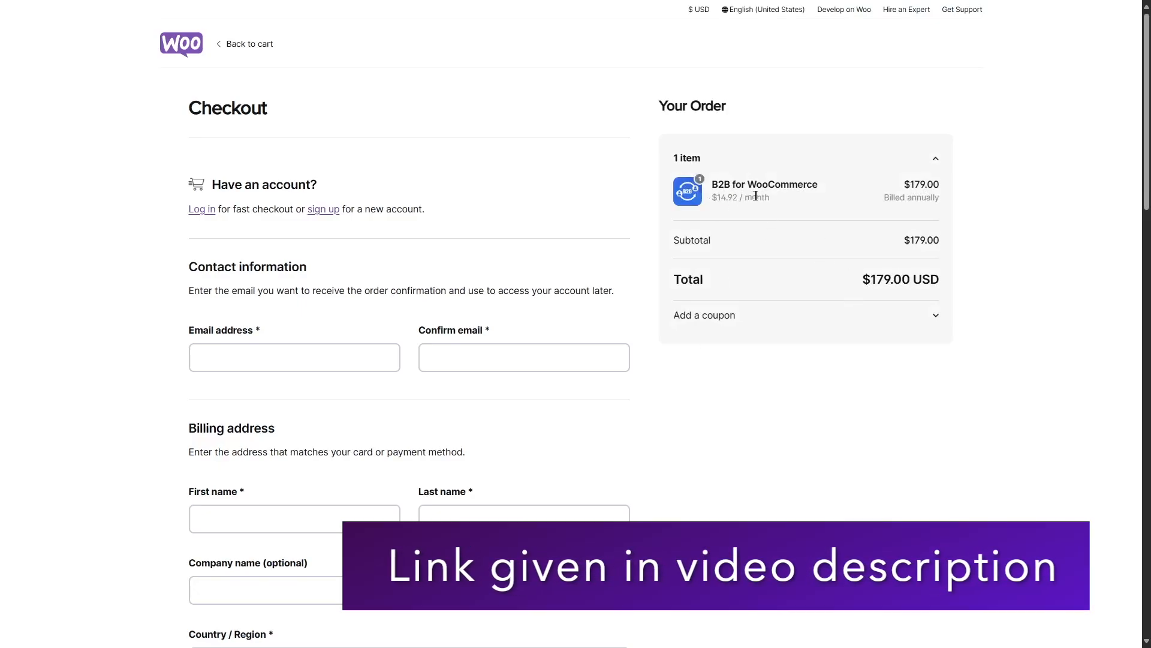
mouse_move(183, 316)
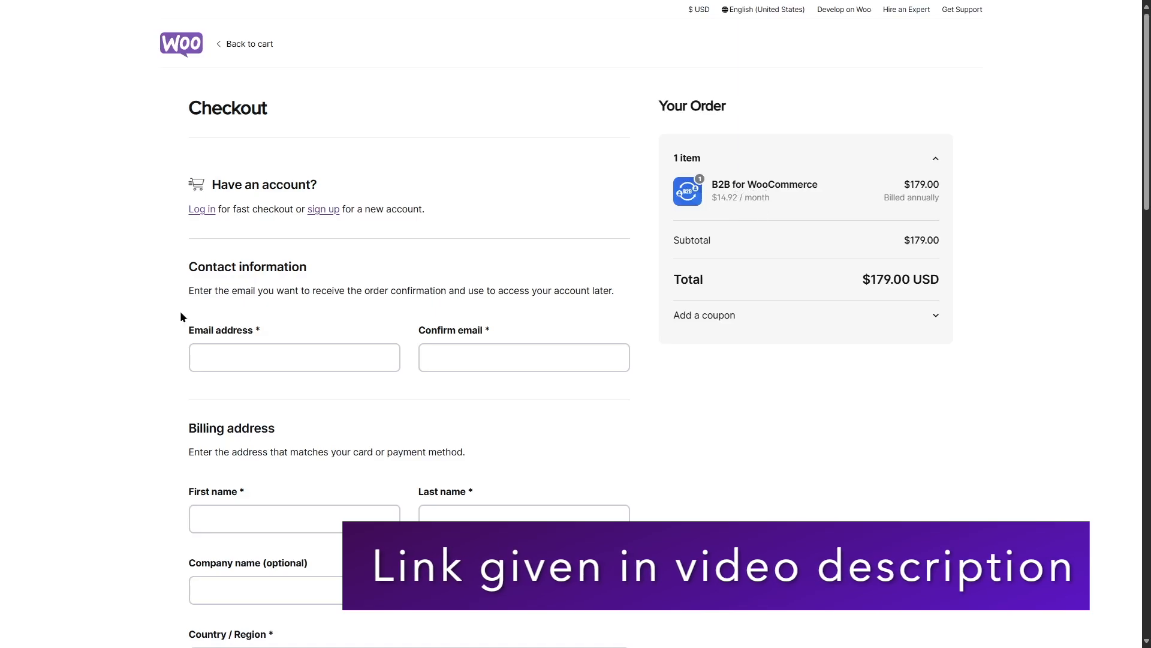